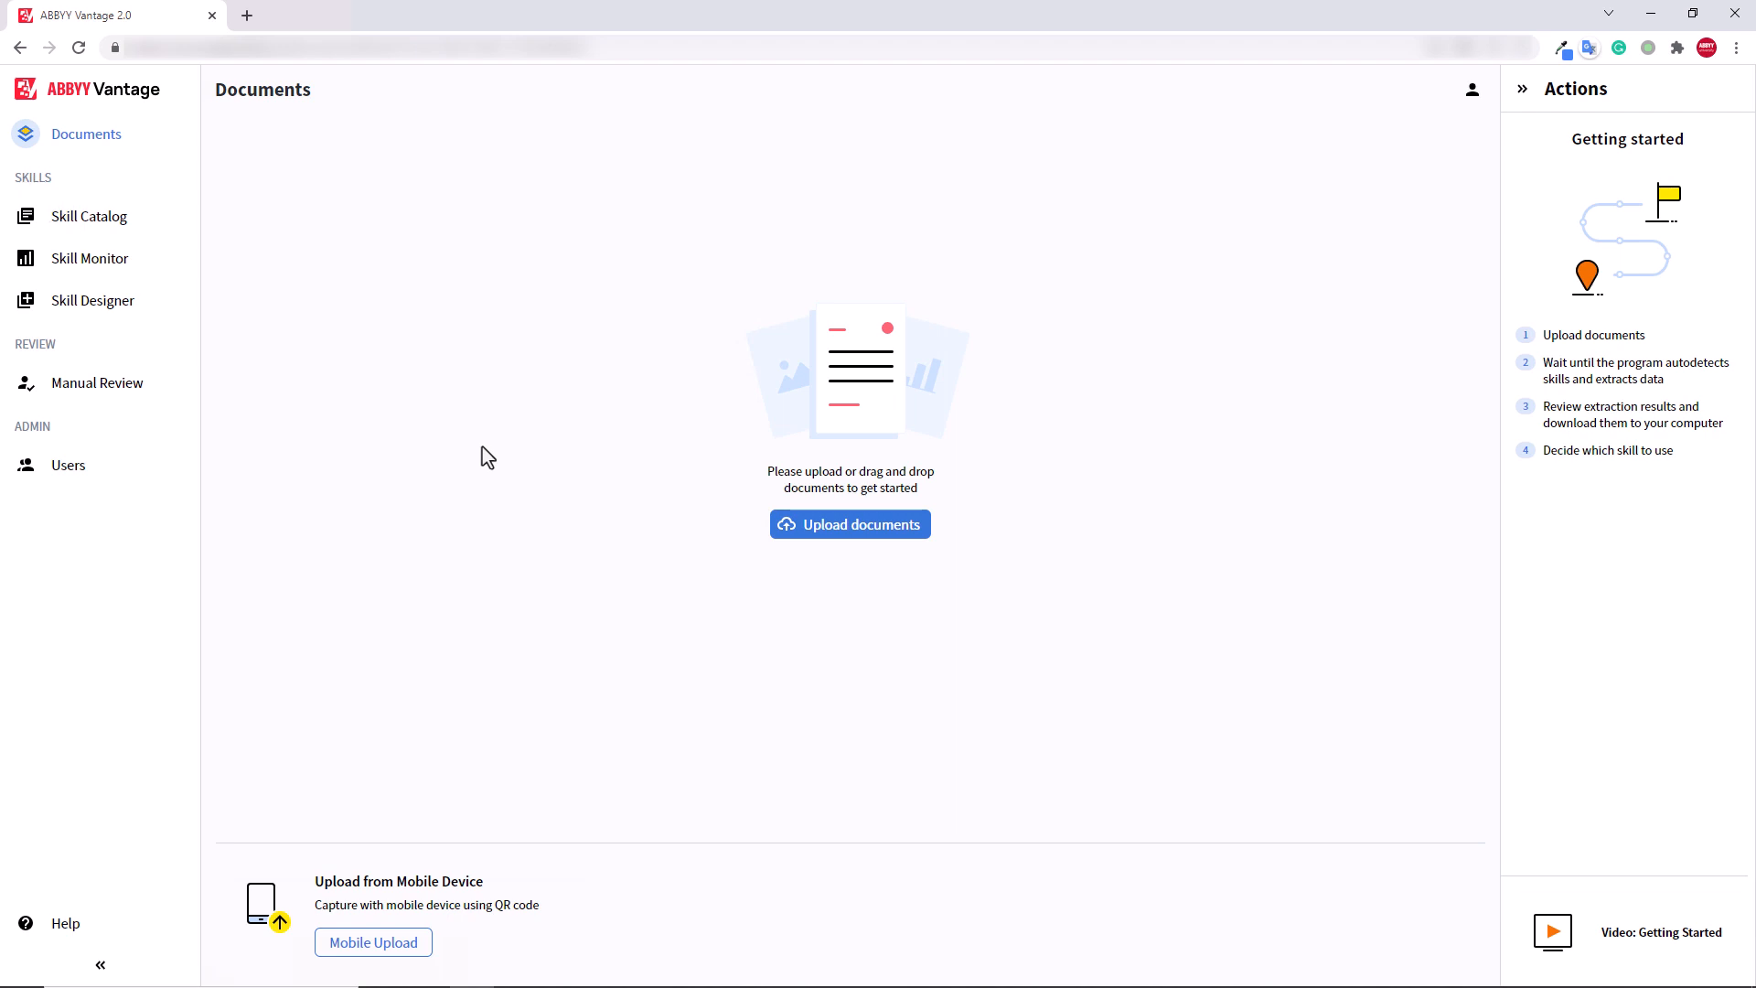
Step: Choose Document Skill from the Skill Designer flyout to start a new document skill
left_click(93, 300)
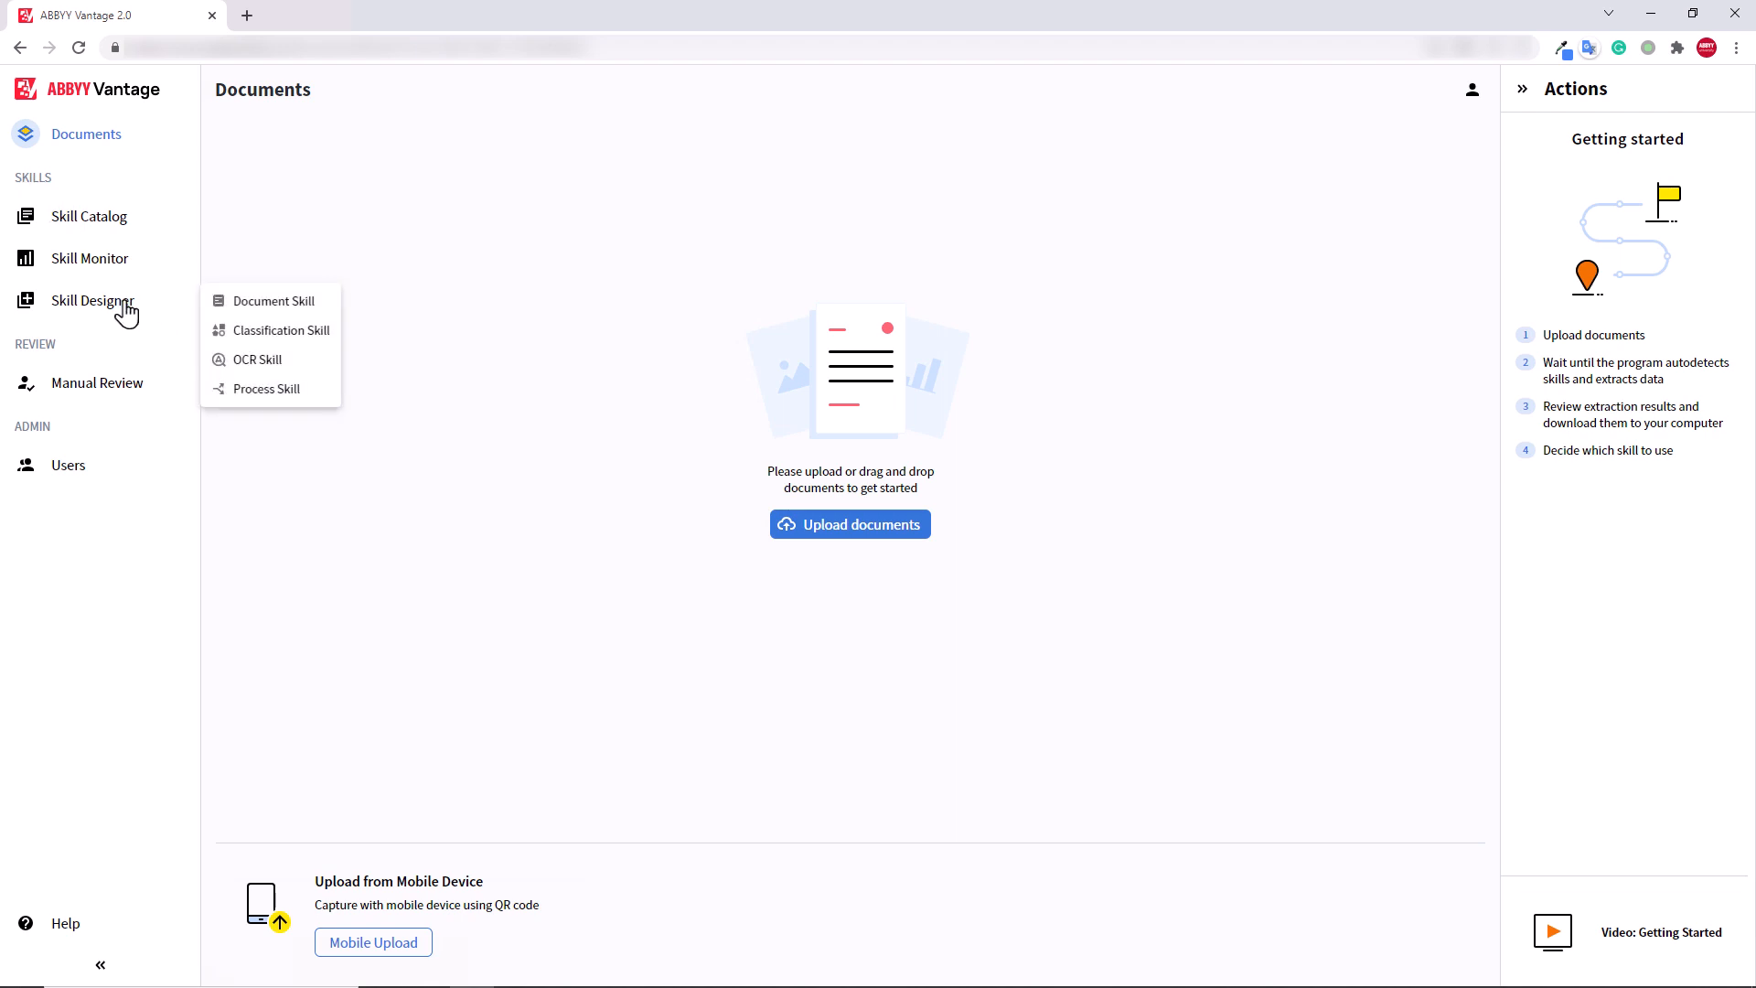
left_click(273, 300)
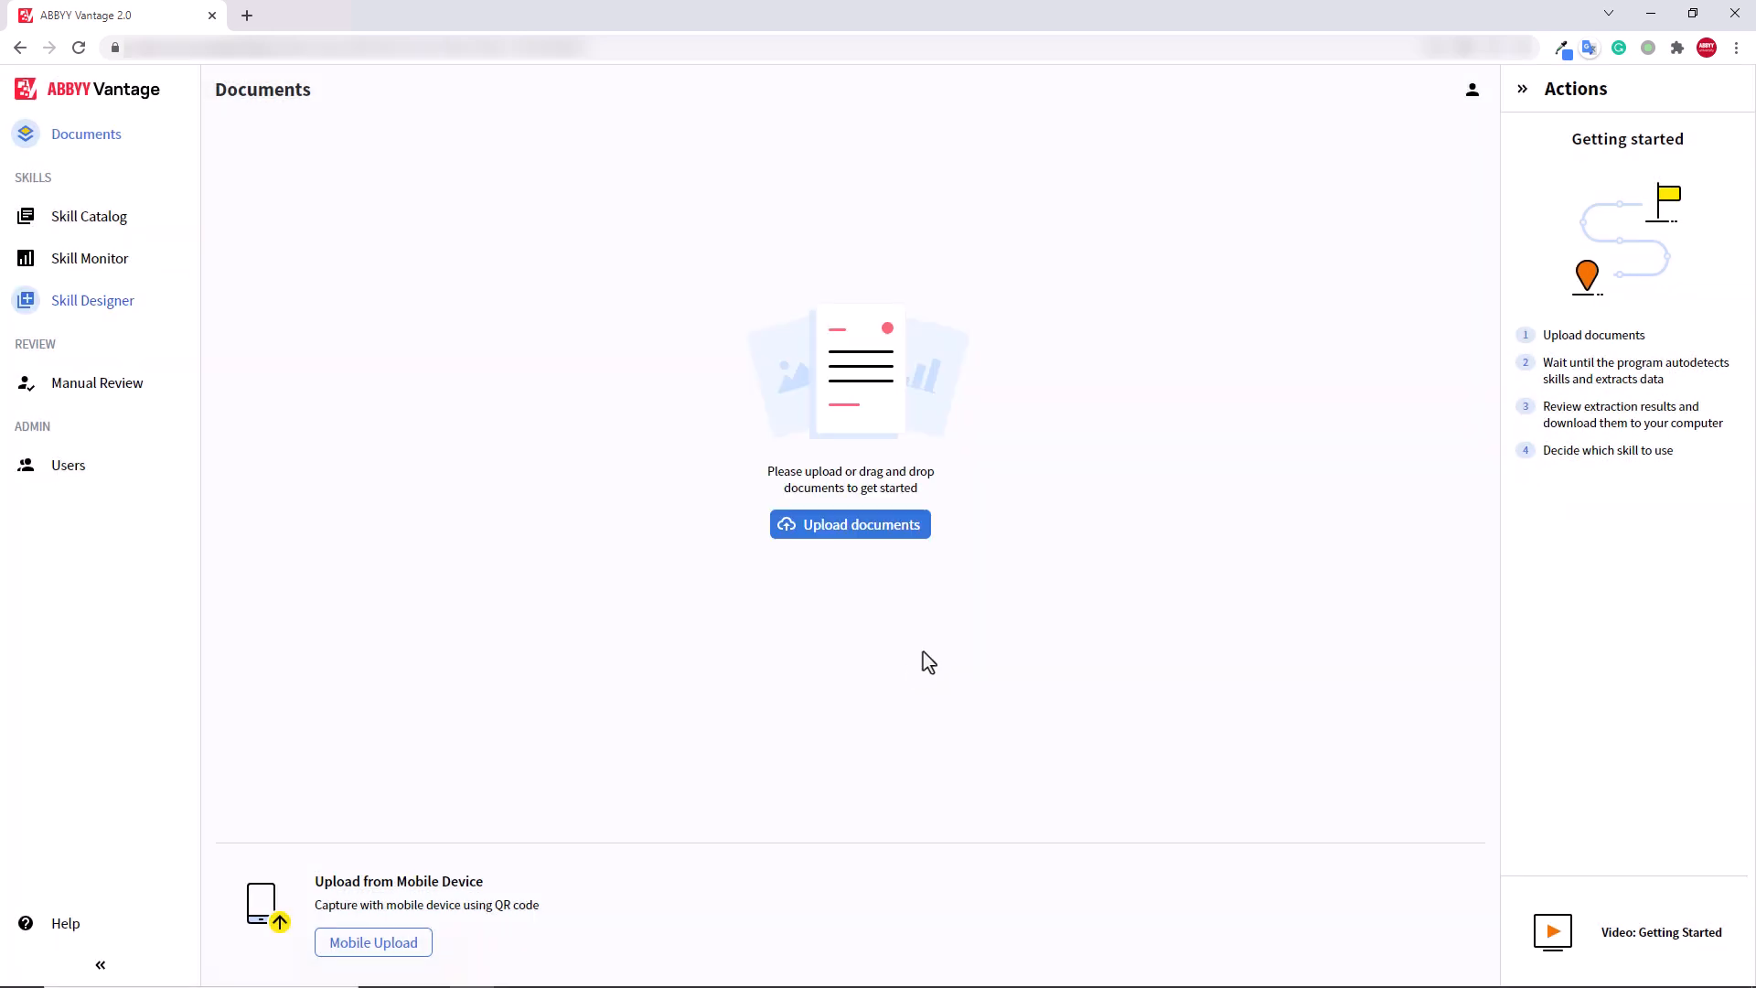
Step: Upload CI_1, CI_2 and CI_3 invoice PDFs and select the total amount on the invoice
left_click(849, 525)
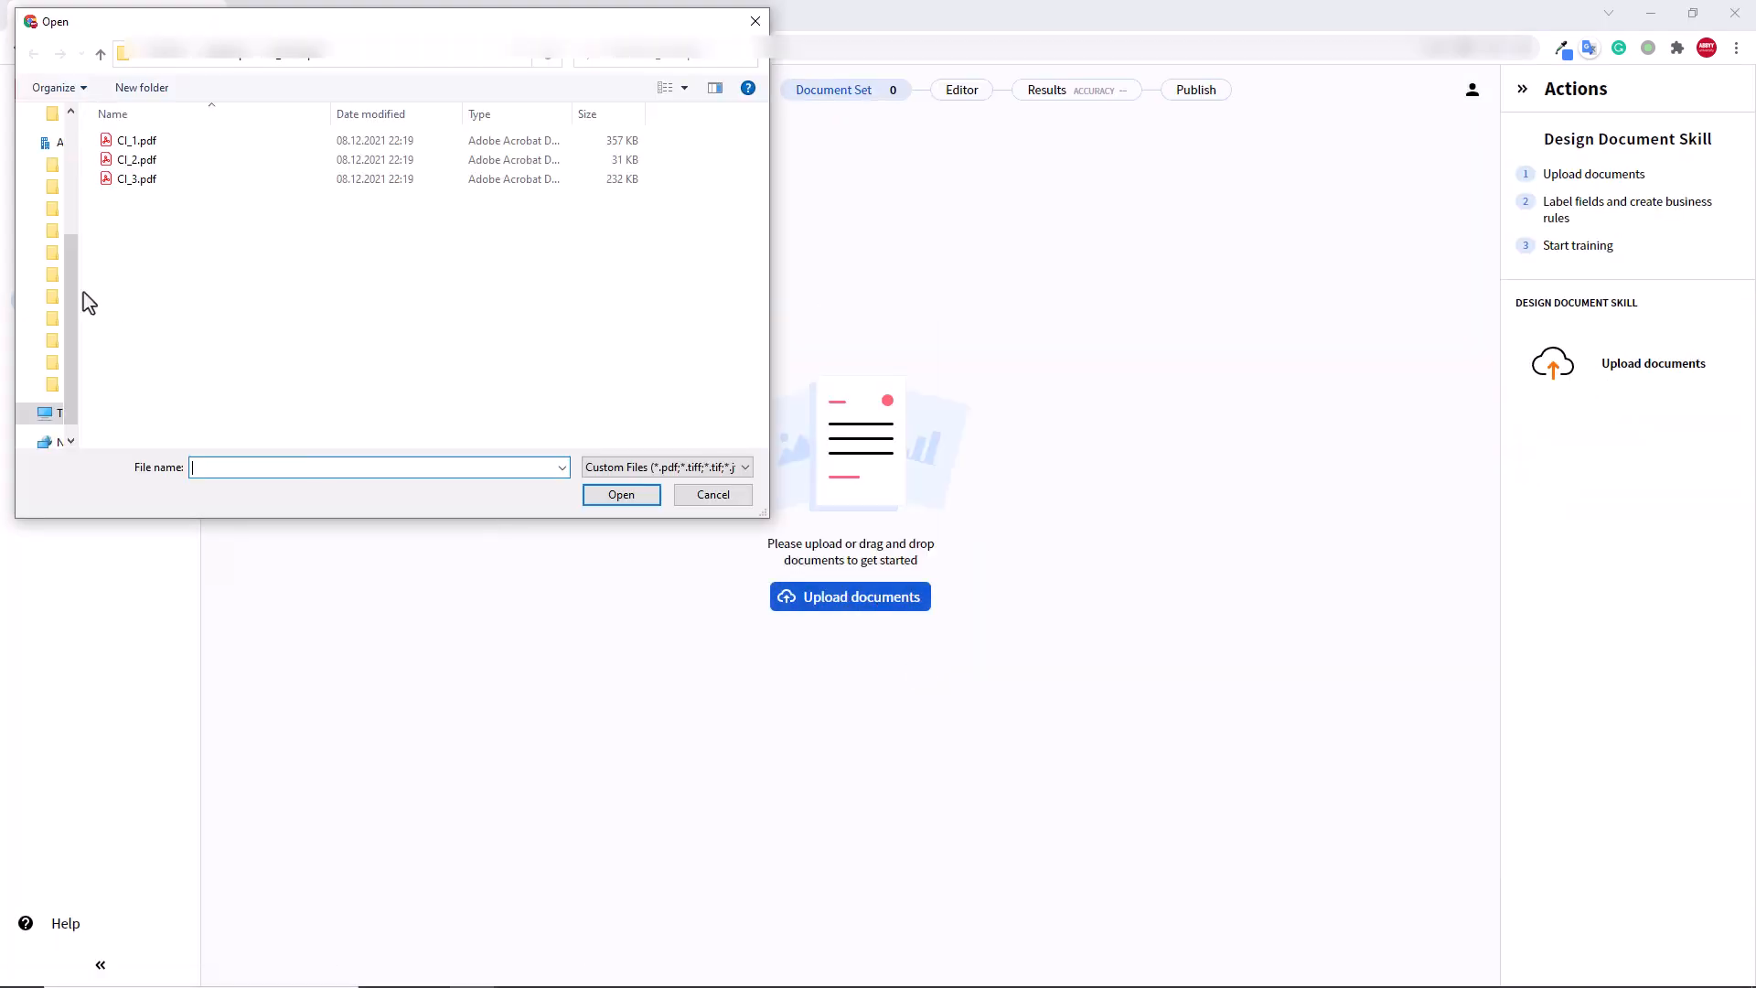
left_click(620, 494)
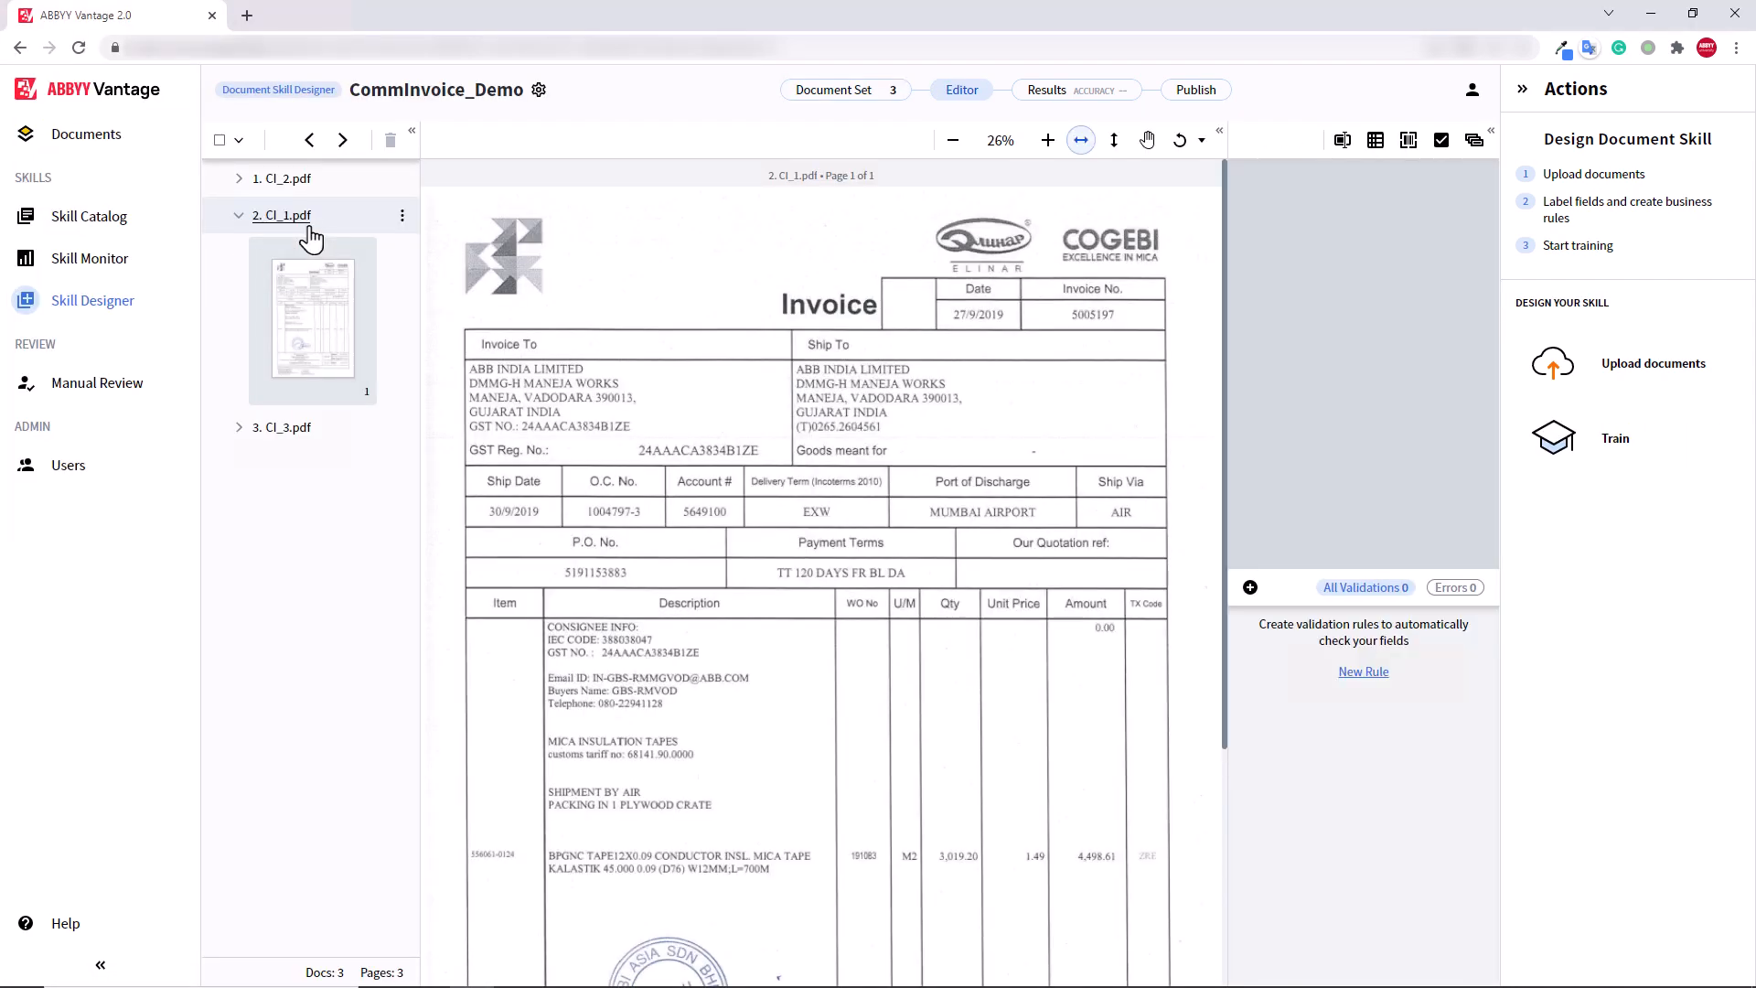
scroll("down", 3)
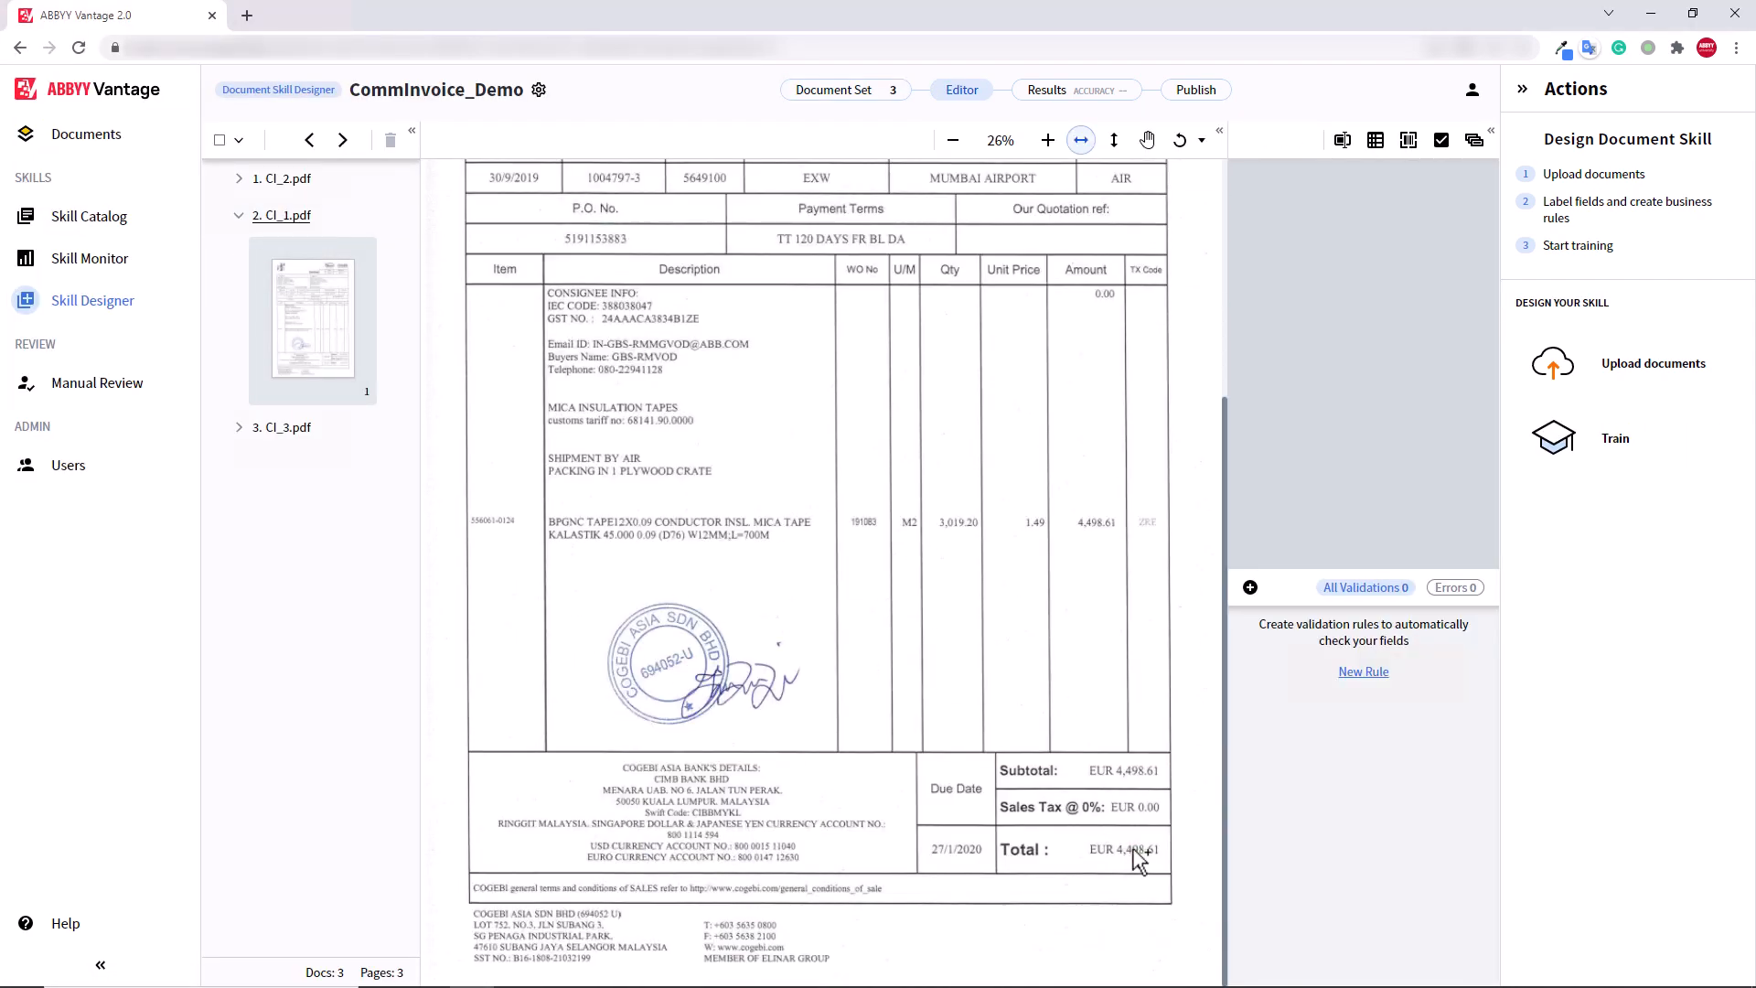
left_click(282, 426)
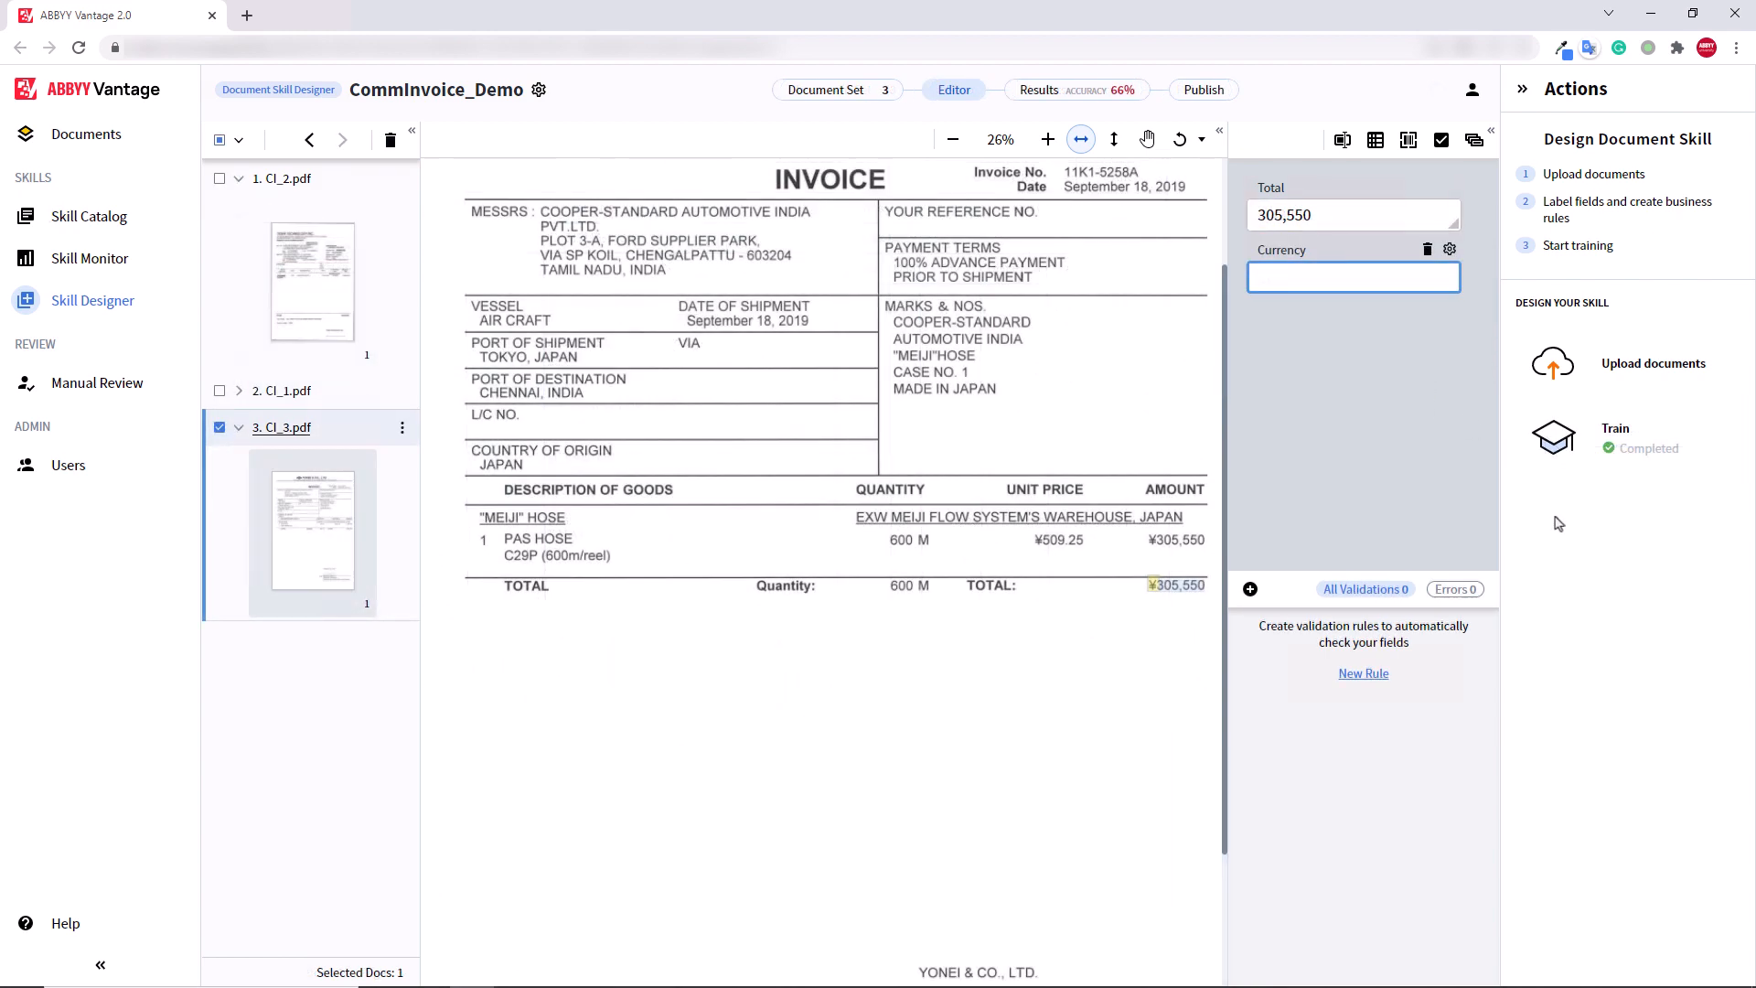
left_click(1354, 276)
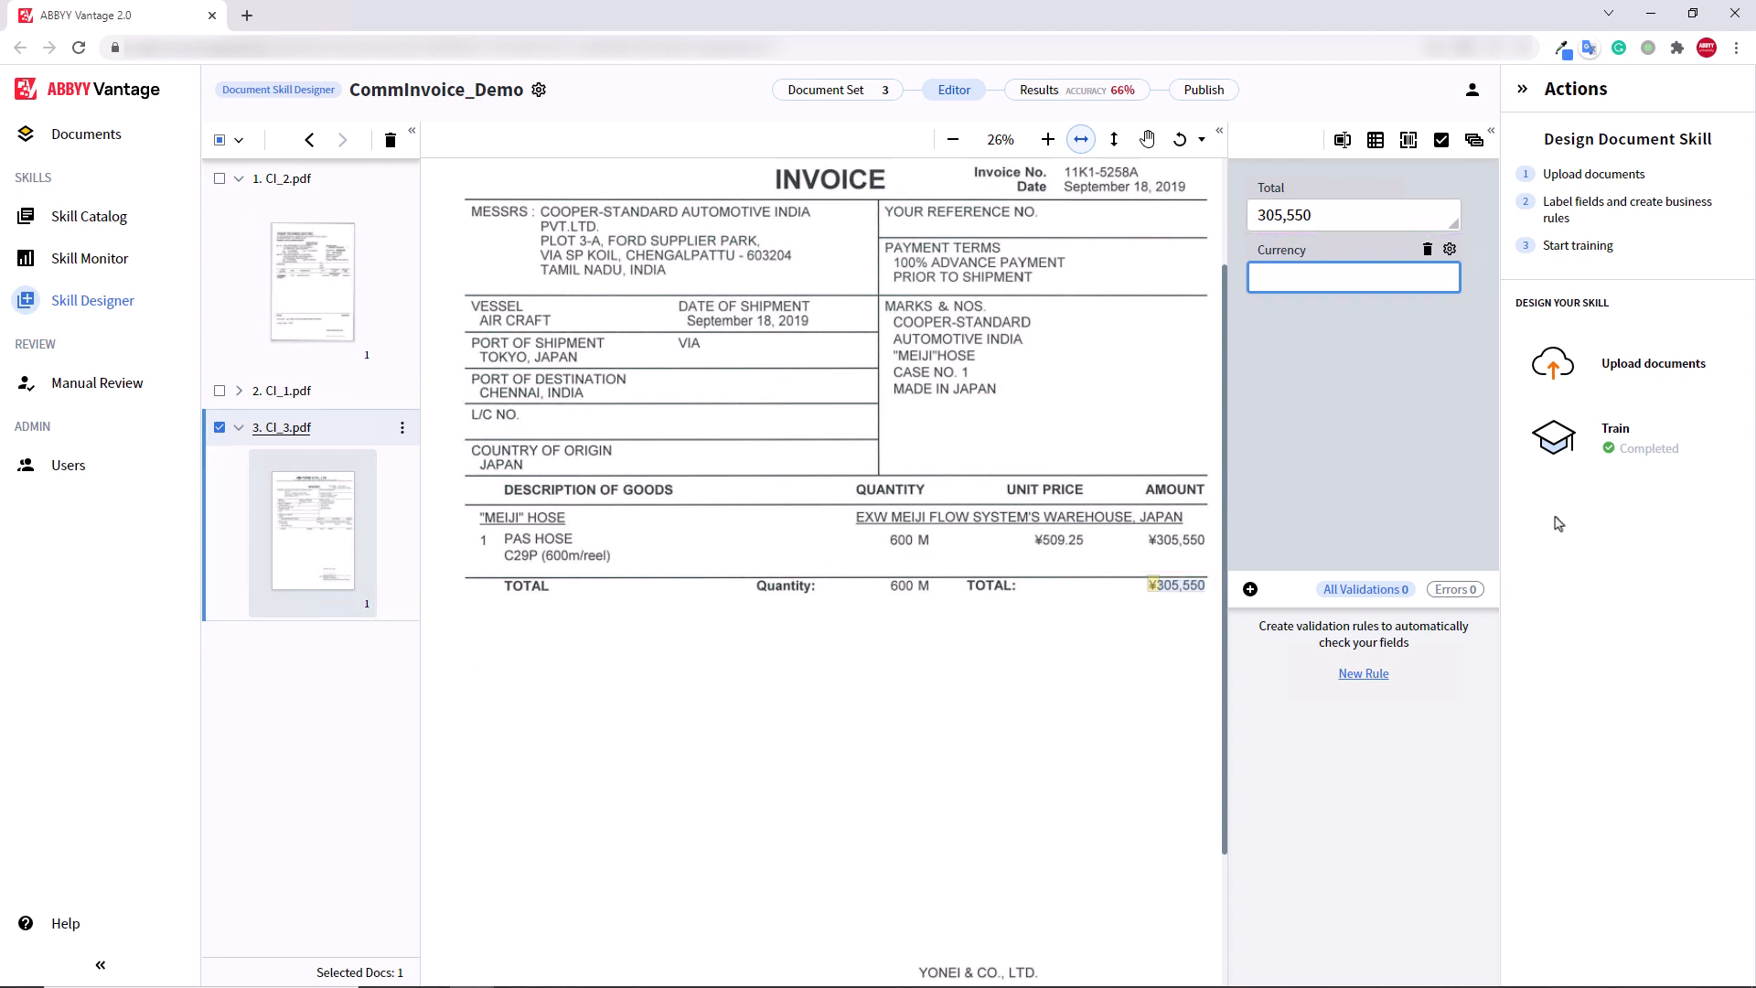
mouse_move(1483, 501)
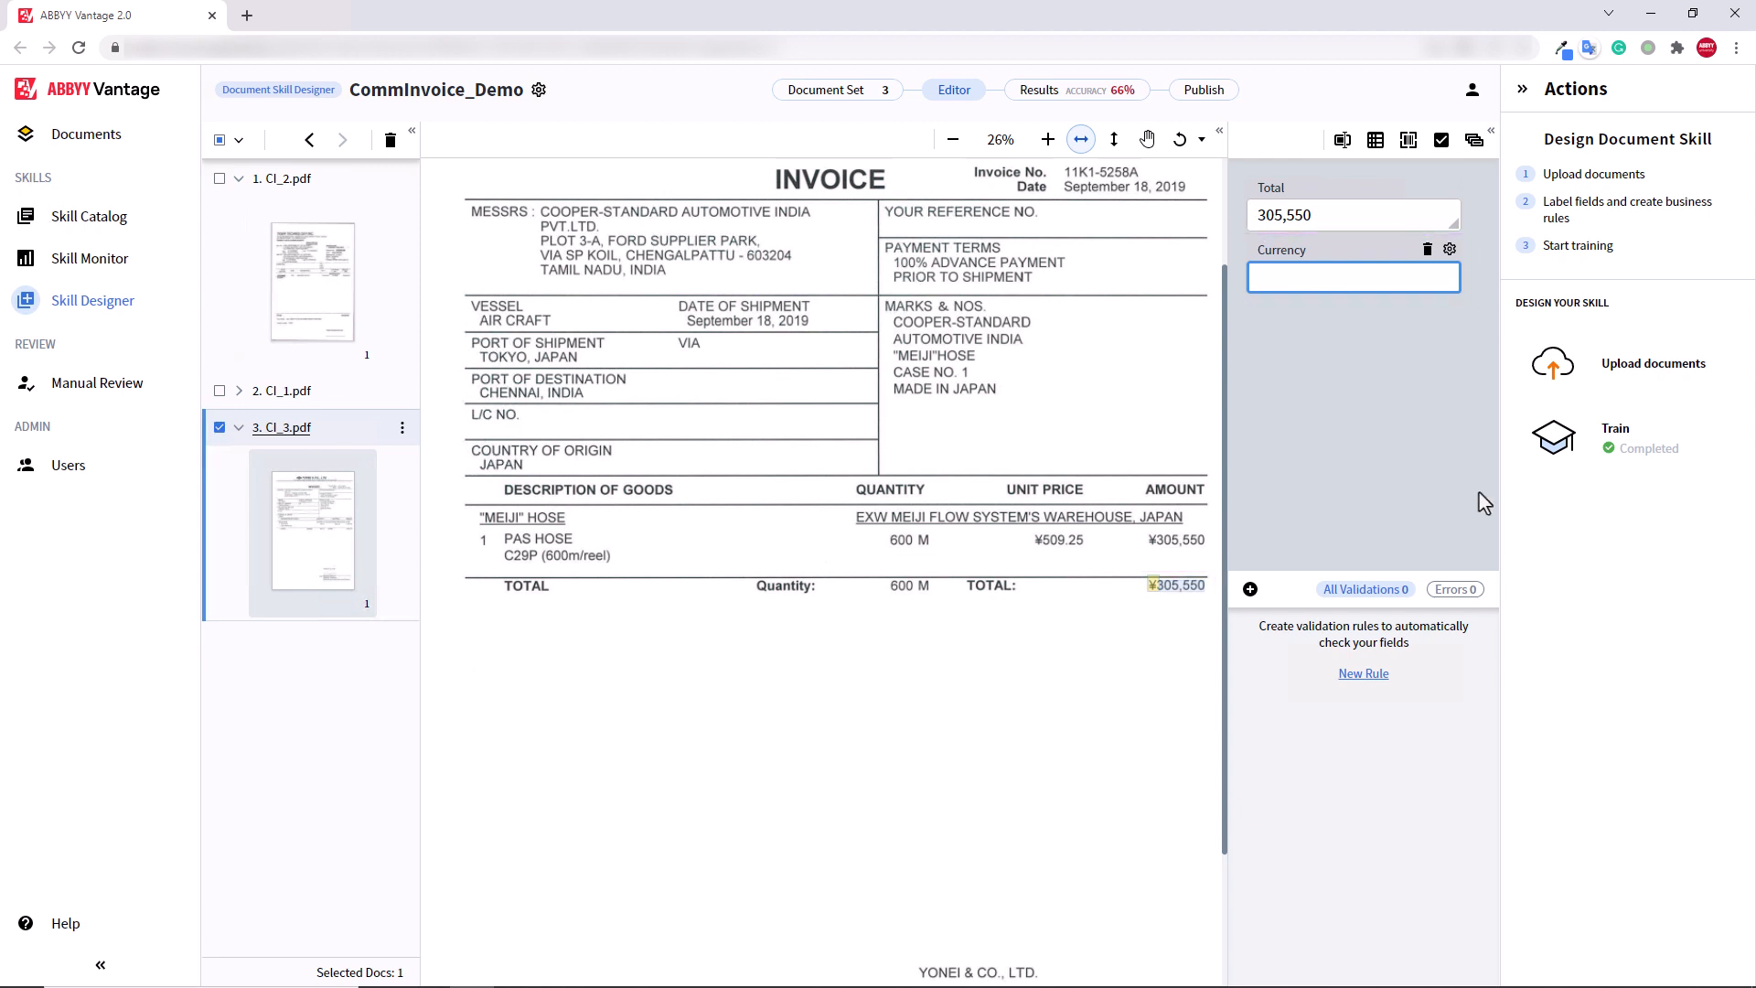
Step: Publish CommInvoice_Demo from the Publish step's Actions panel
left_click(1202, 89)
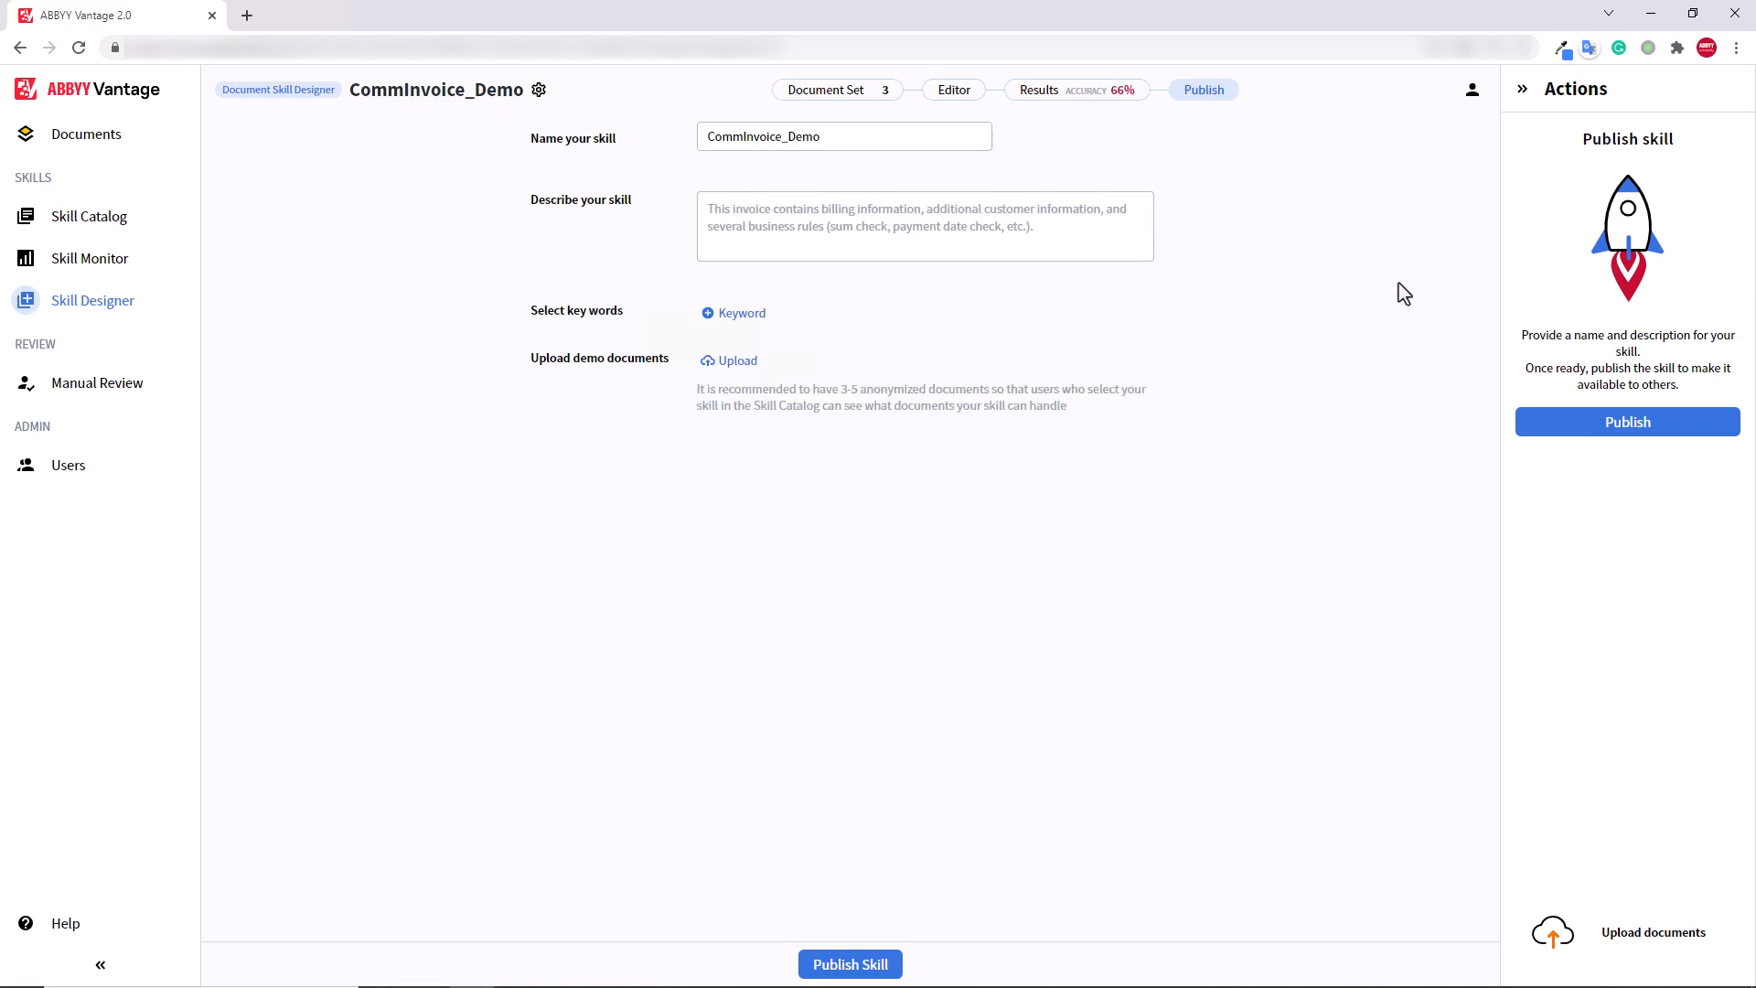
mouse_move(1628, 422)
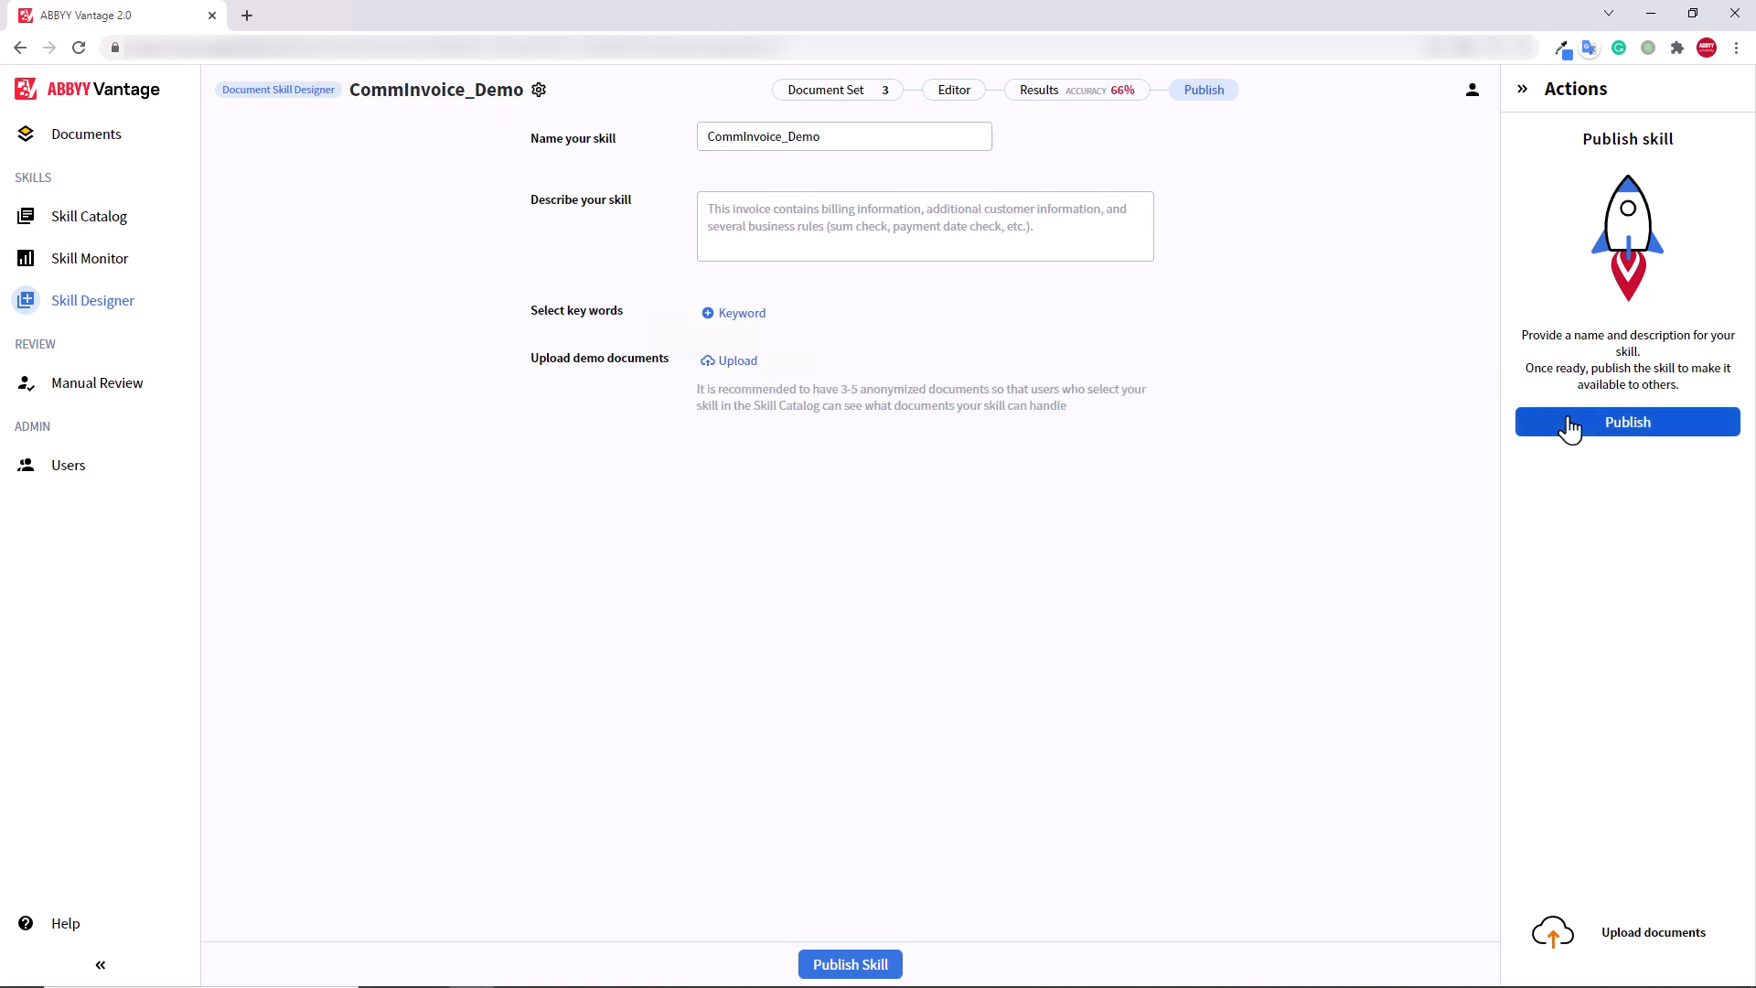
left_click(1625, 422)
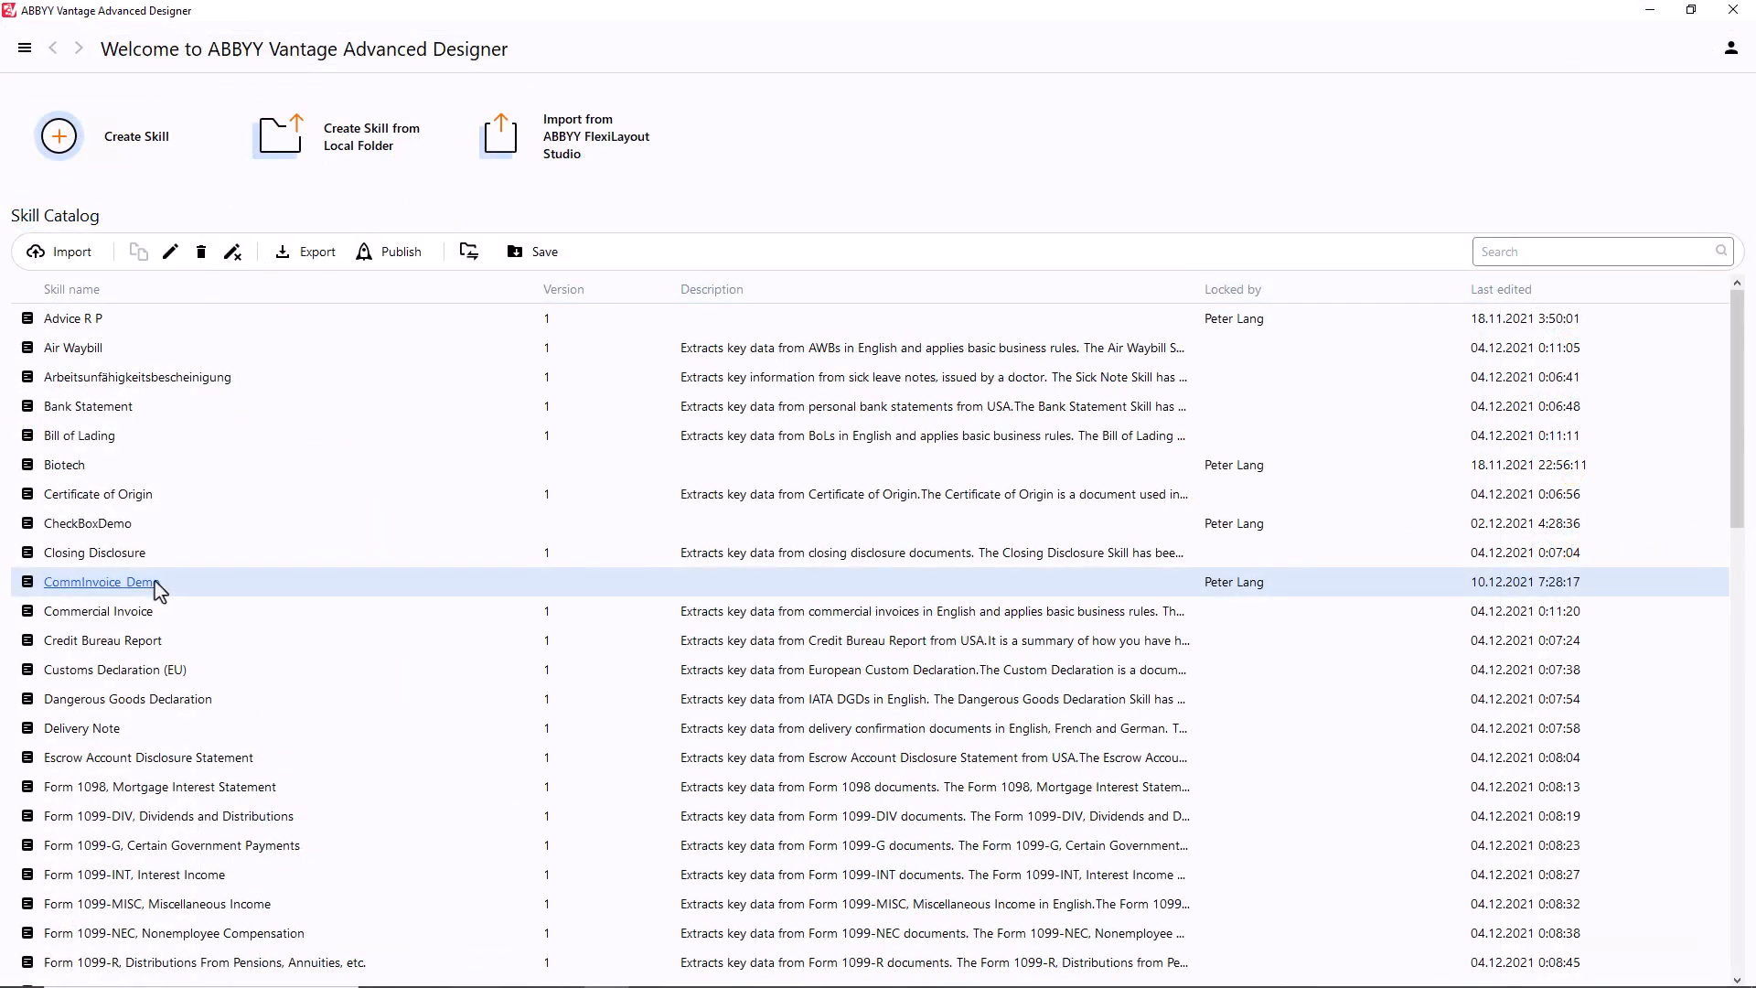
Step: Open CommInvoice_Demo from the Skill Catalog and go to its Activities flow
left_click(99, 582)
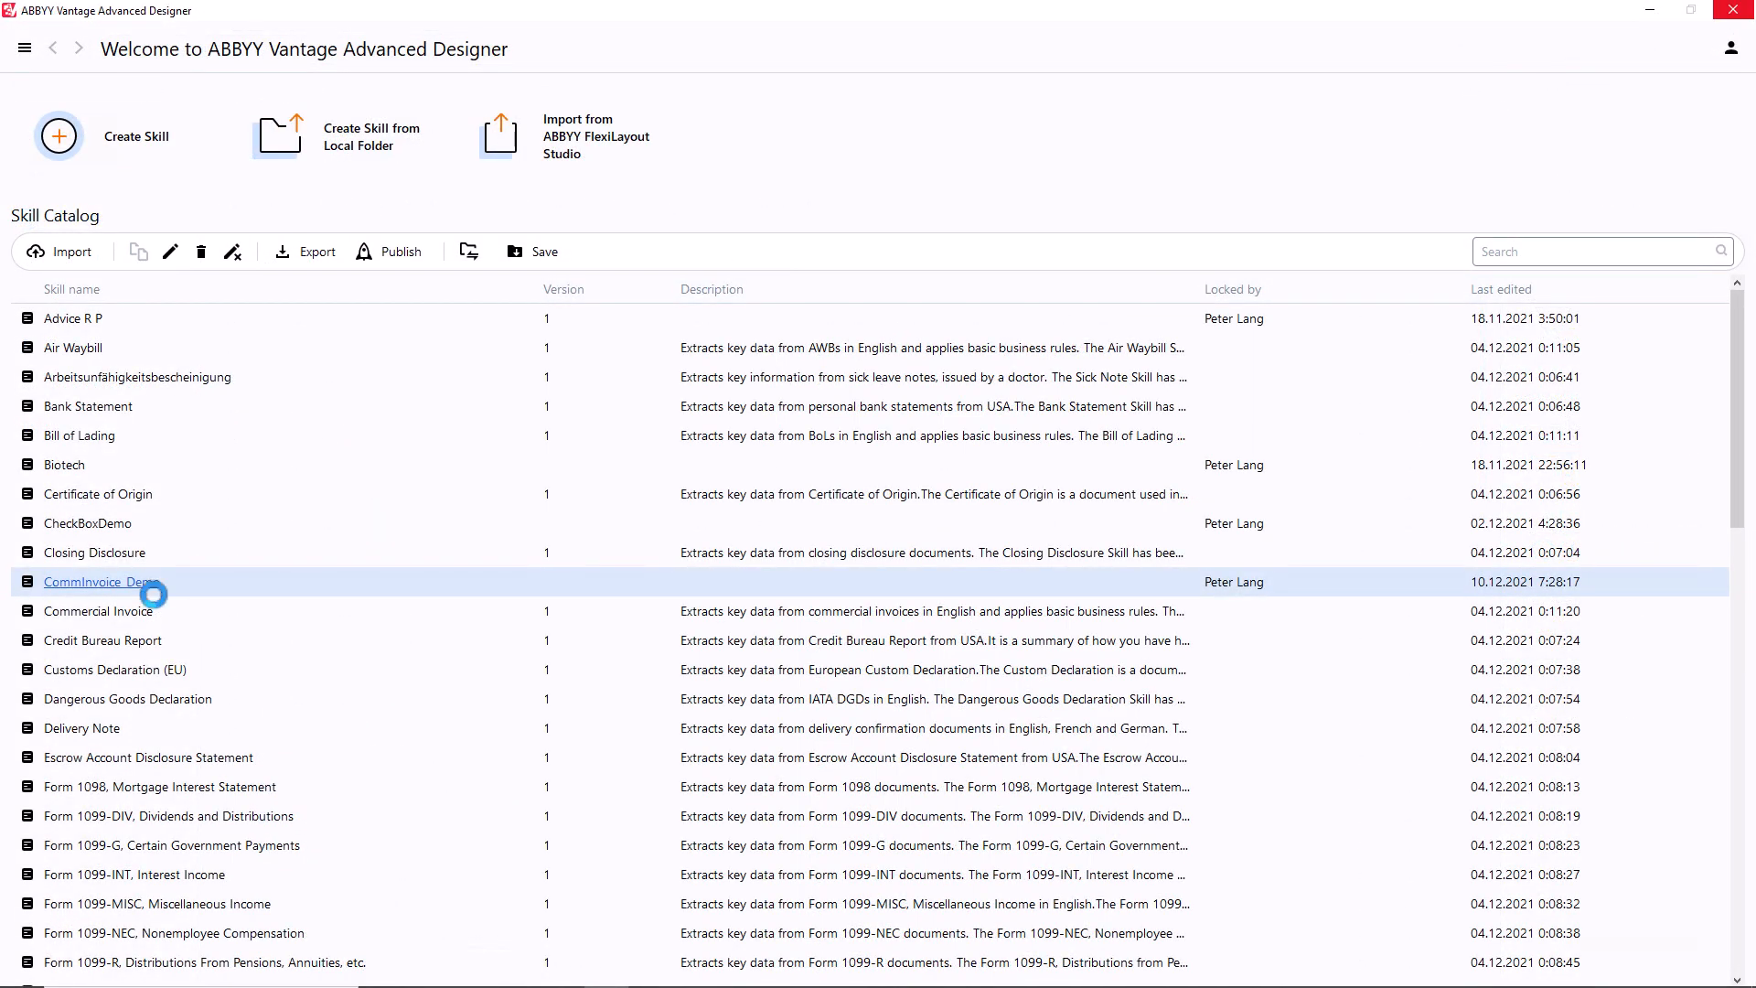
double_click(101, 581)
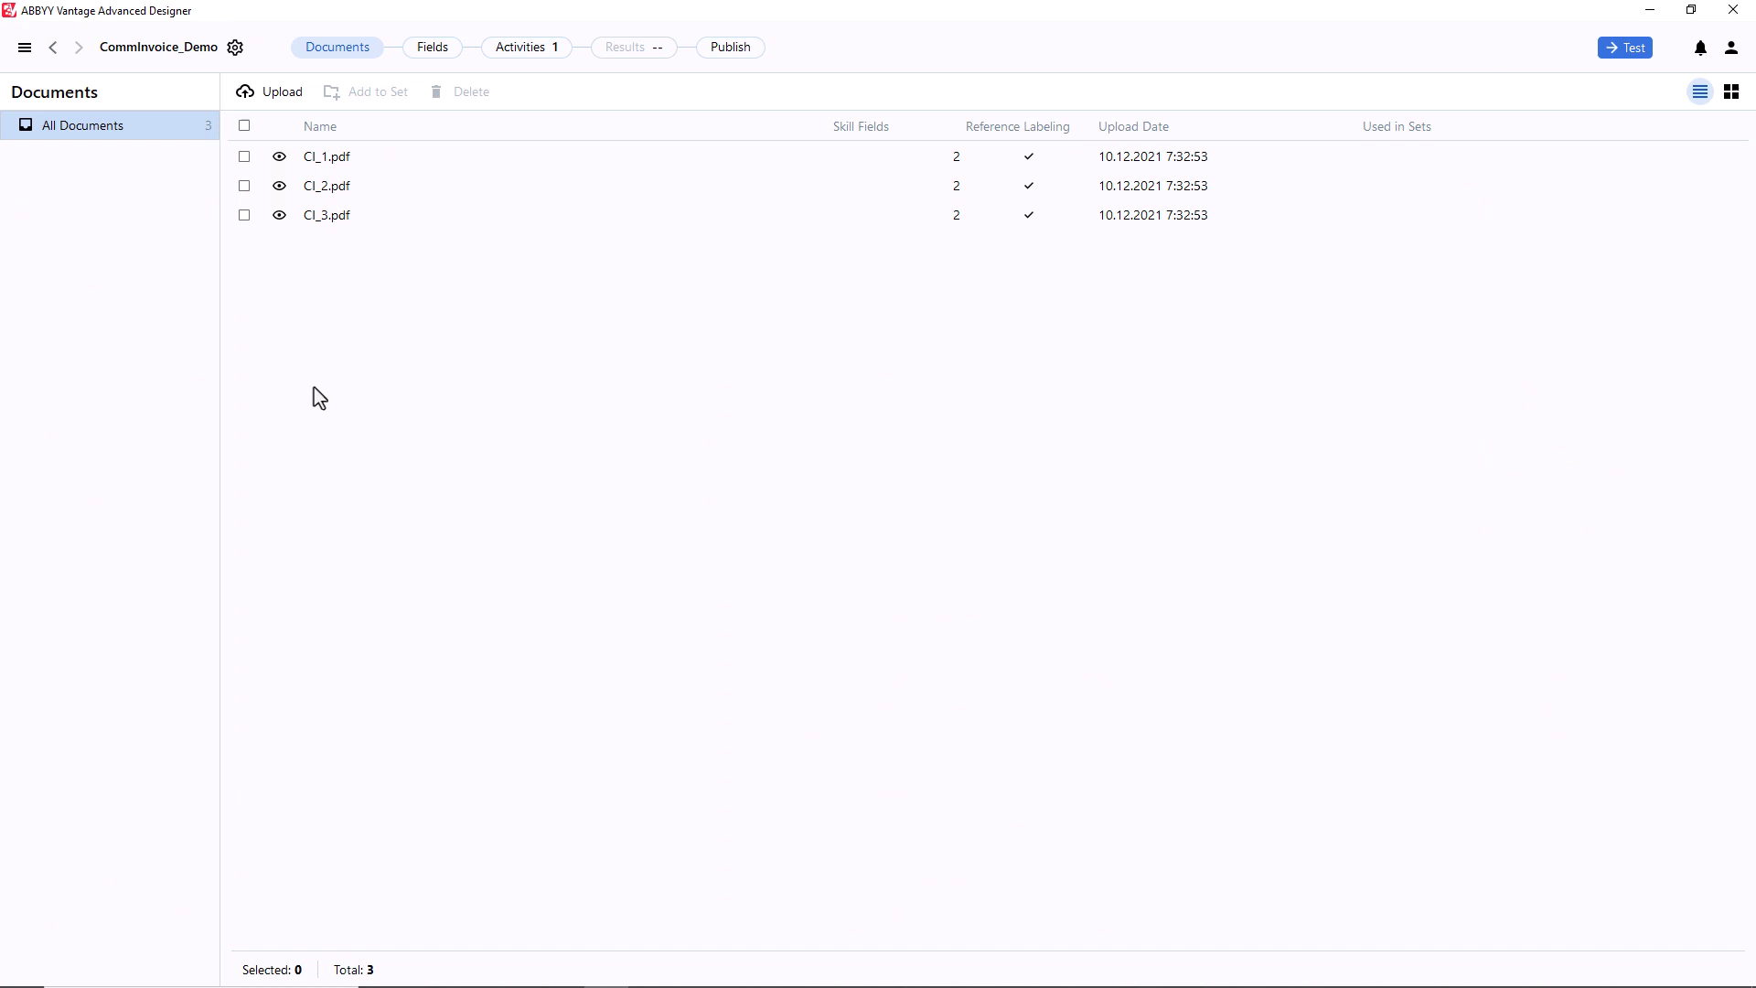
left_click(520, 48)
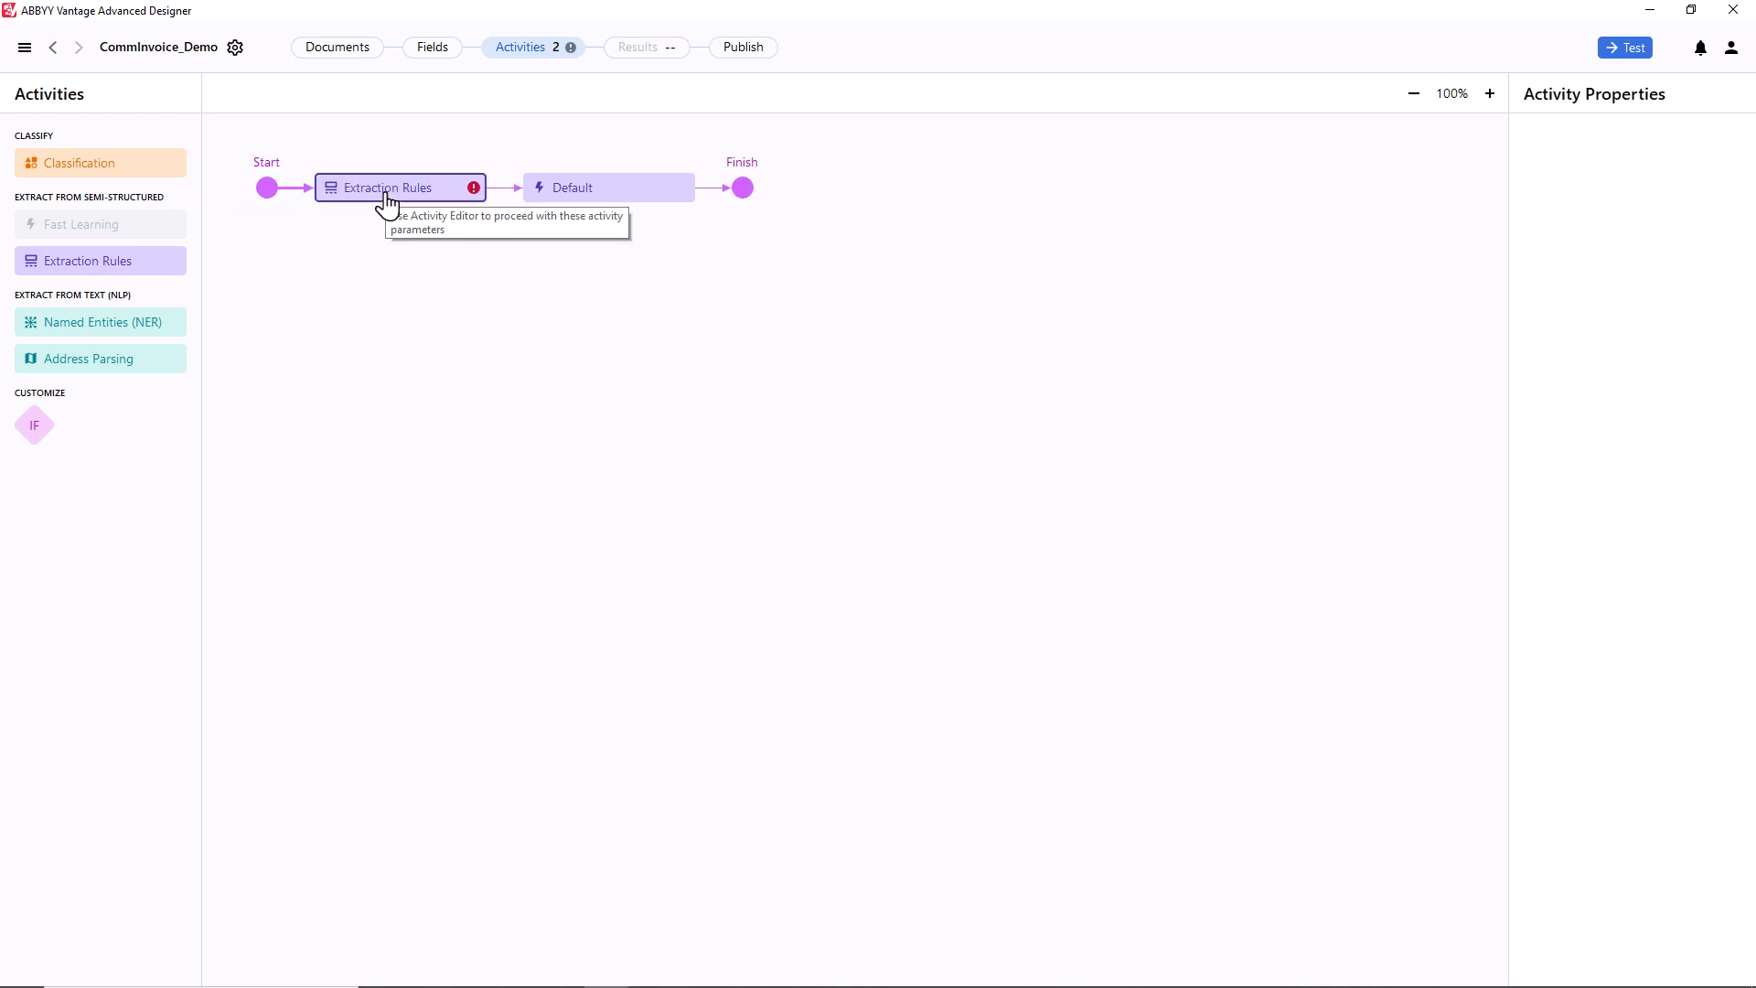
Step: Uncheck Total in the Extraction Rules activity's fields and open its Activity Editor
left_click(399, 186)
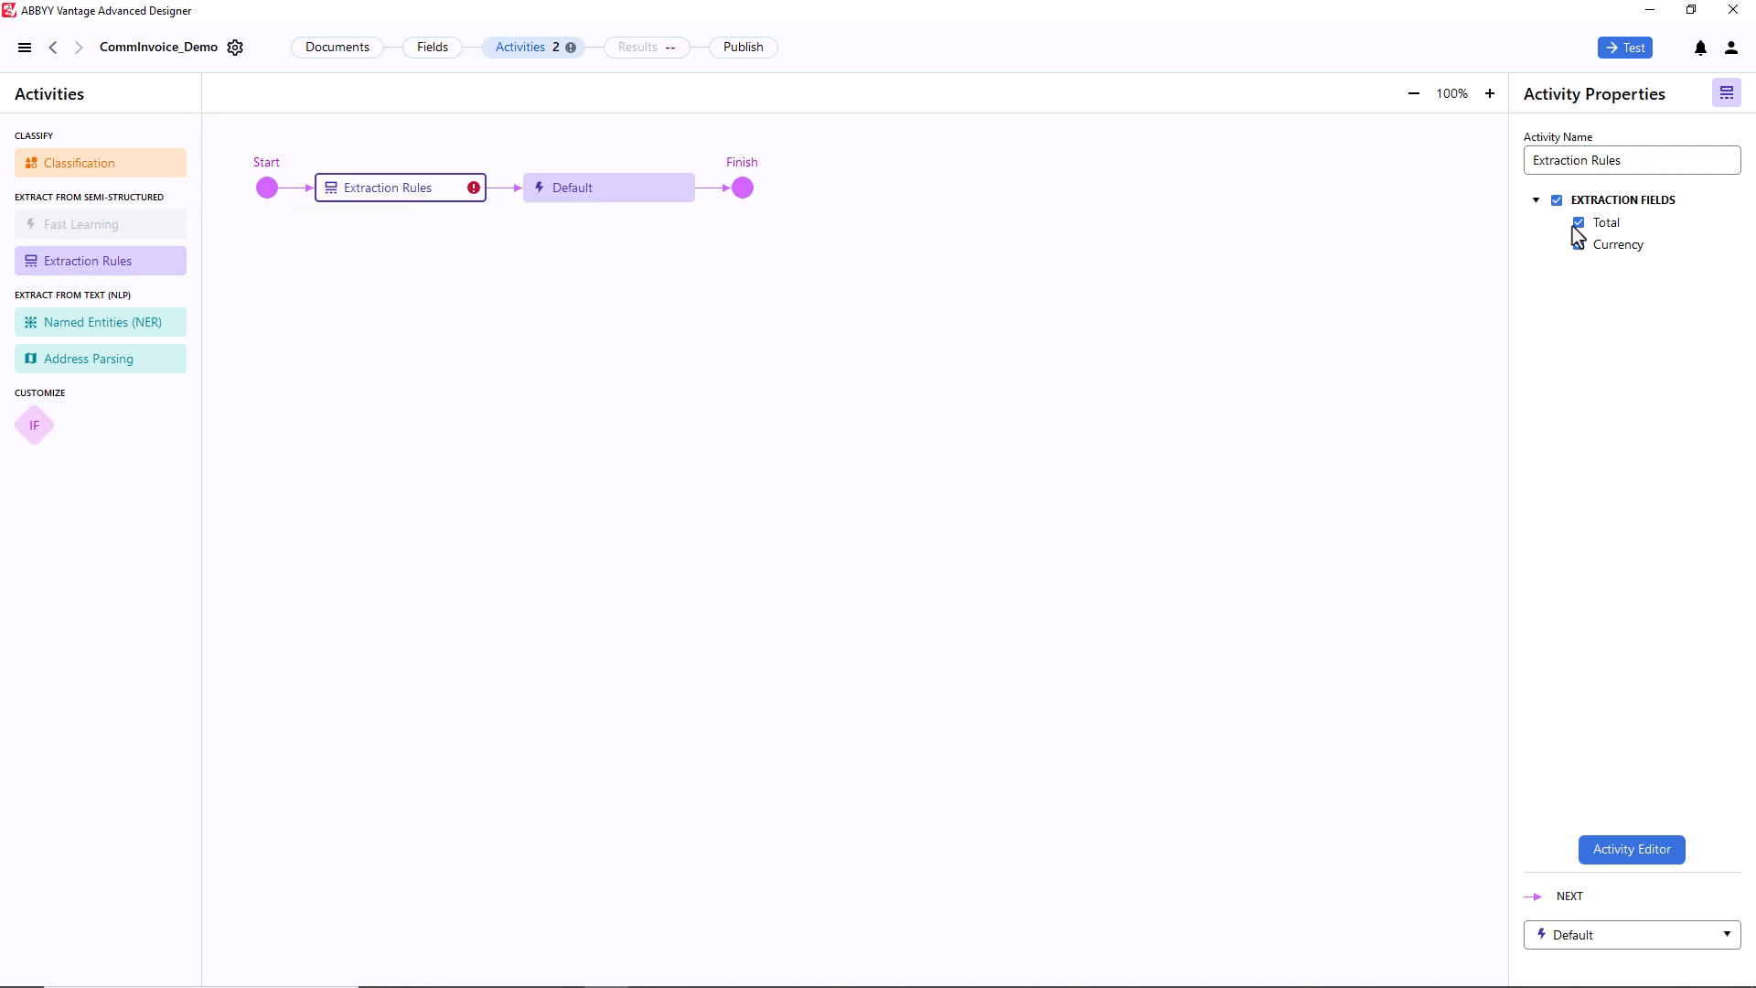
left_click(1578, 222)
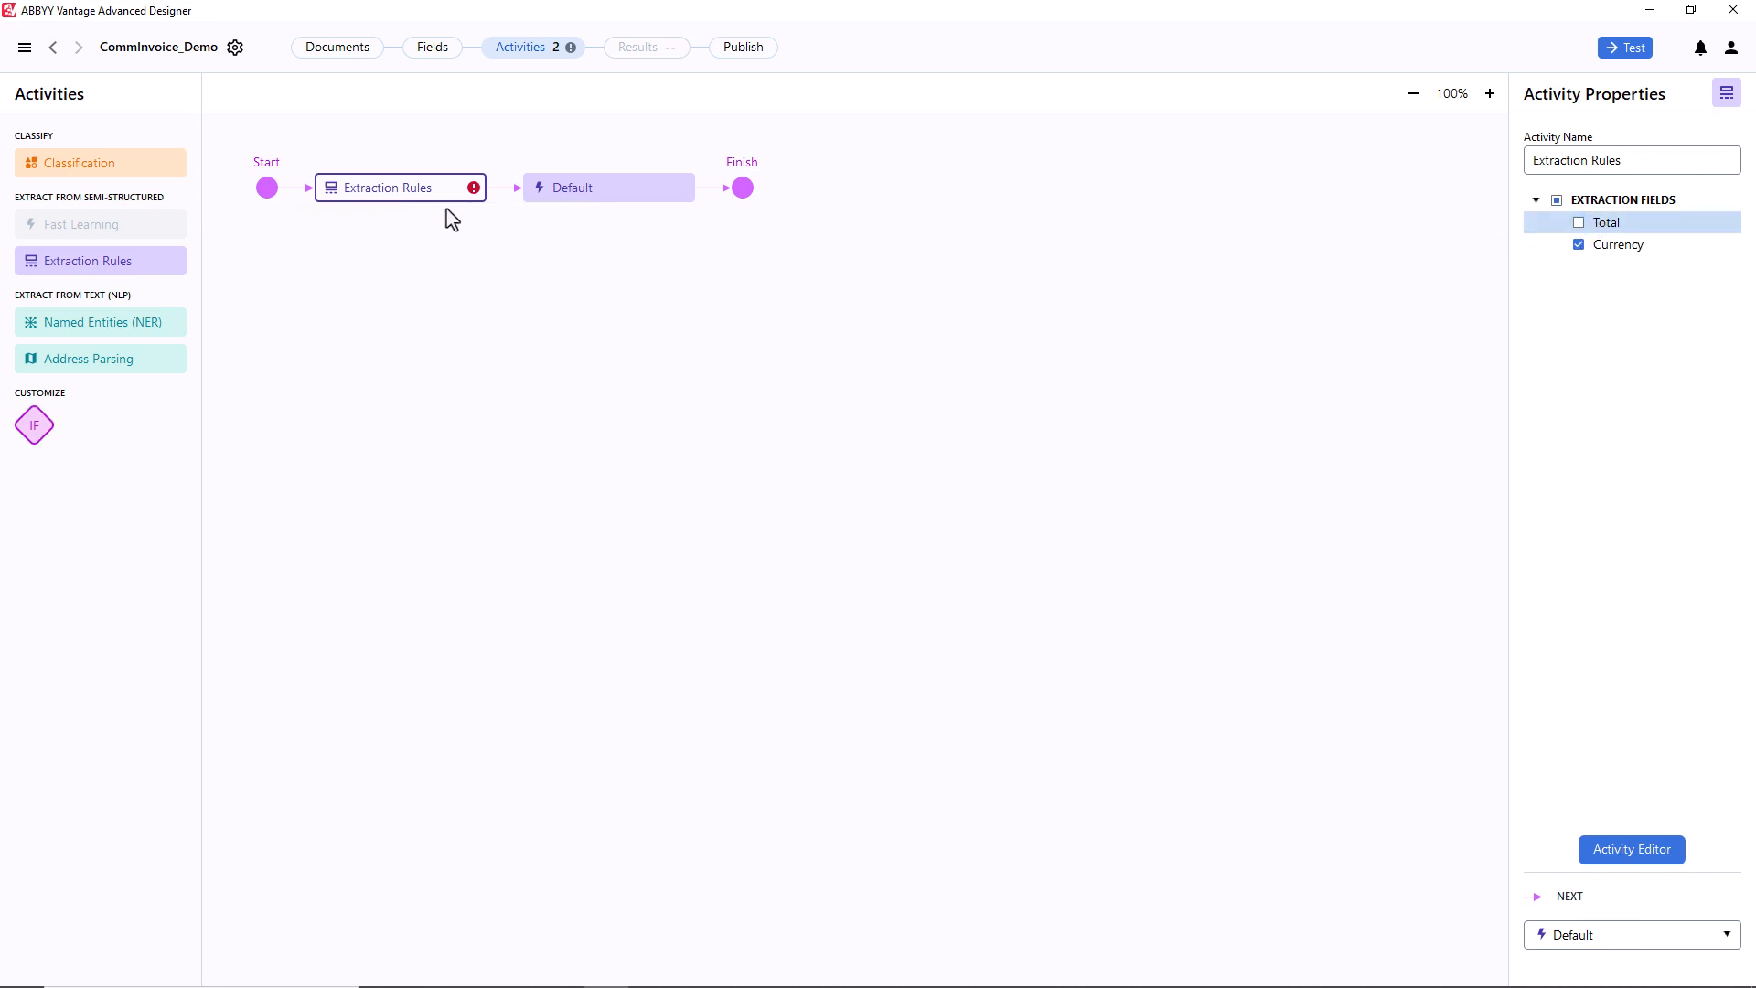
left_click(1630, 848)
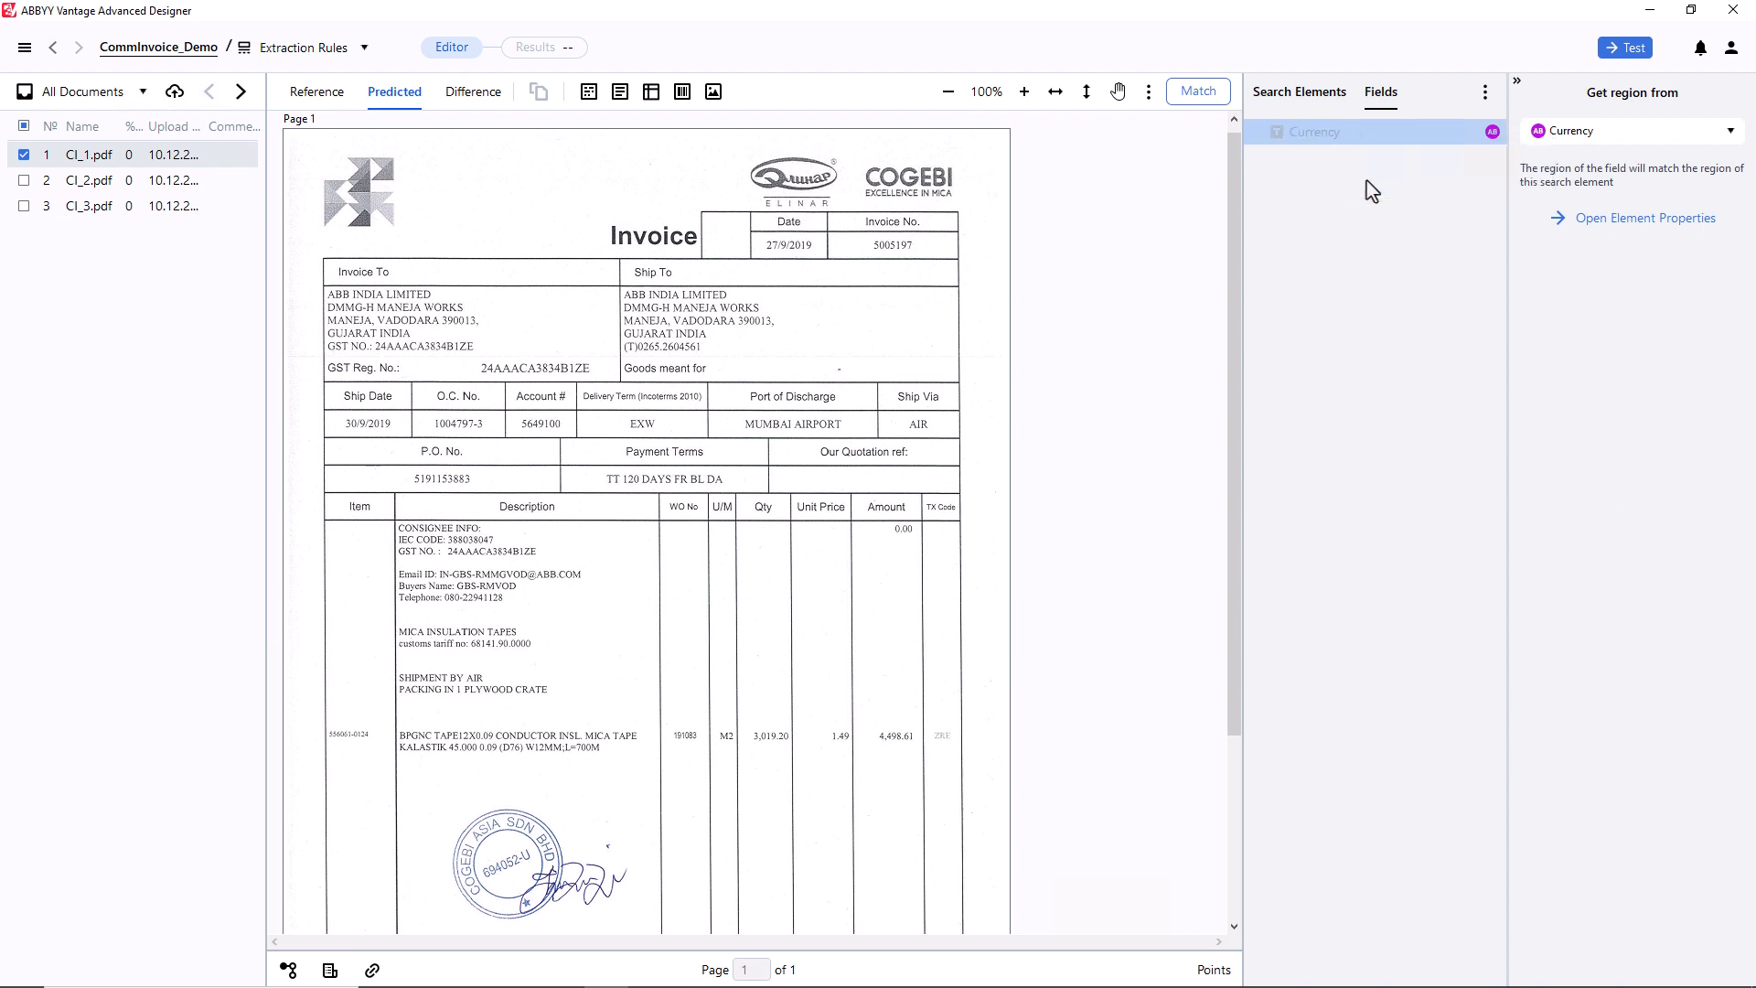
Step: Delete the default Currency search element and confirm the warning
left_click(1298, 92)
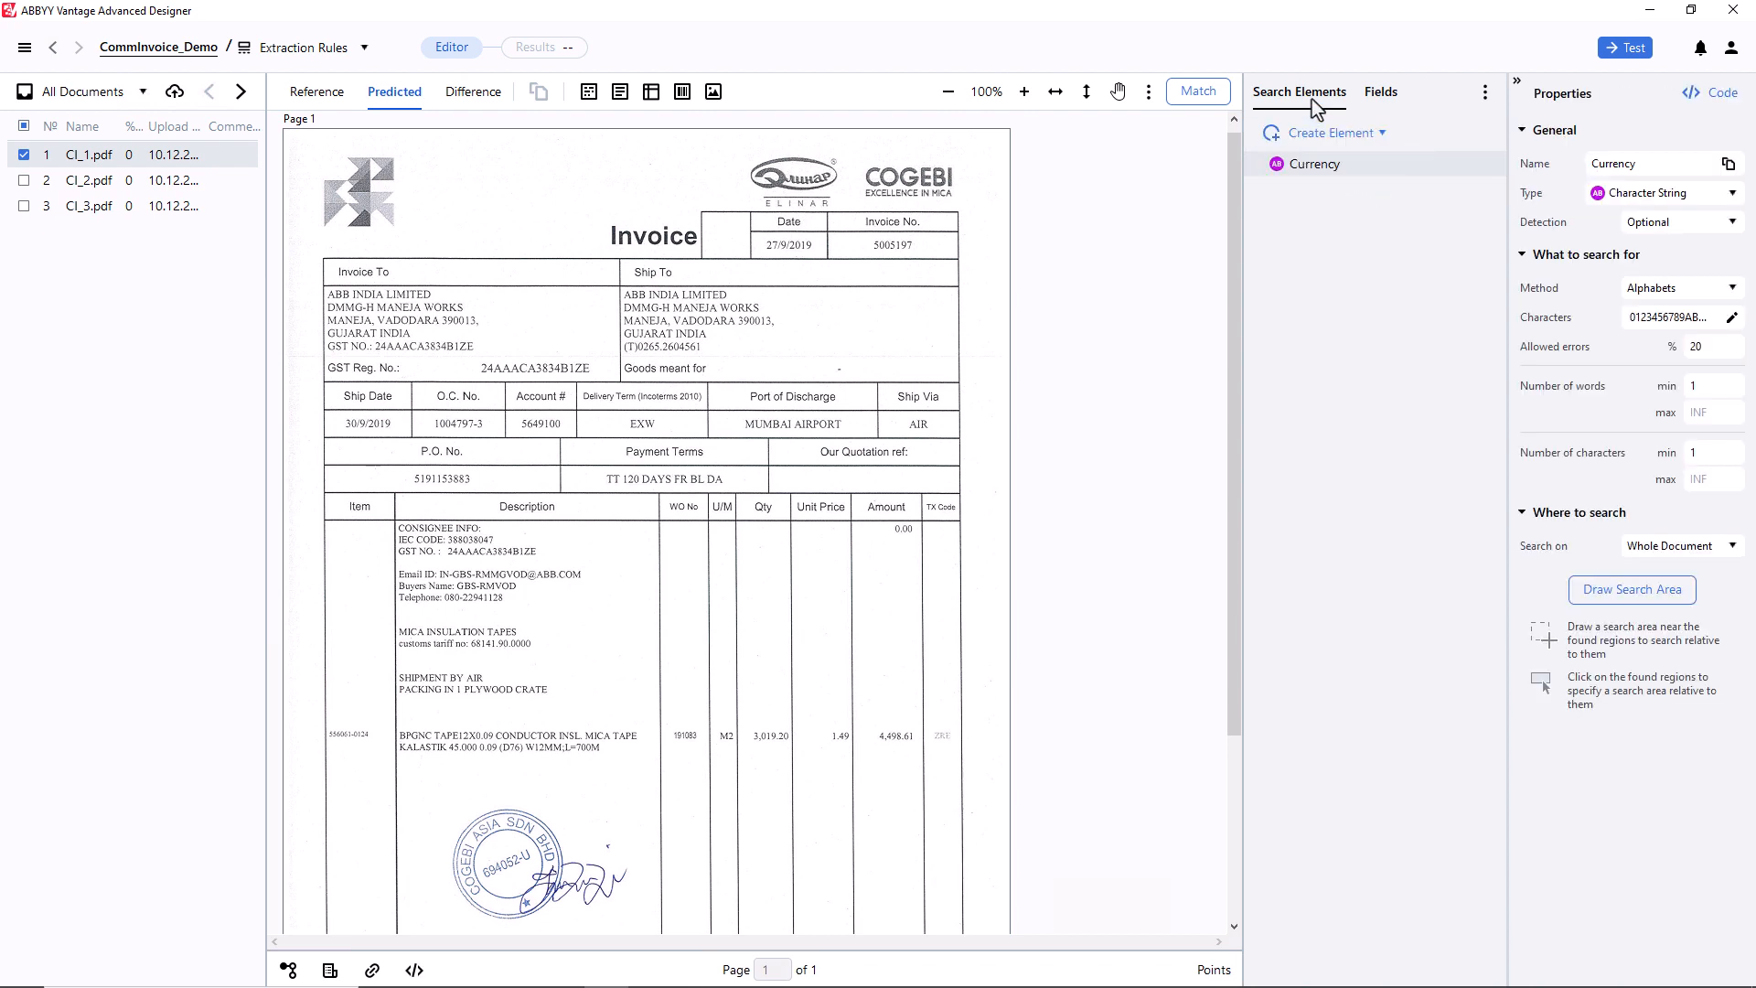
right_click(1313, 163)
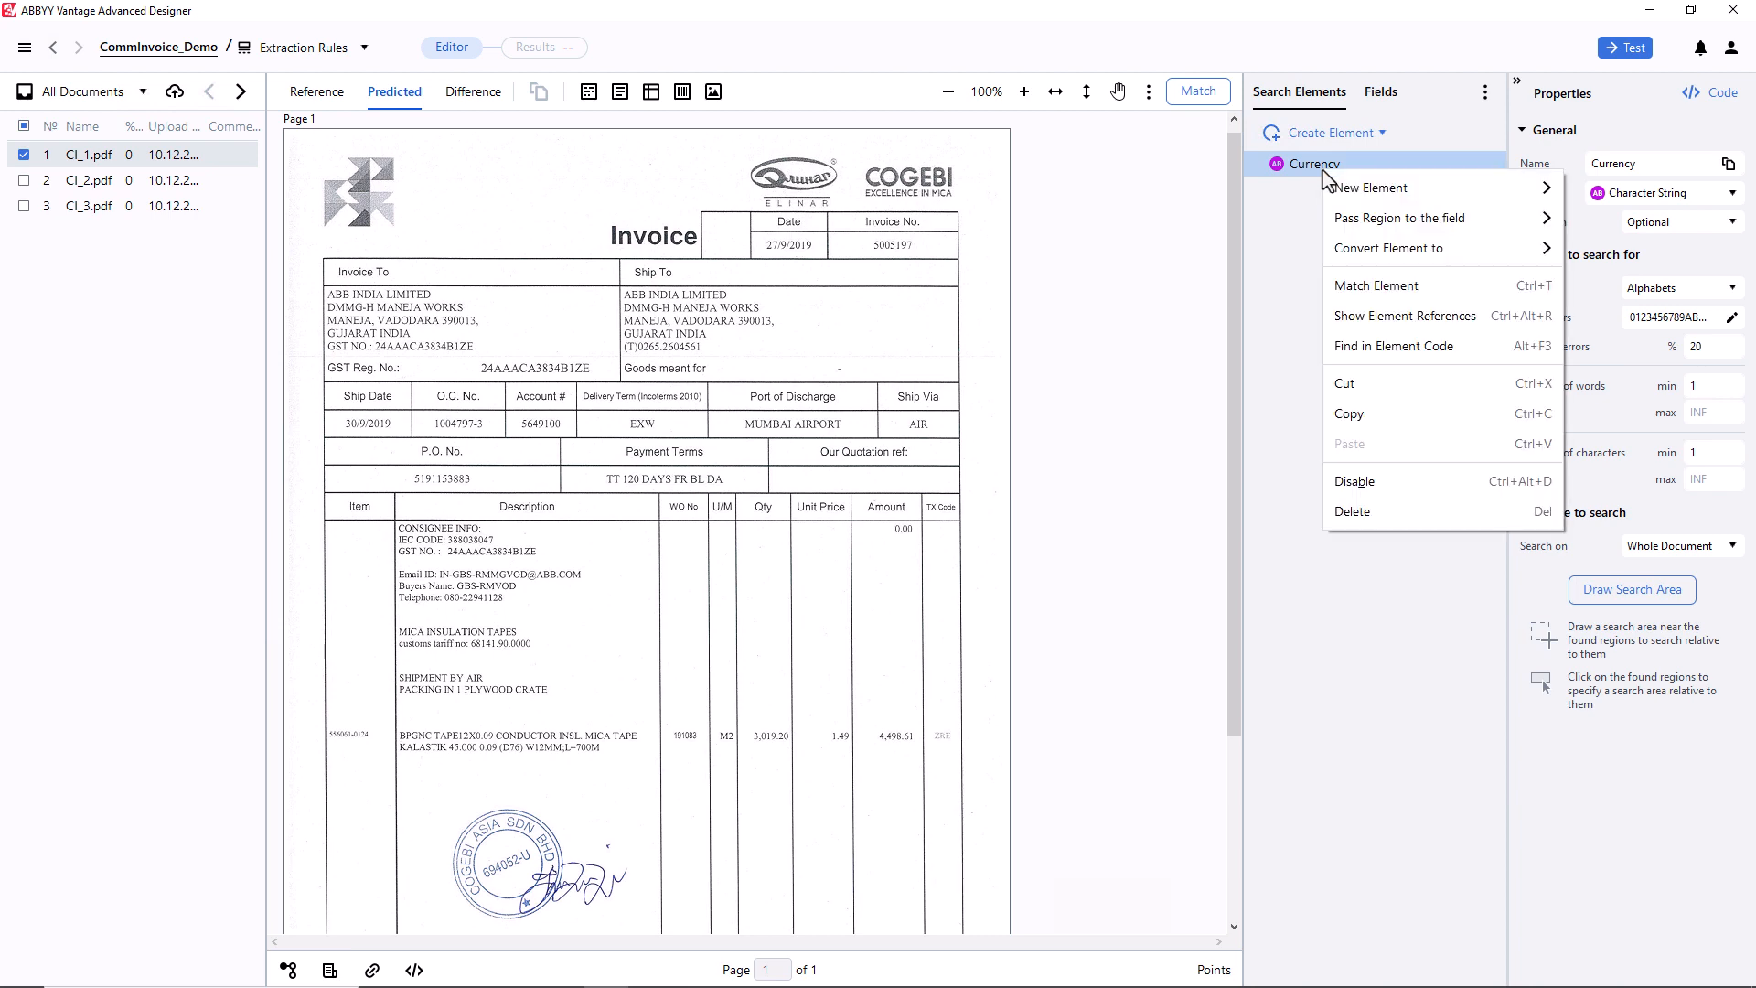
left_click(1352, 510)
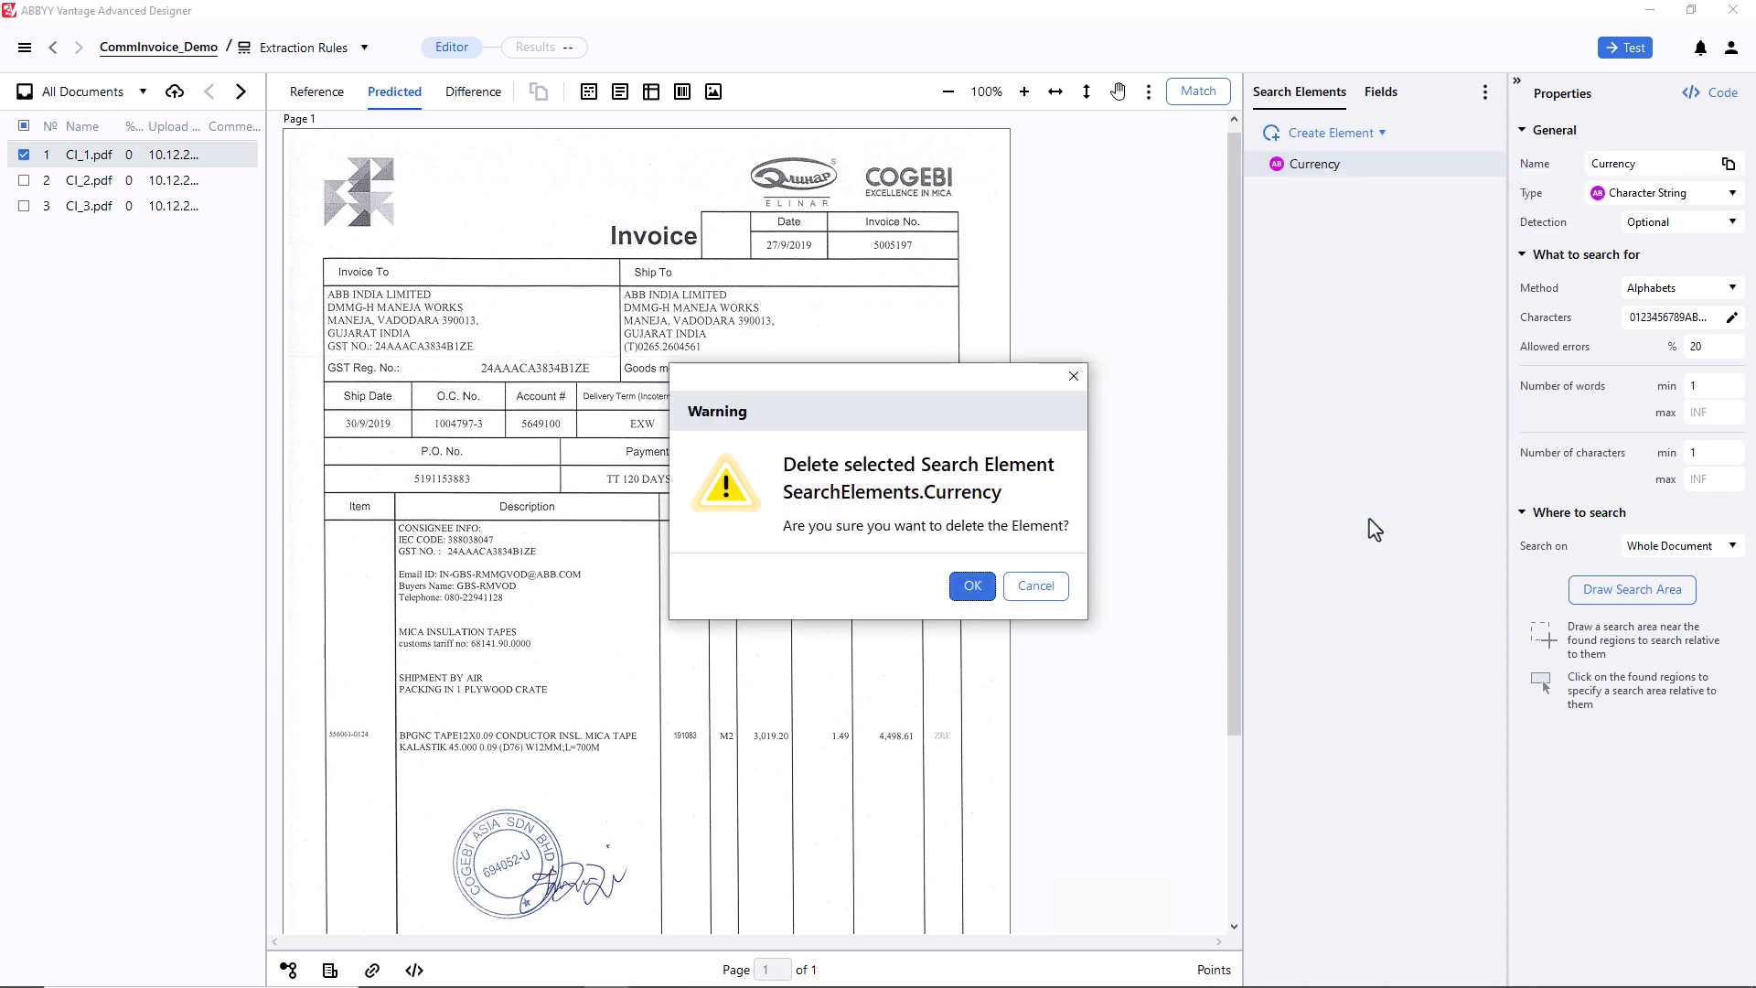
left_click(971, 585)
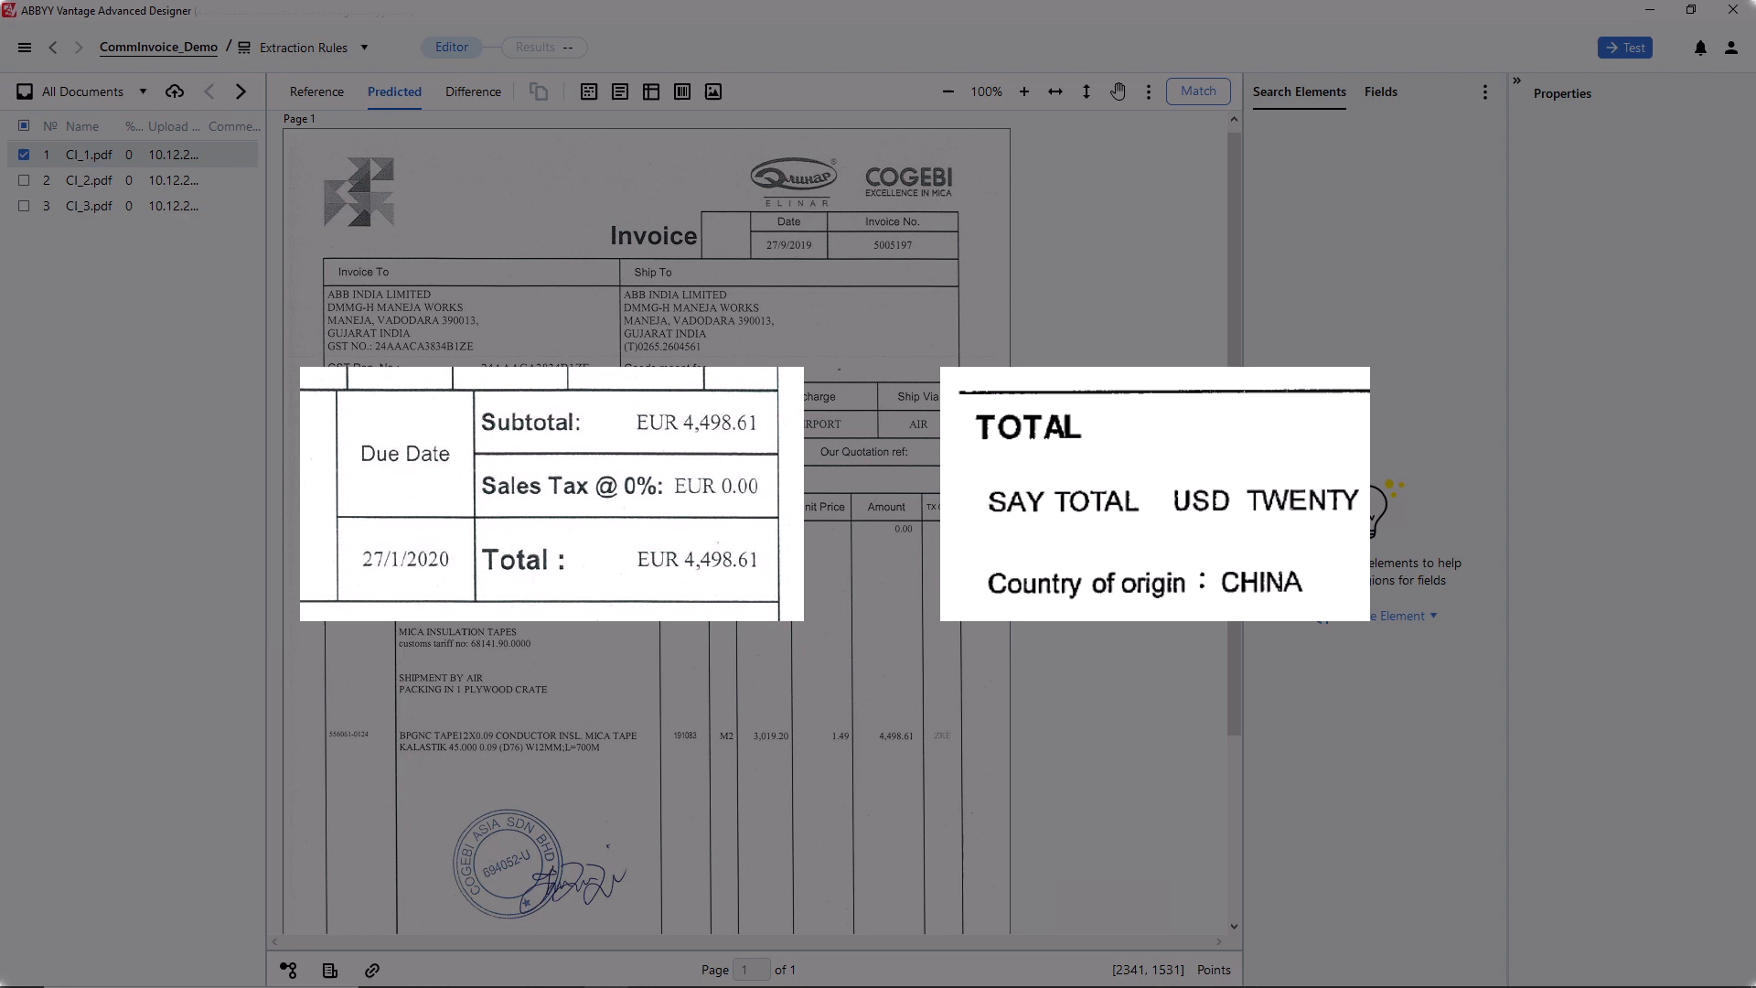
Step: Use Create Element in the empty Search Elements panel to list element types
left_click(531, 423)
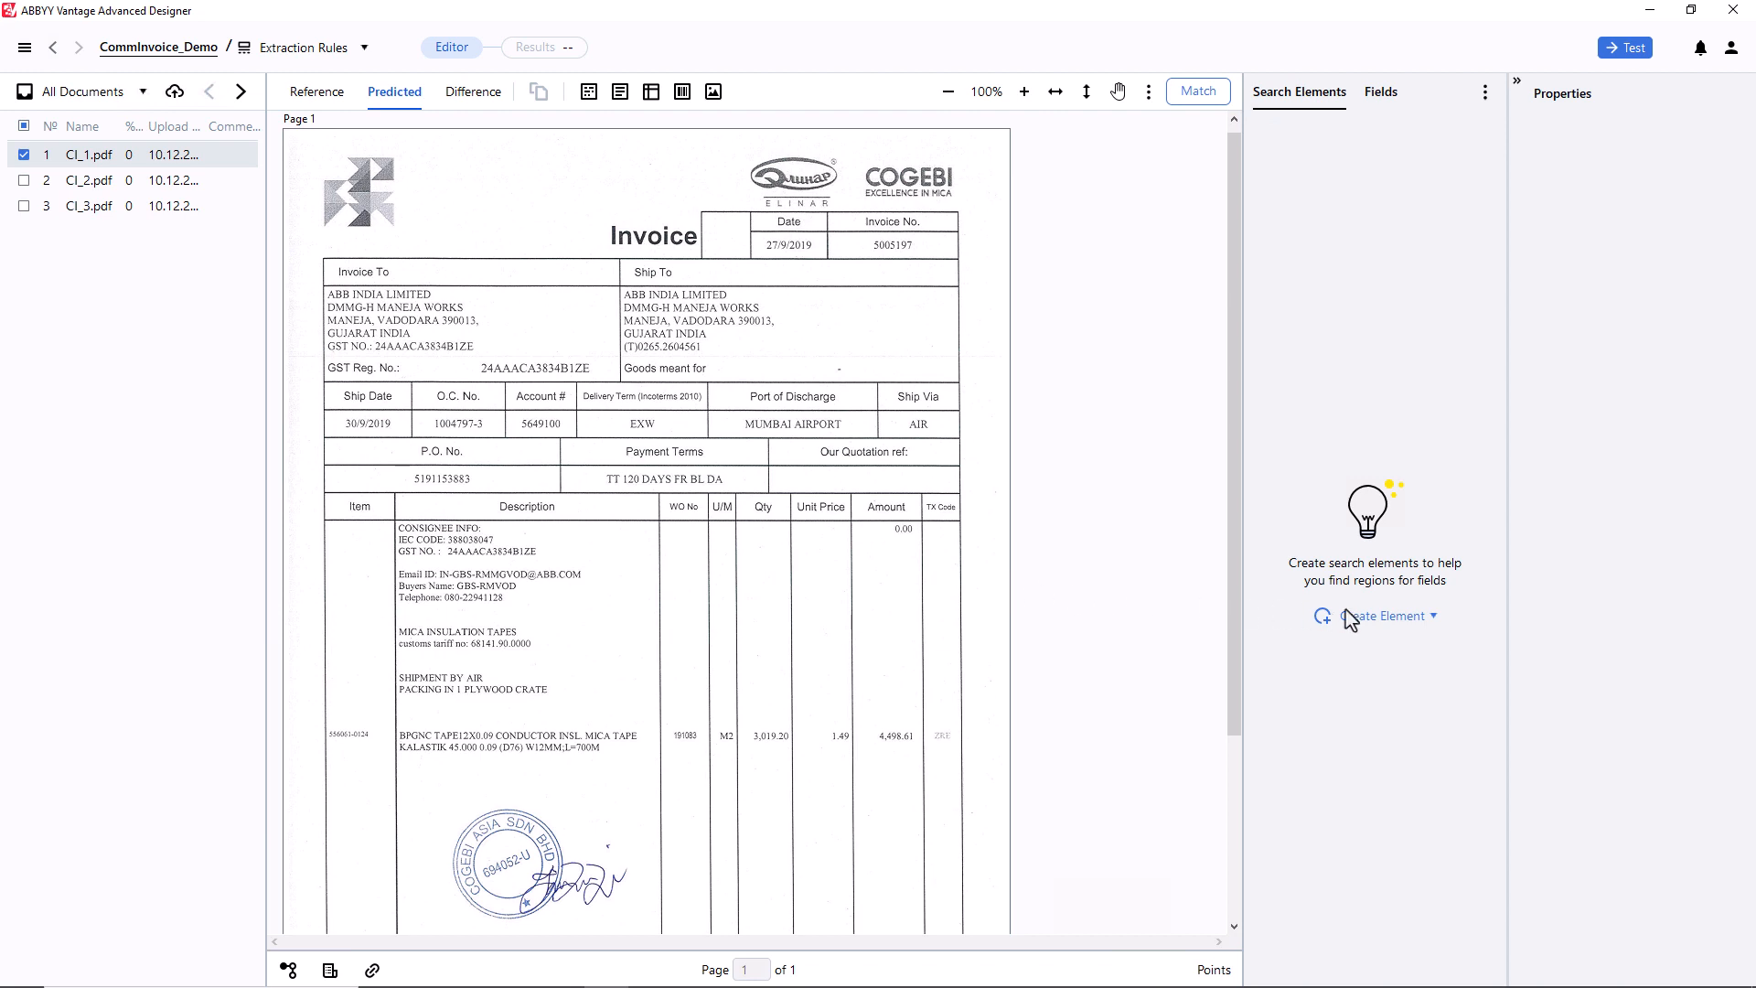
left_click(1388, 614)
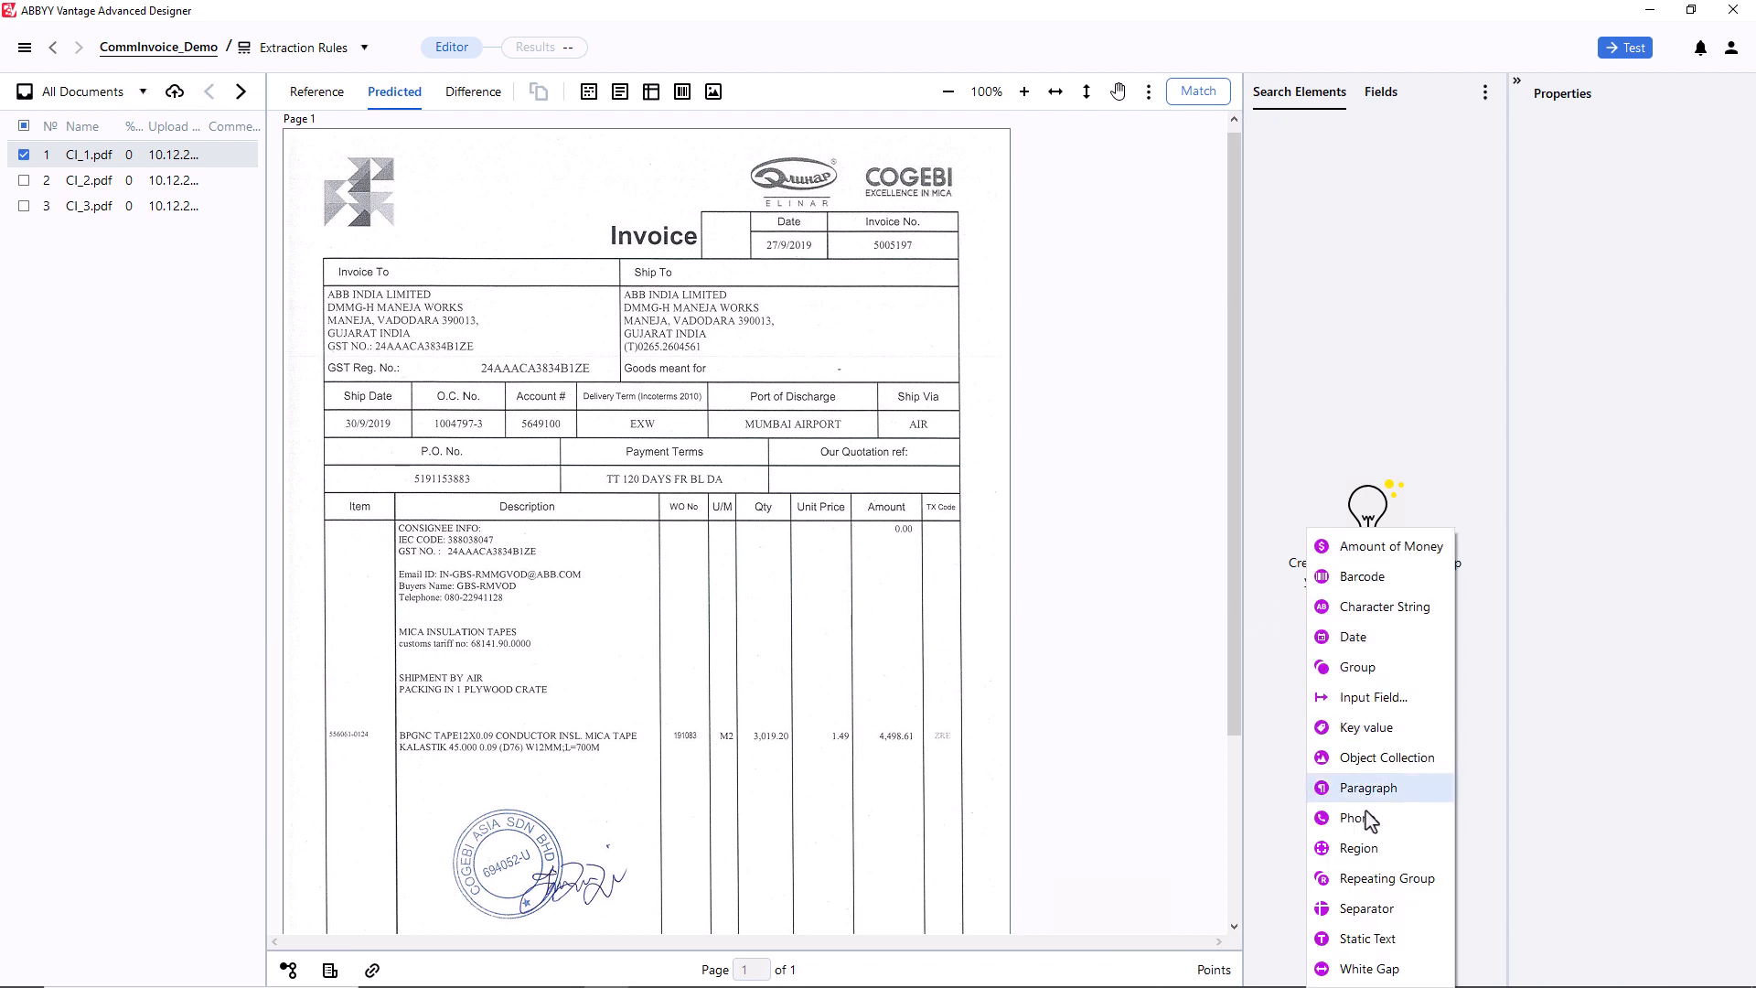
Step: Create a Static Text element kwExclude searching for SubTotal and run Match
left_click(1368, 936)
type("kwExc")
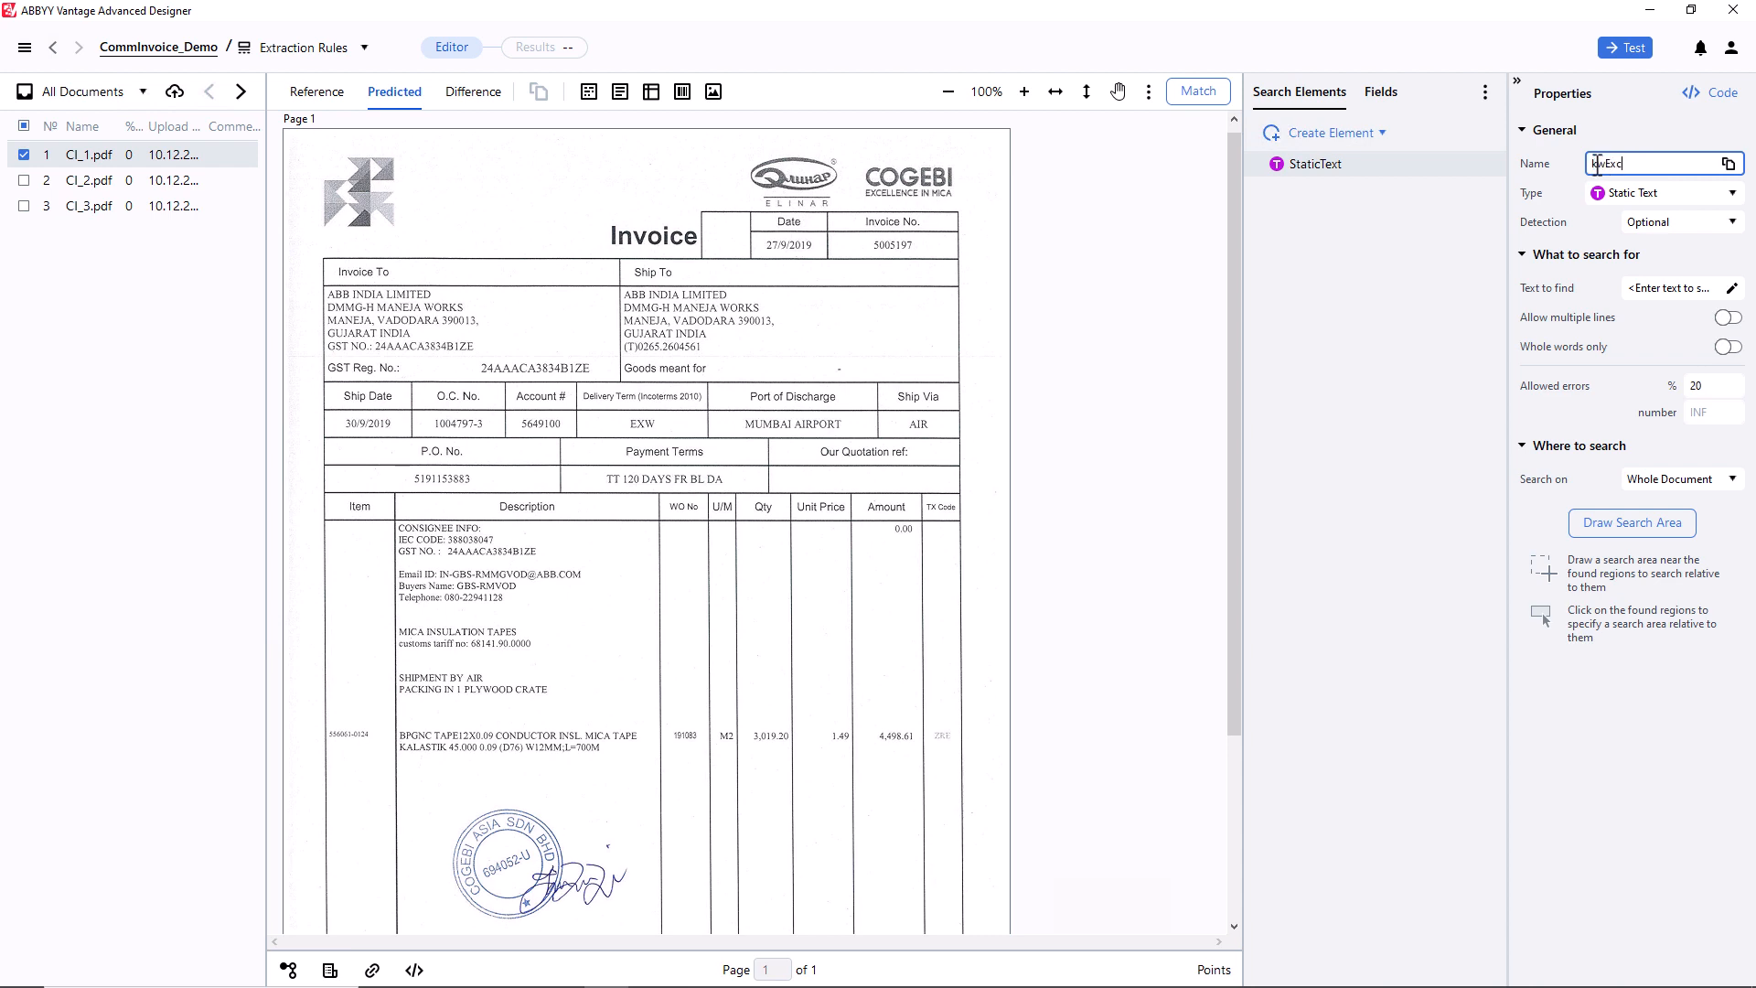
type("lude")
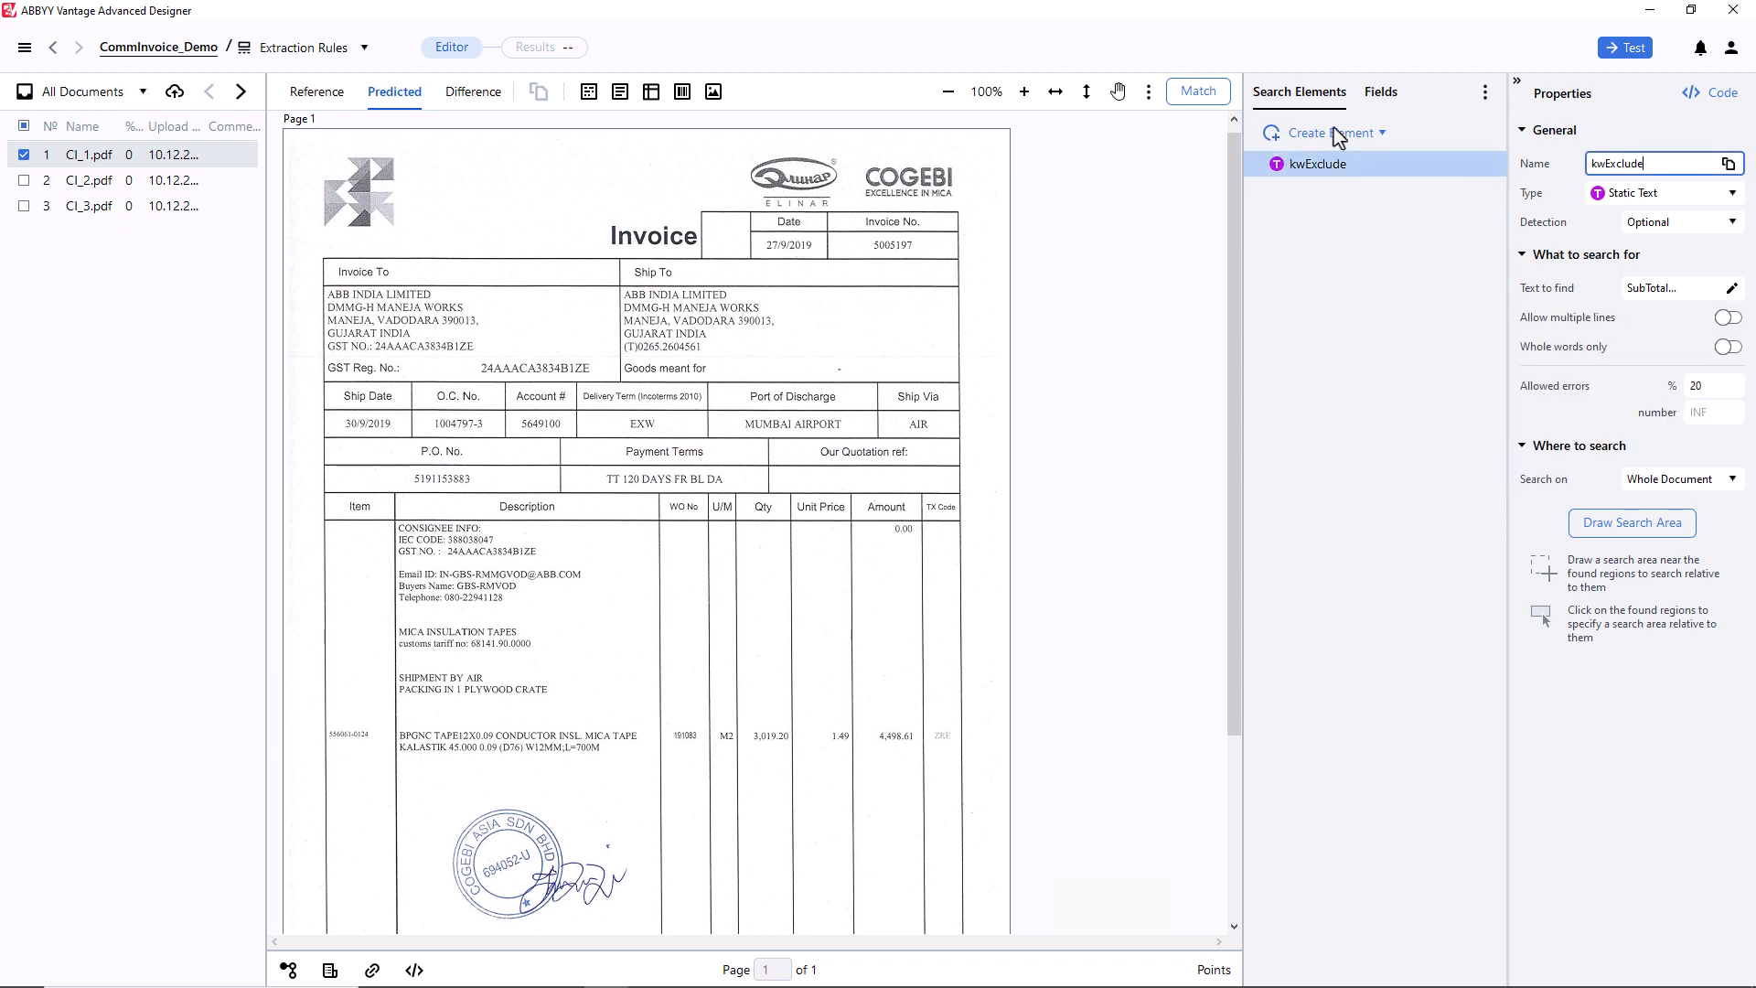
left_click(1197, 91)
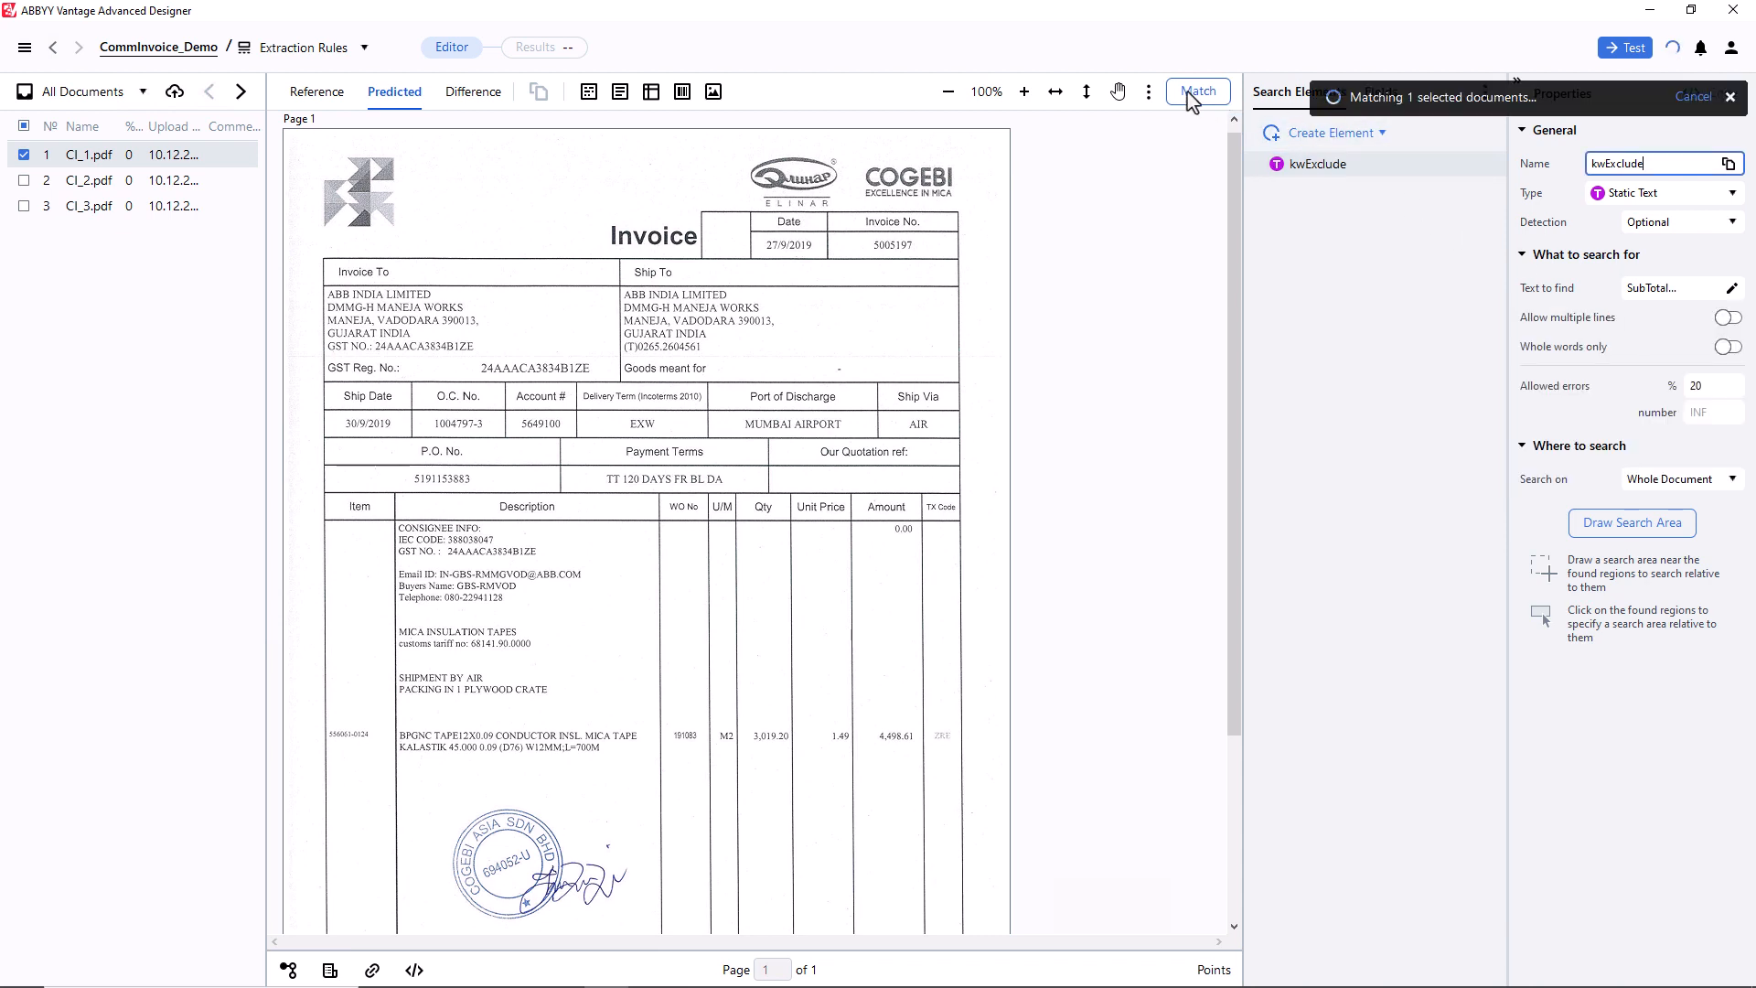
Step: Run Match to confirm kwExclude finds SUBTOTAL, then bring up kwExclude's actions
left_click(1198, 91)
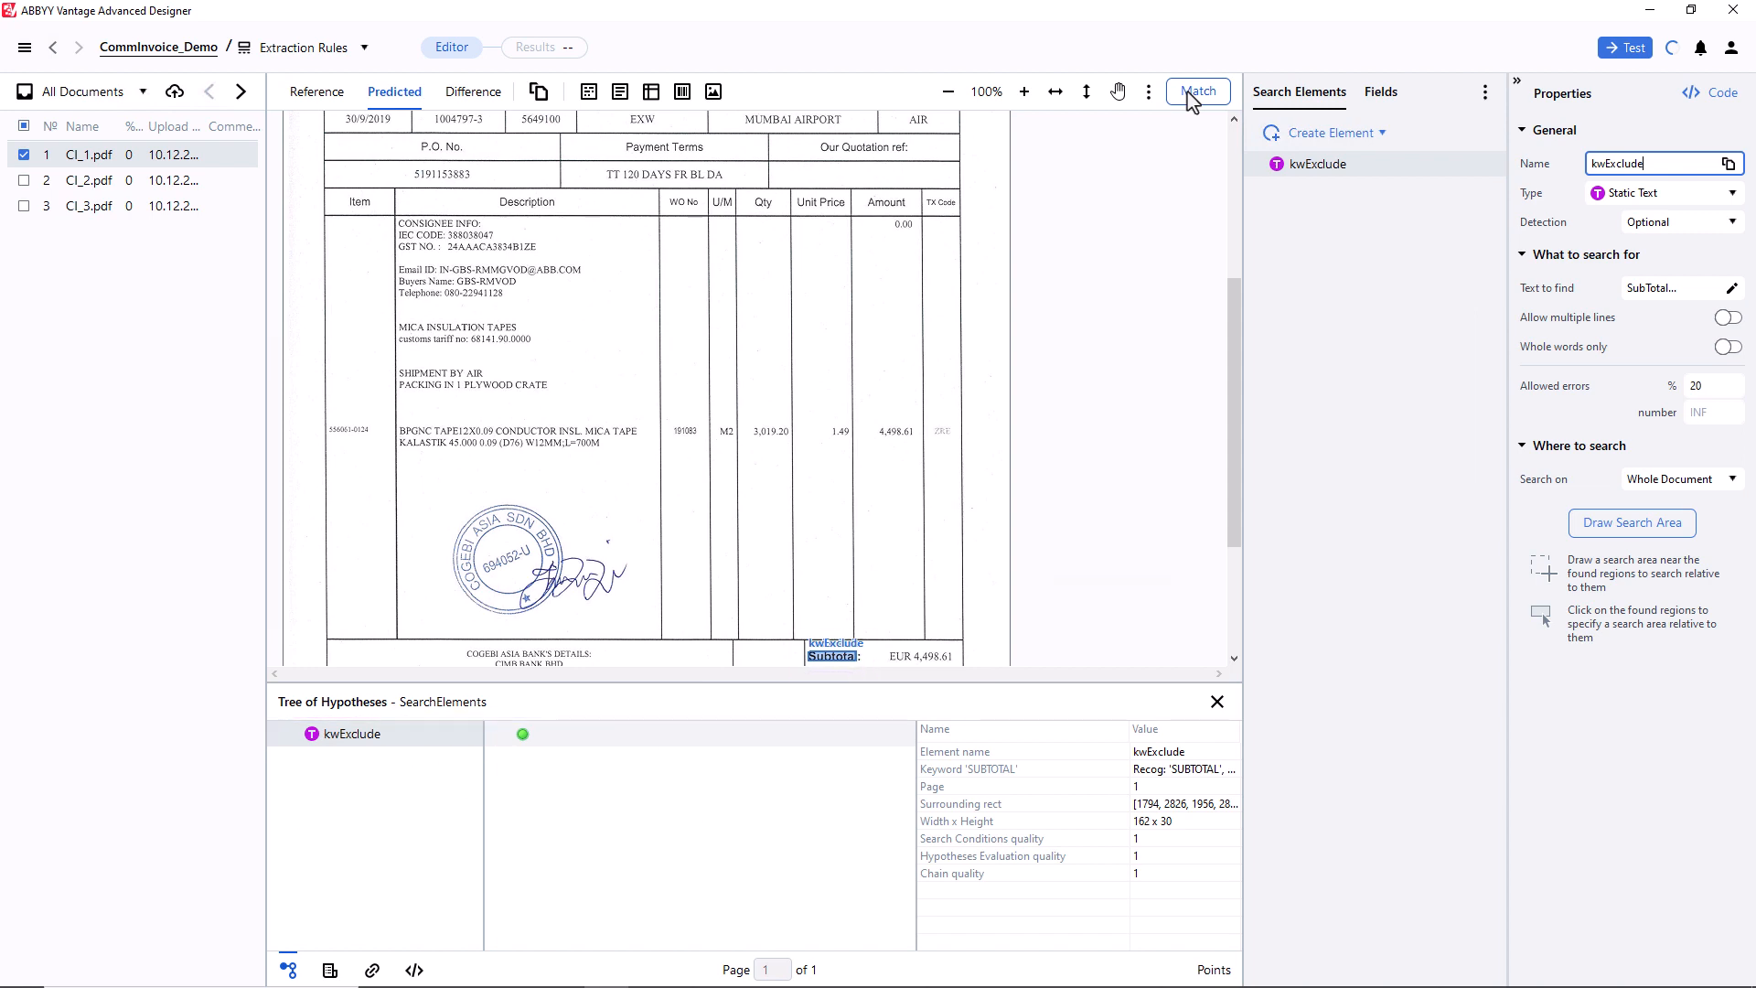
left_click(1196, 92)
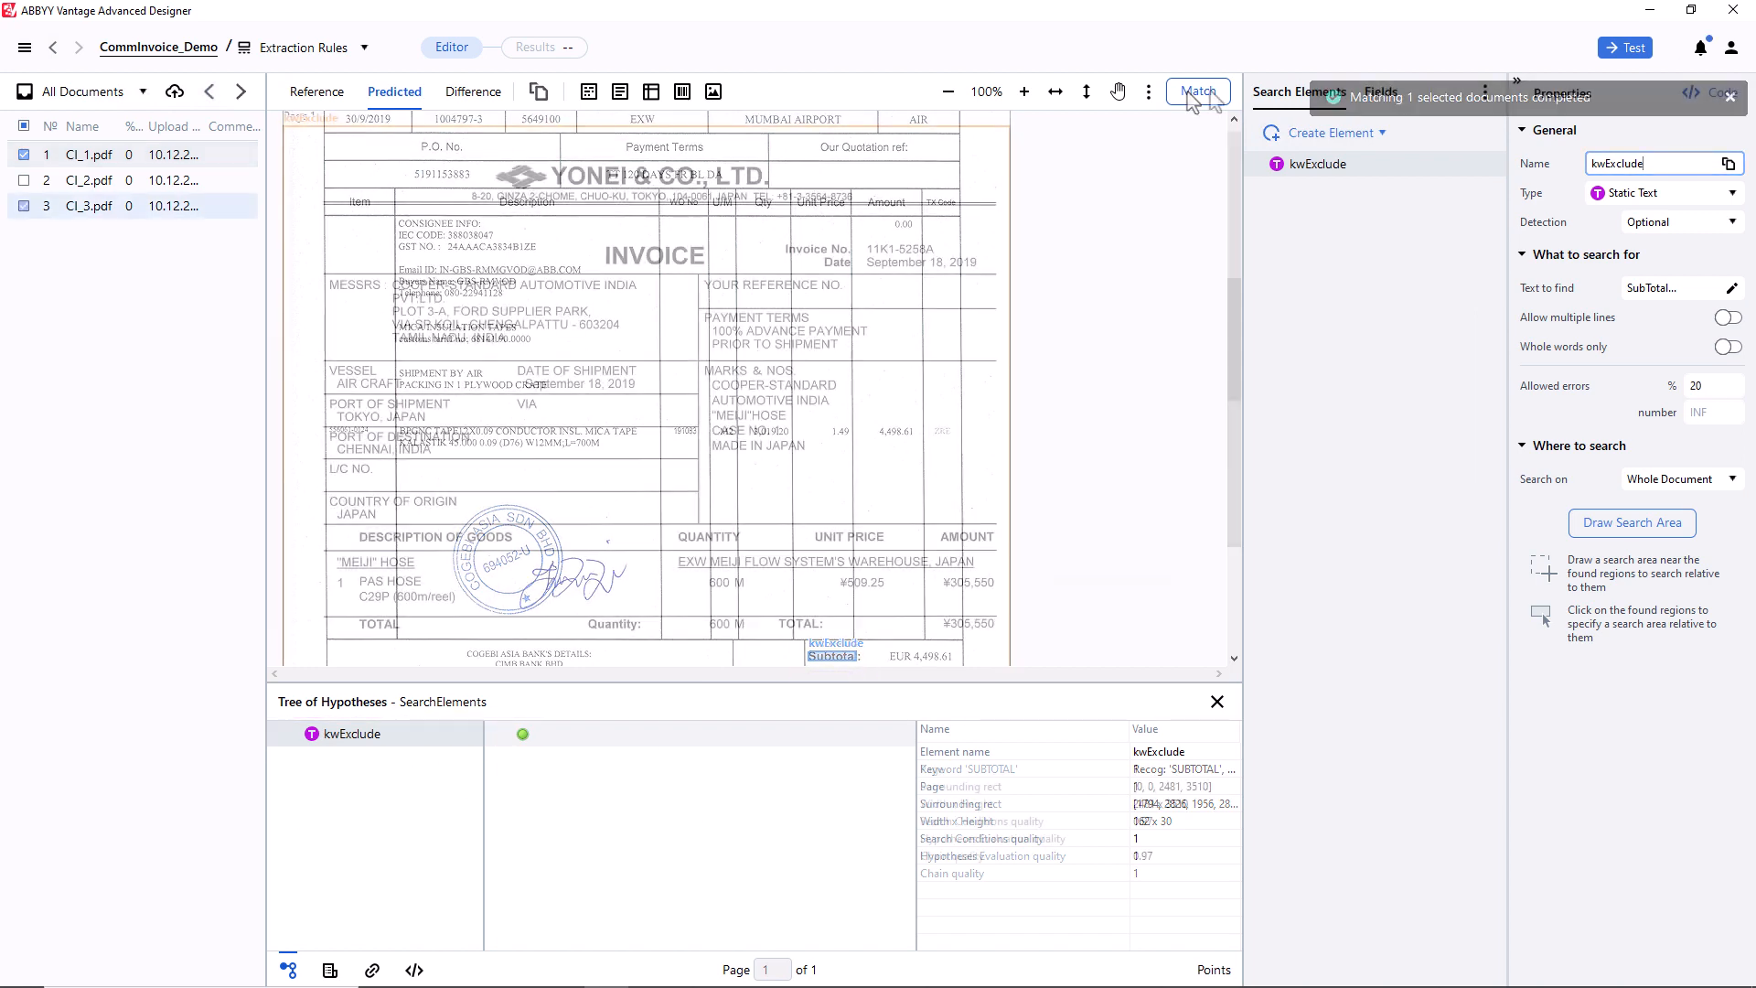
right_click(1319, 163)
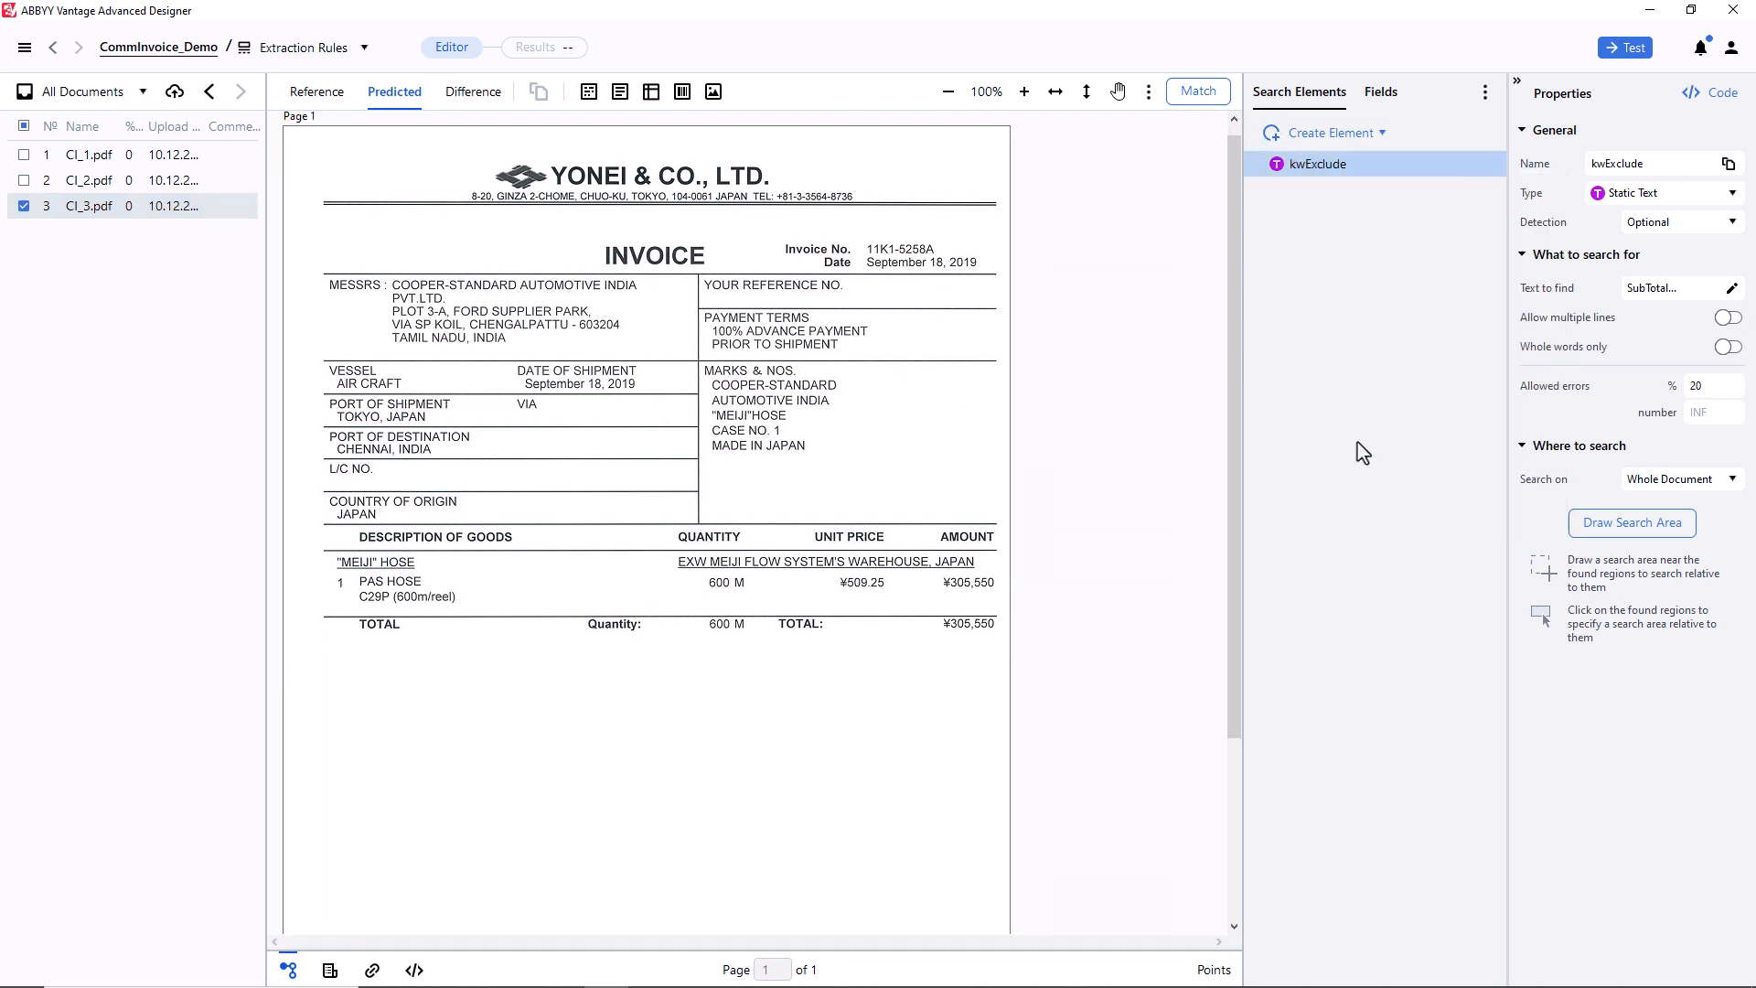
Step: Duplicate kwExclude as kwTotal with Text to find set to Total
left_click(1334, 132)
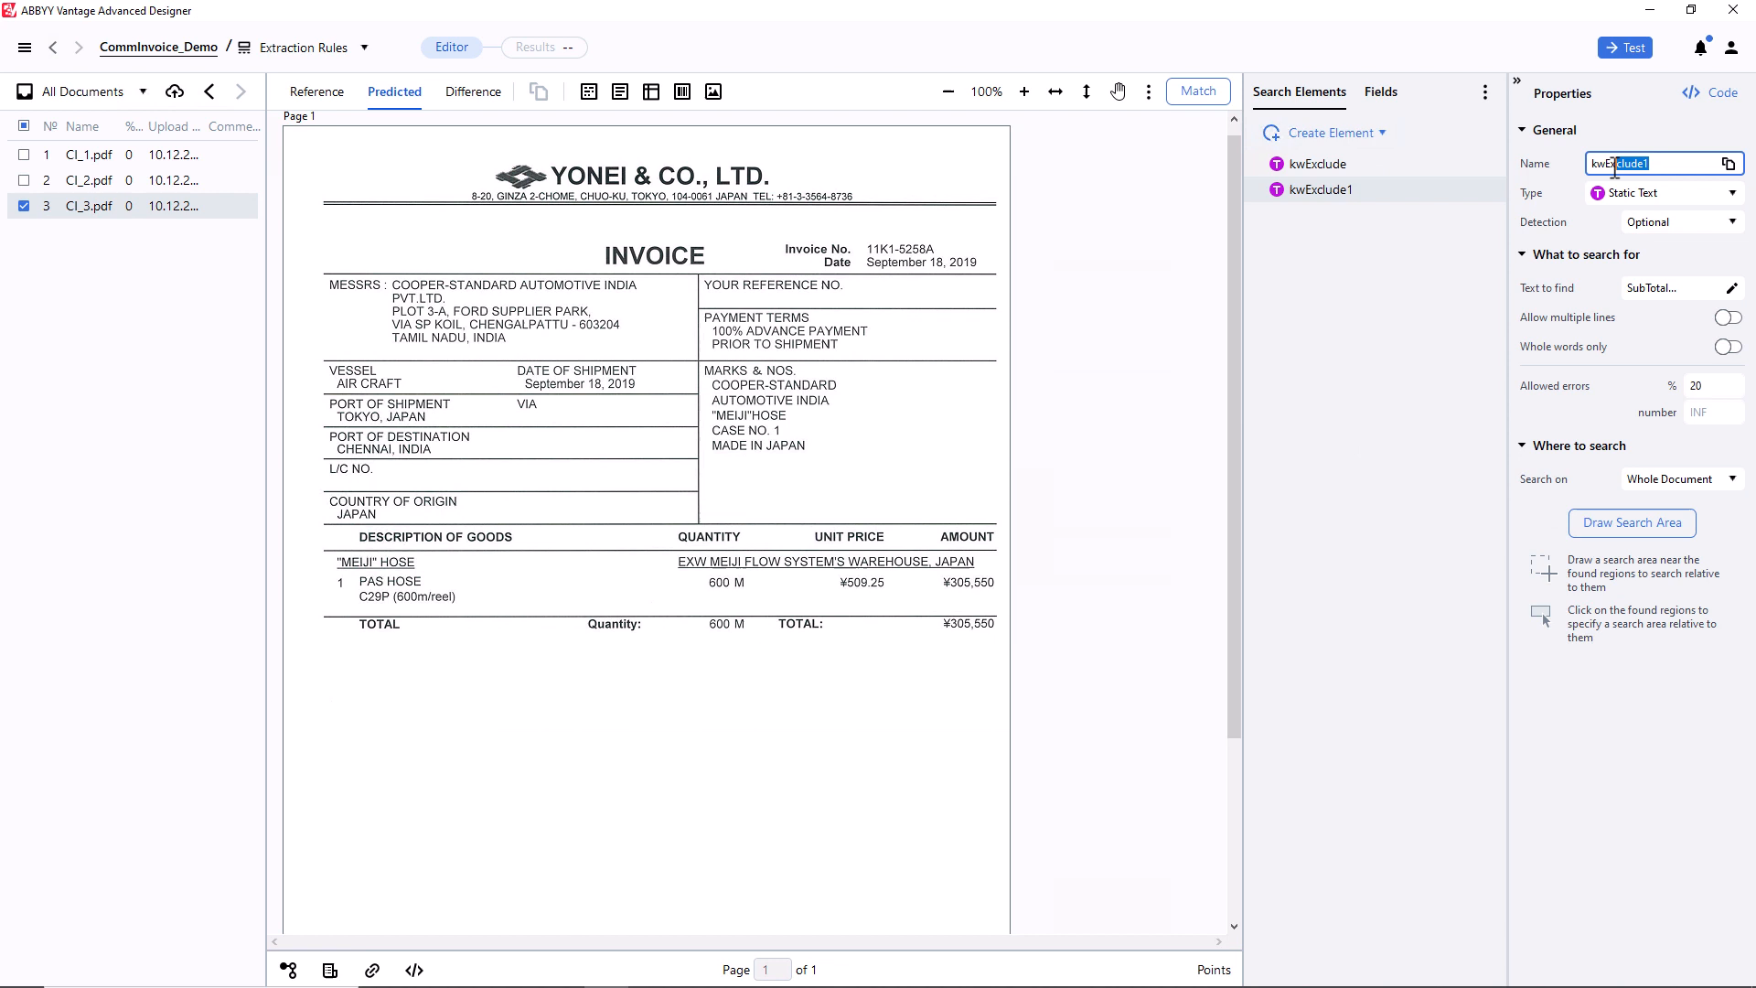
type("kwTotal")
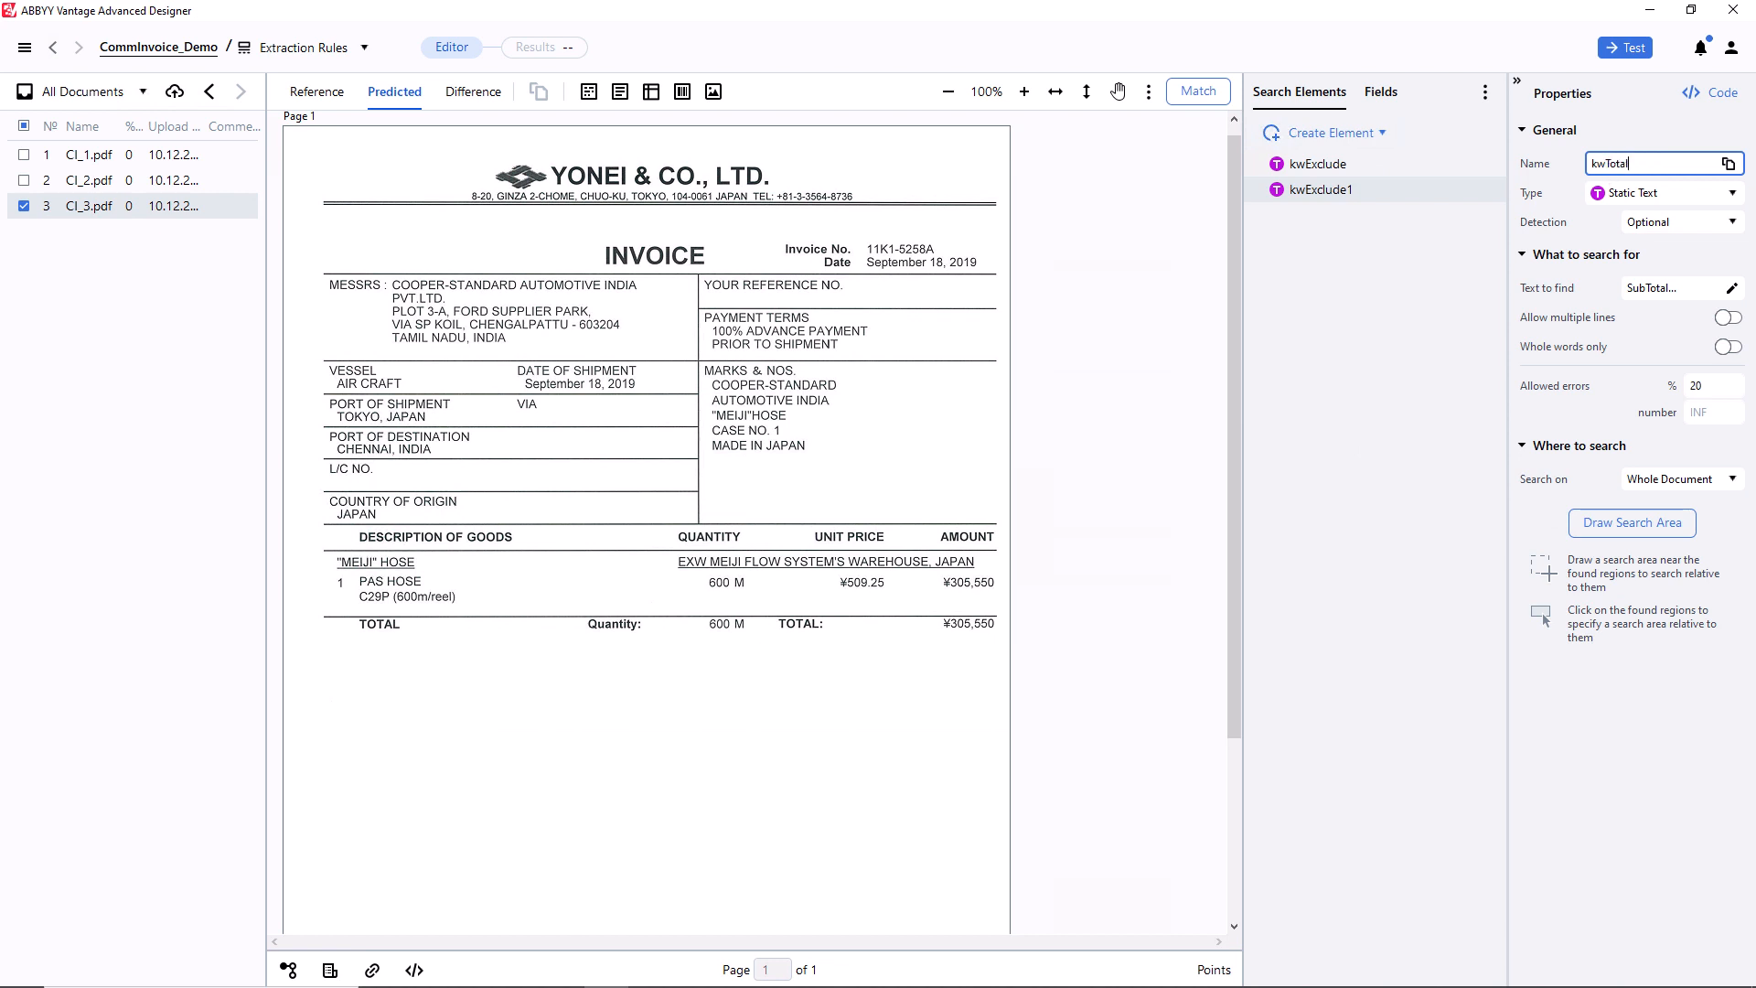
left_click(1729, 287)
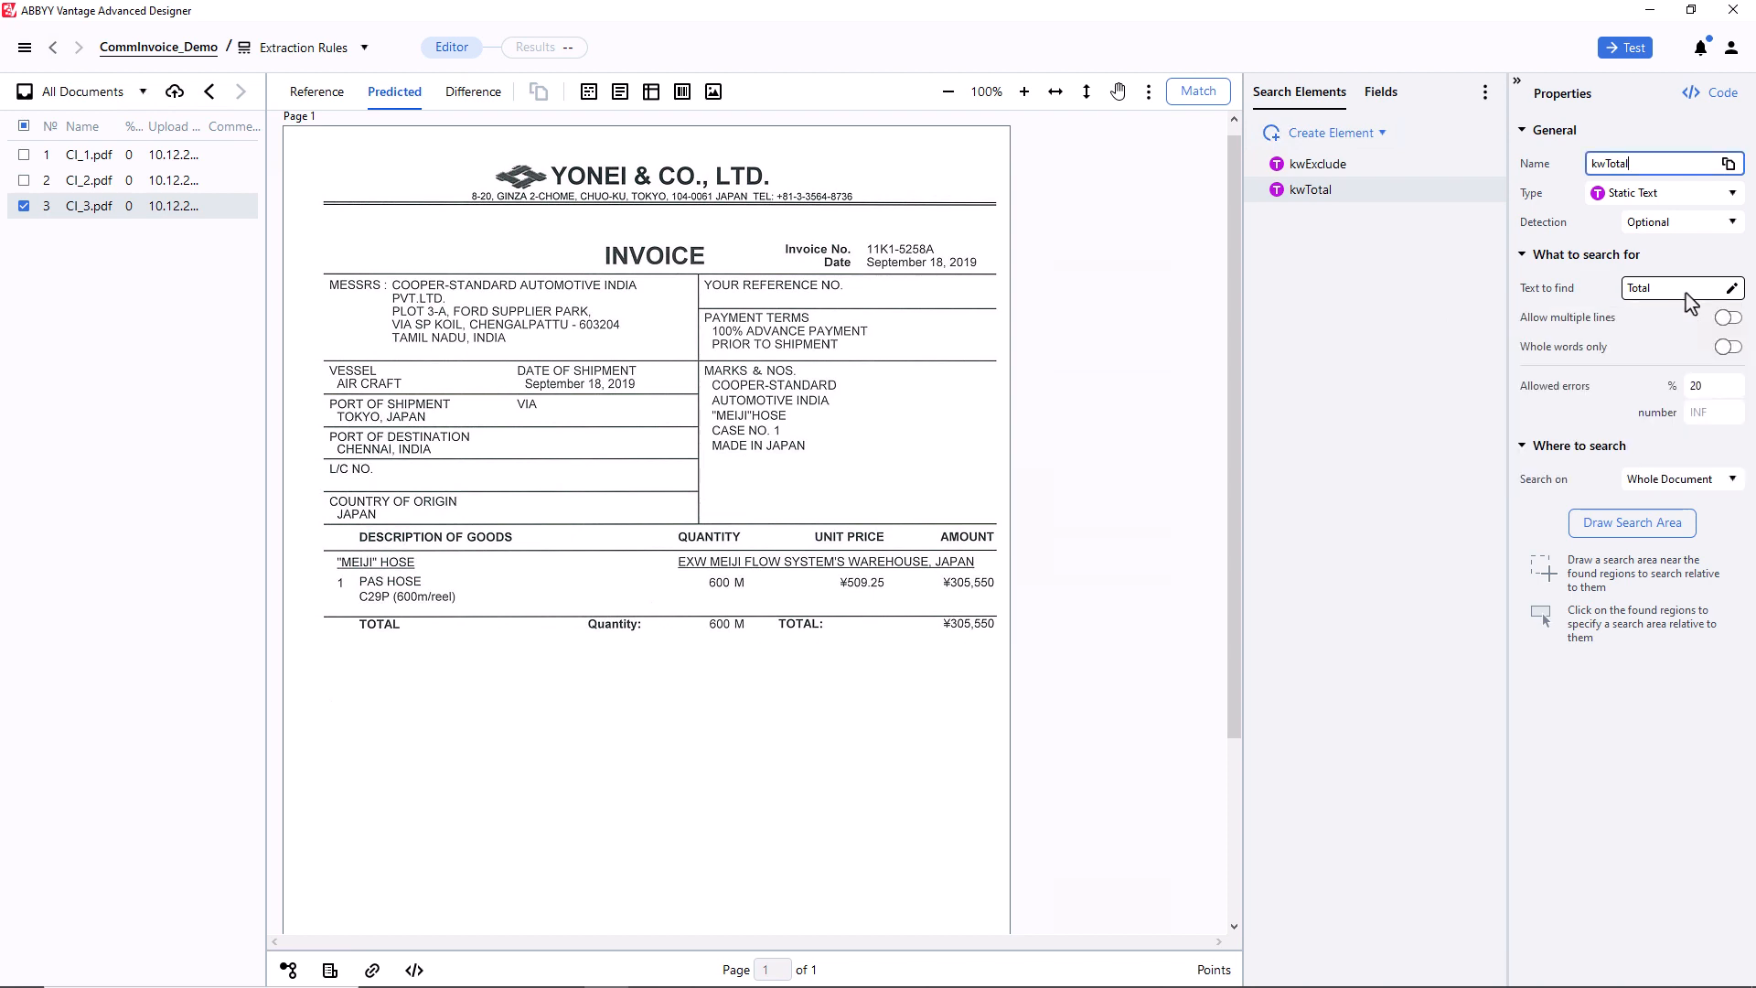
Step: Draw a search area excluding the kwExclude Subtotal region and match kwTotal against TOTAL
left_click(1629, 523)
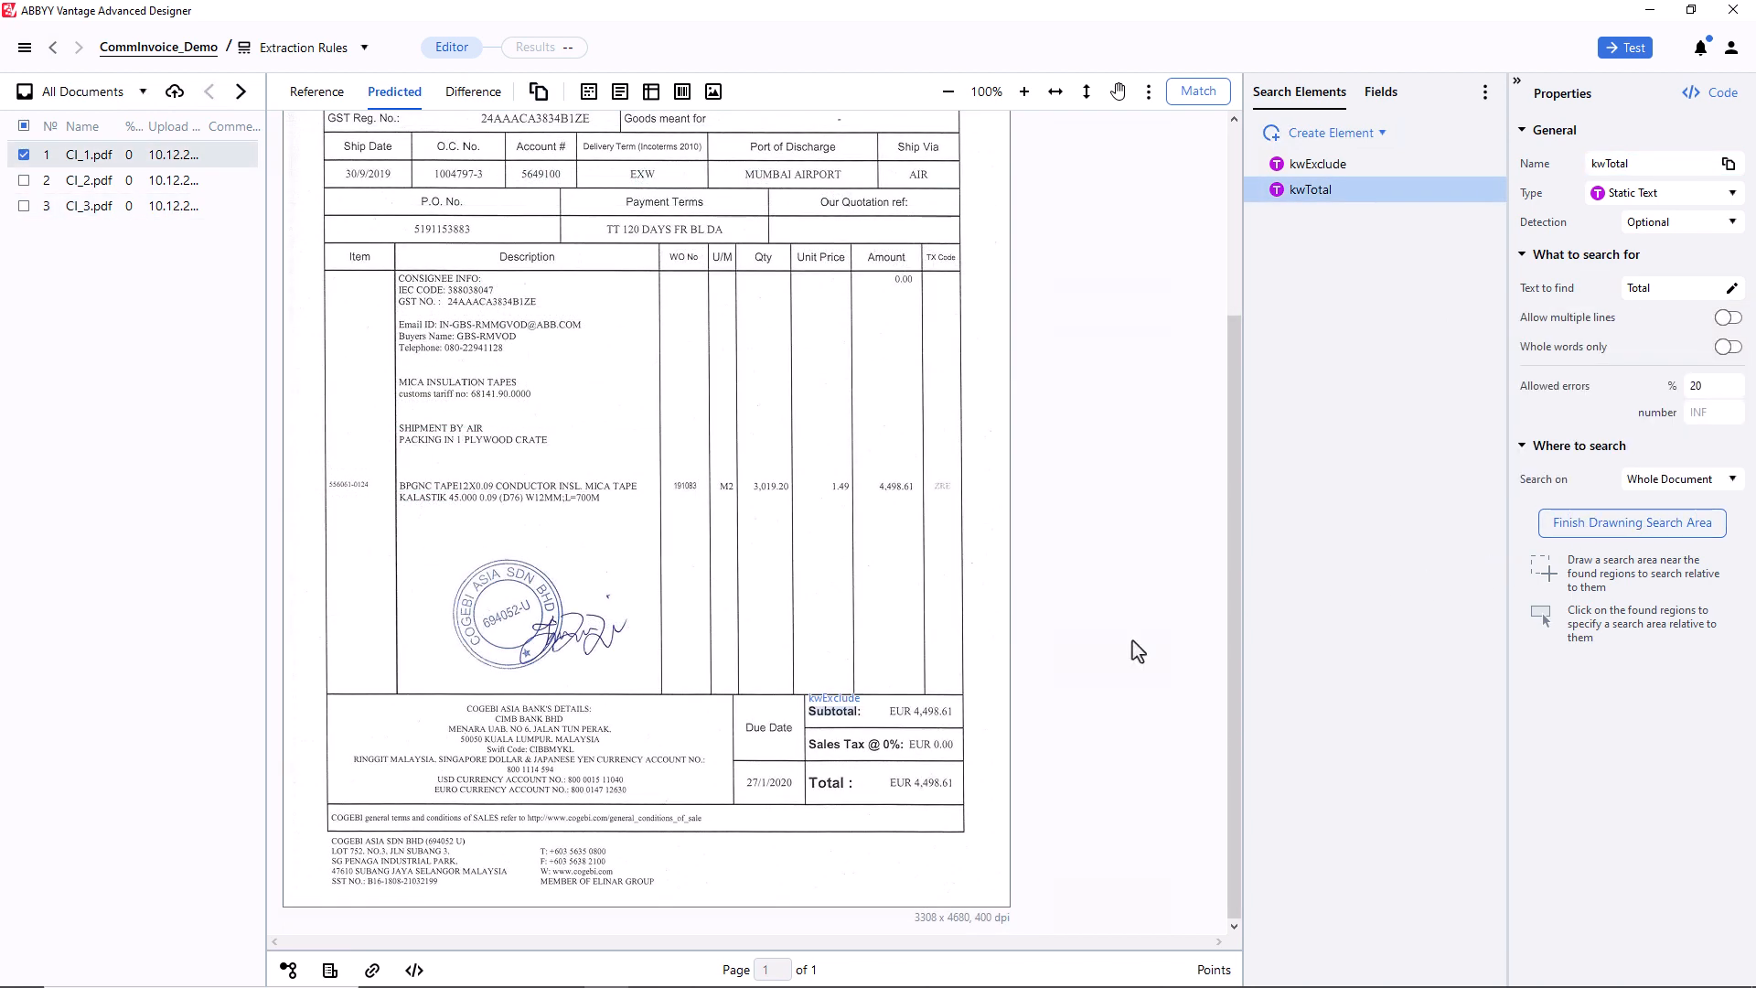
left_click(834, 712)
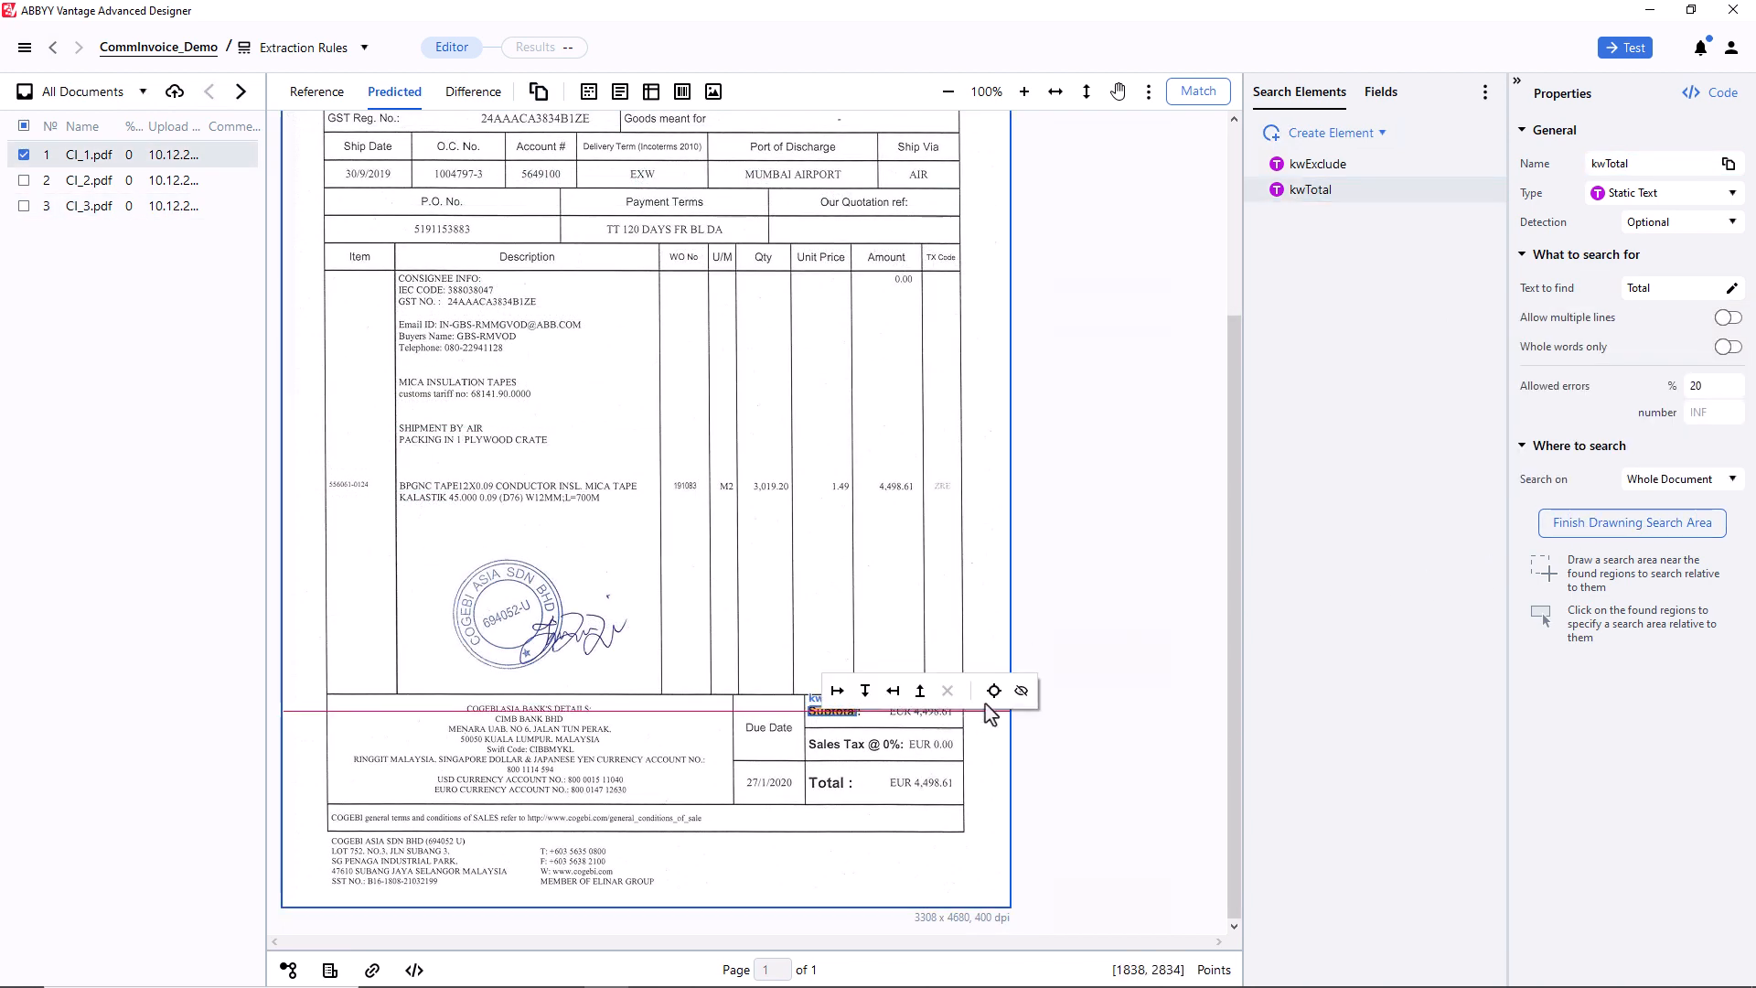
left_click(1020, 690)
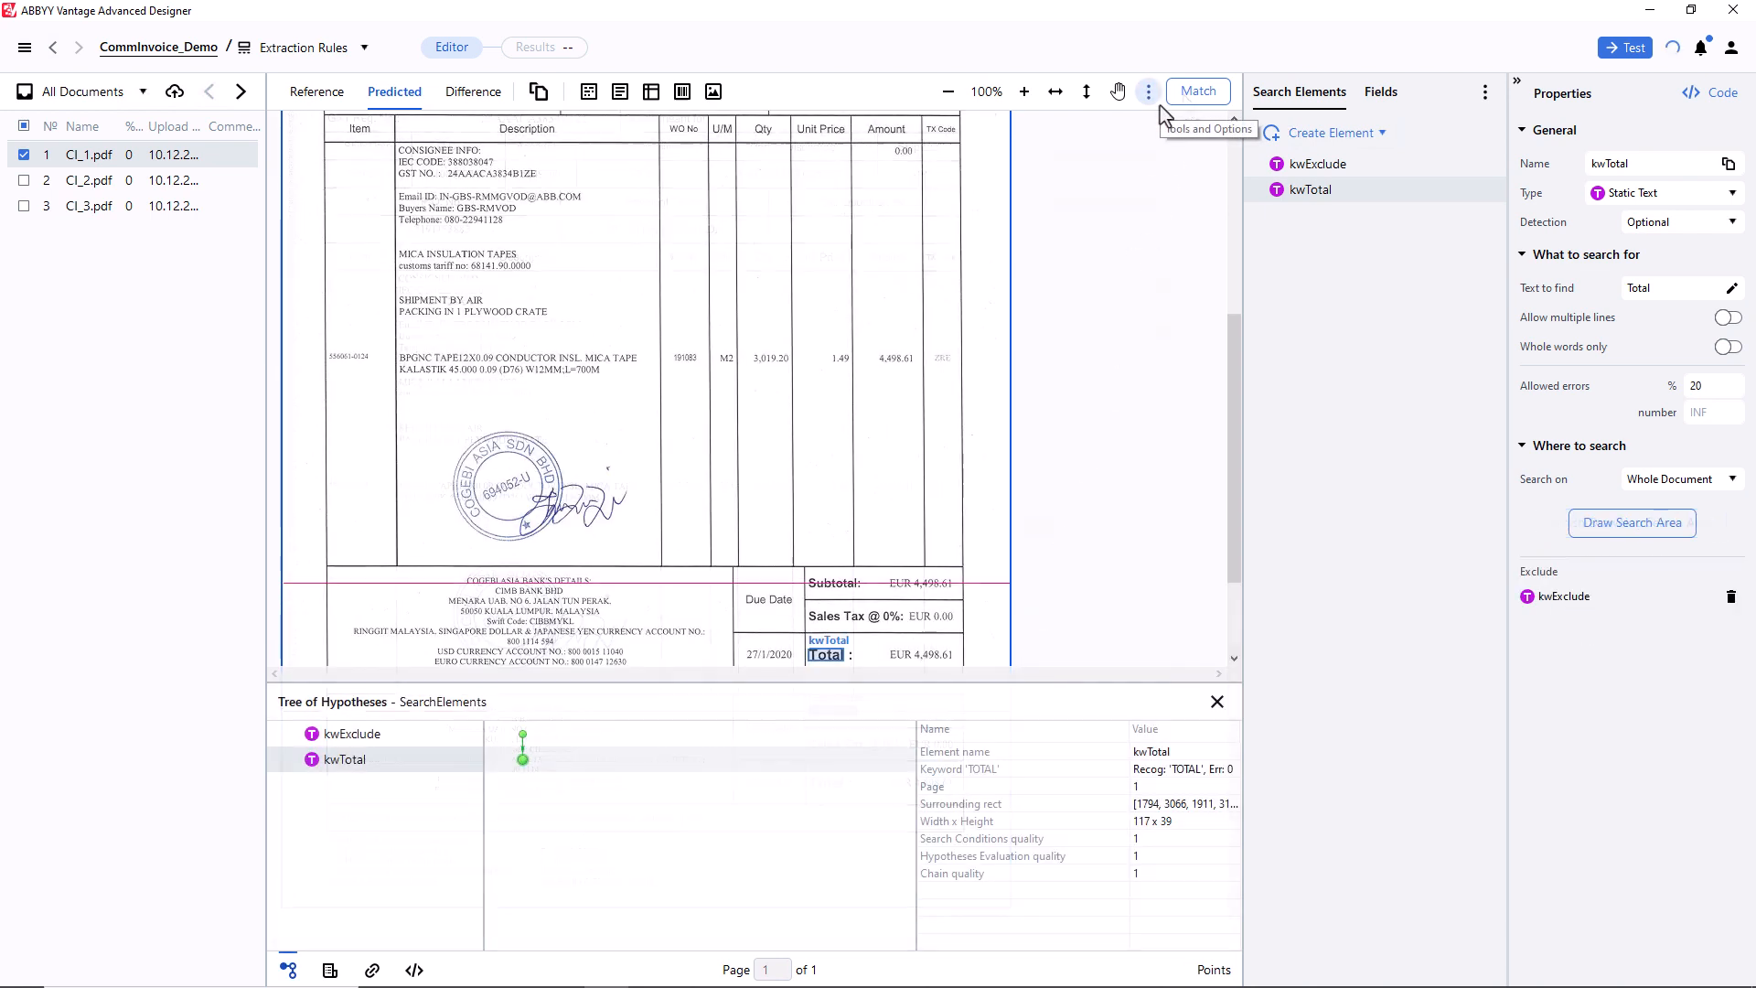
left_click(342, 759)
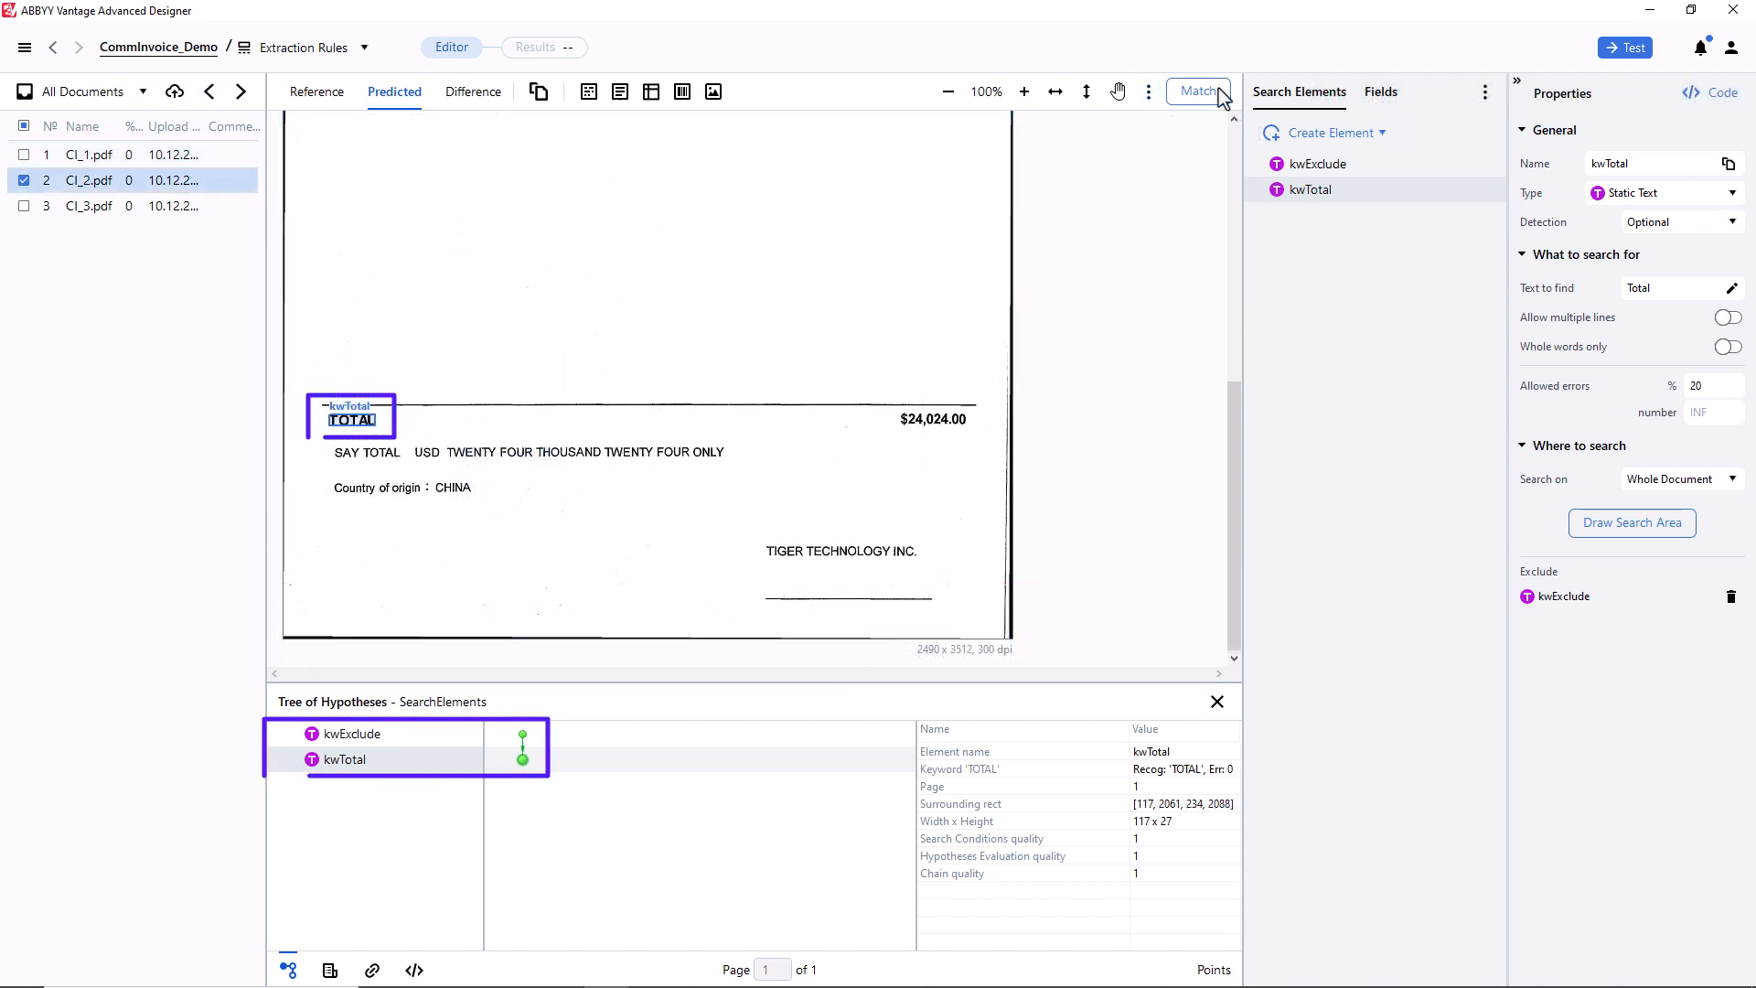
mouse_move(1198, 92)
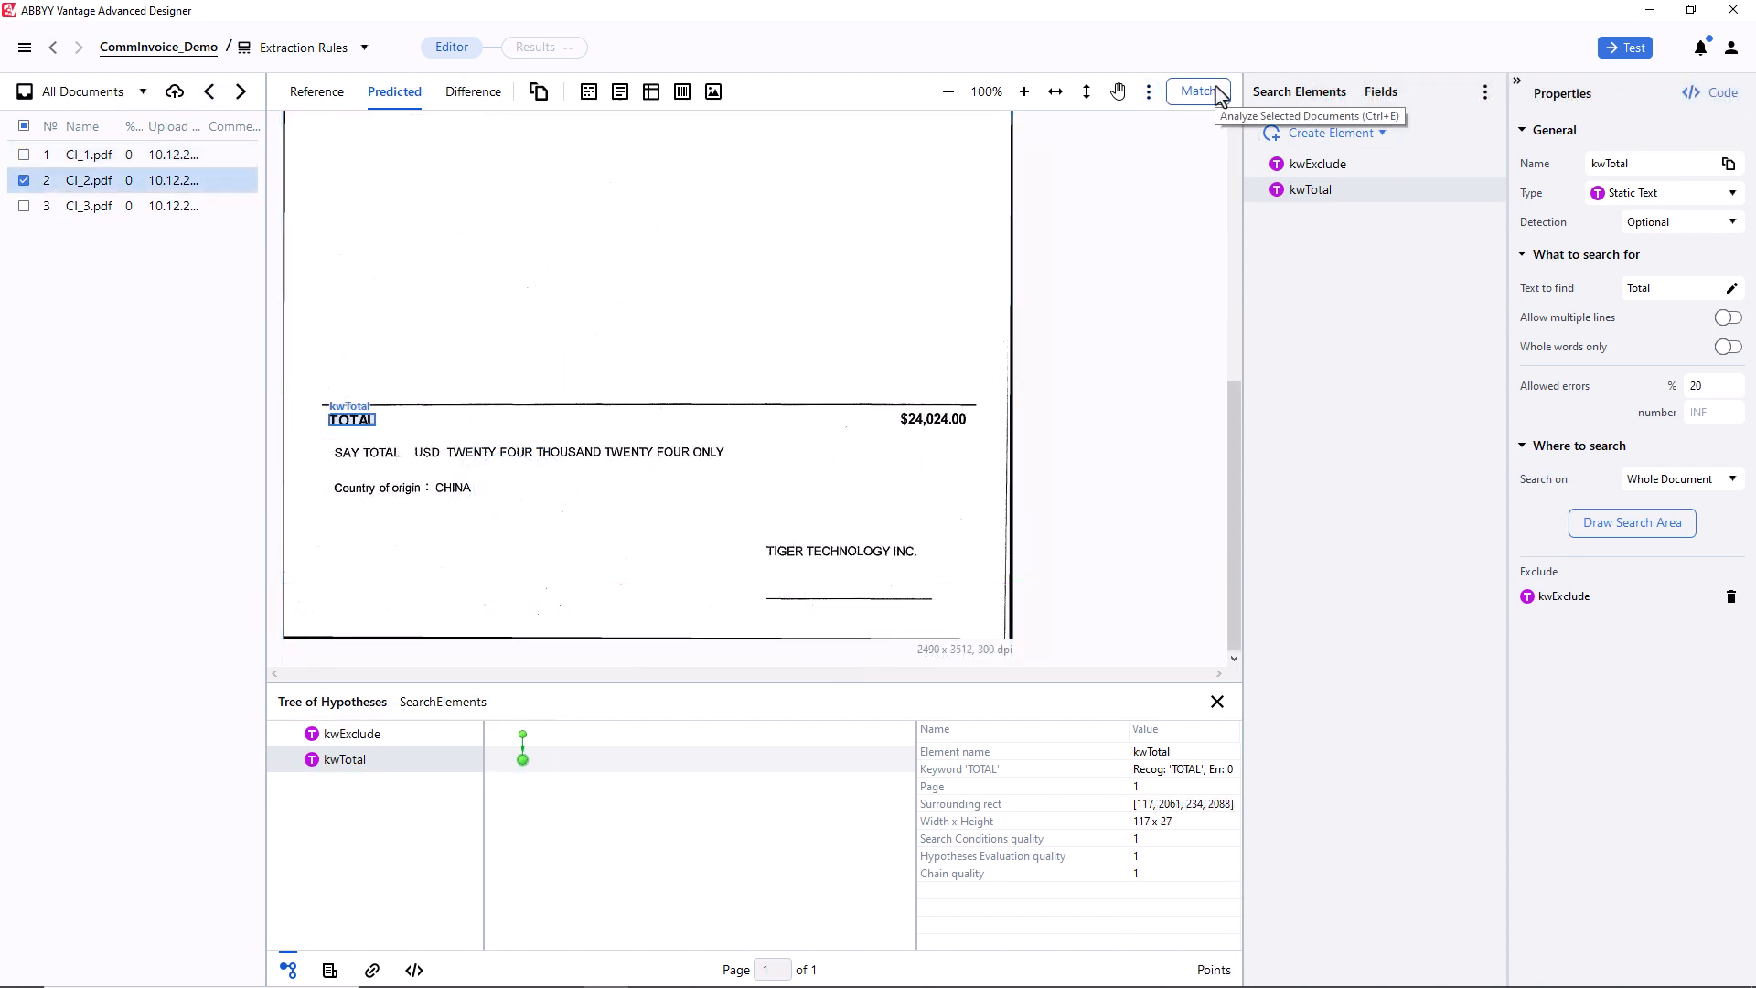
Step: Create a Character String element using the regular expression A{1-3}[$£¥€₽] for currency
left_click(1329, 214)
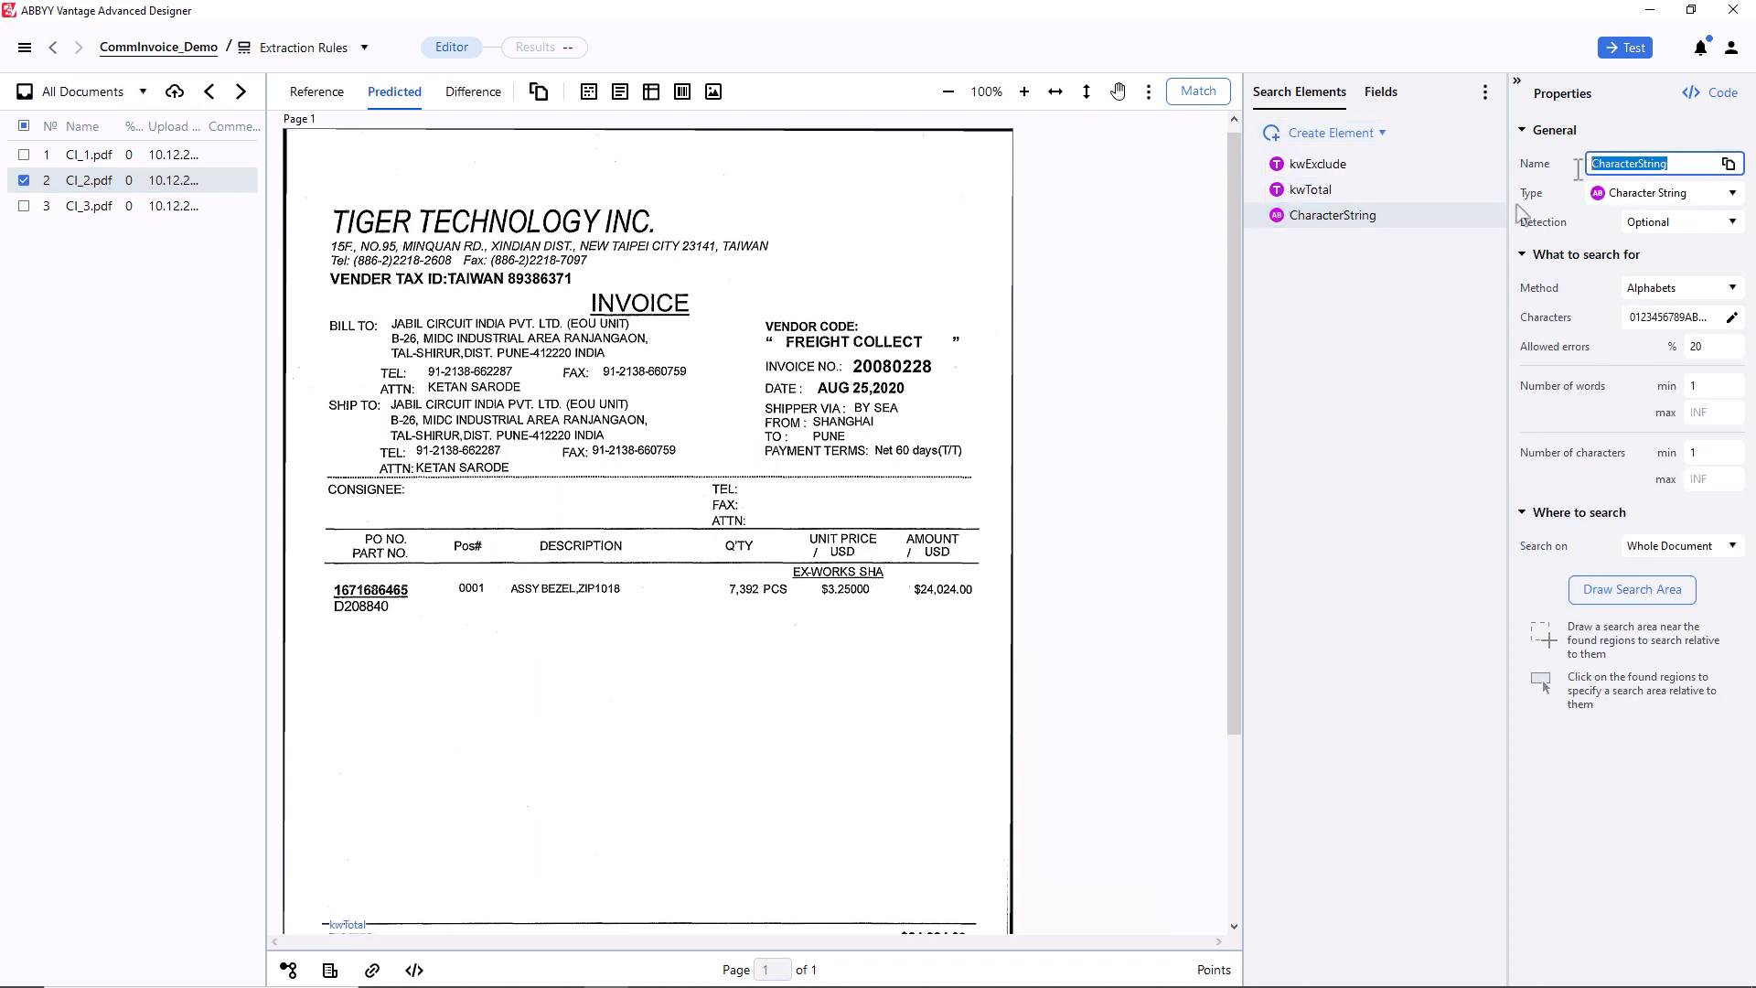
left_click(1730, 287)
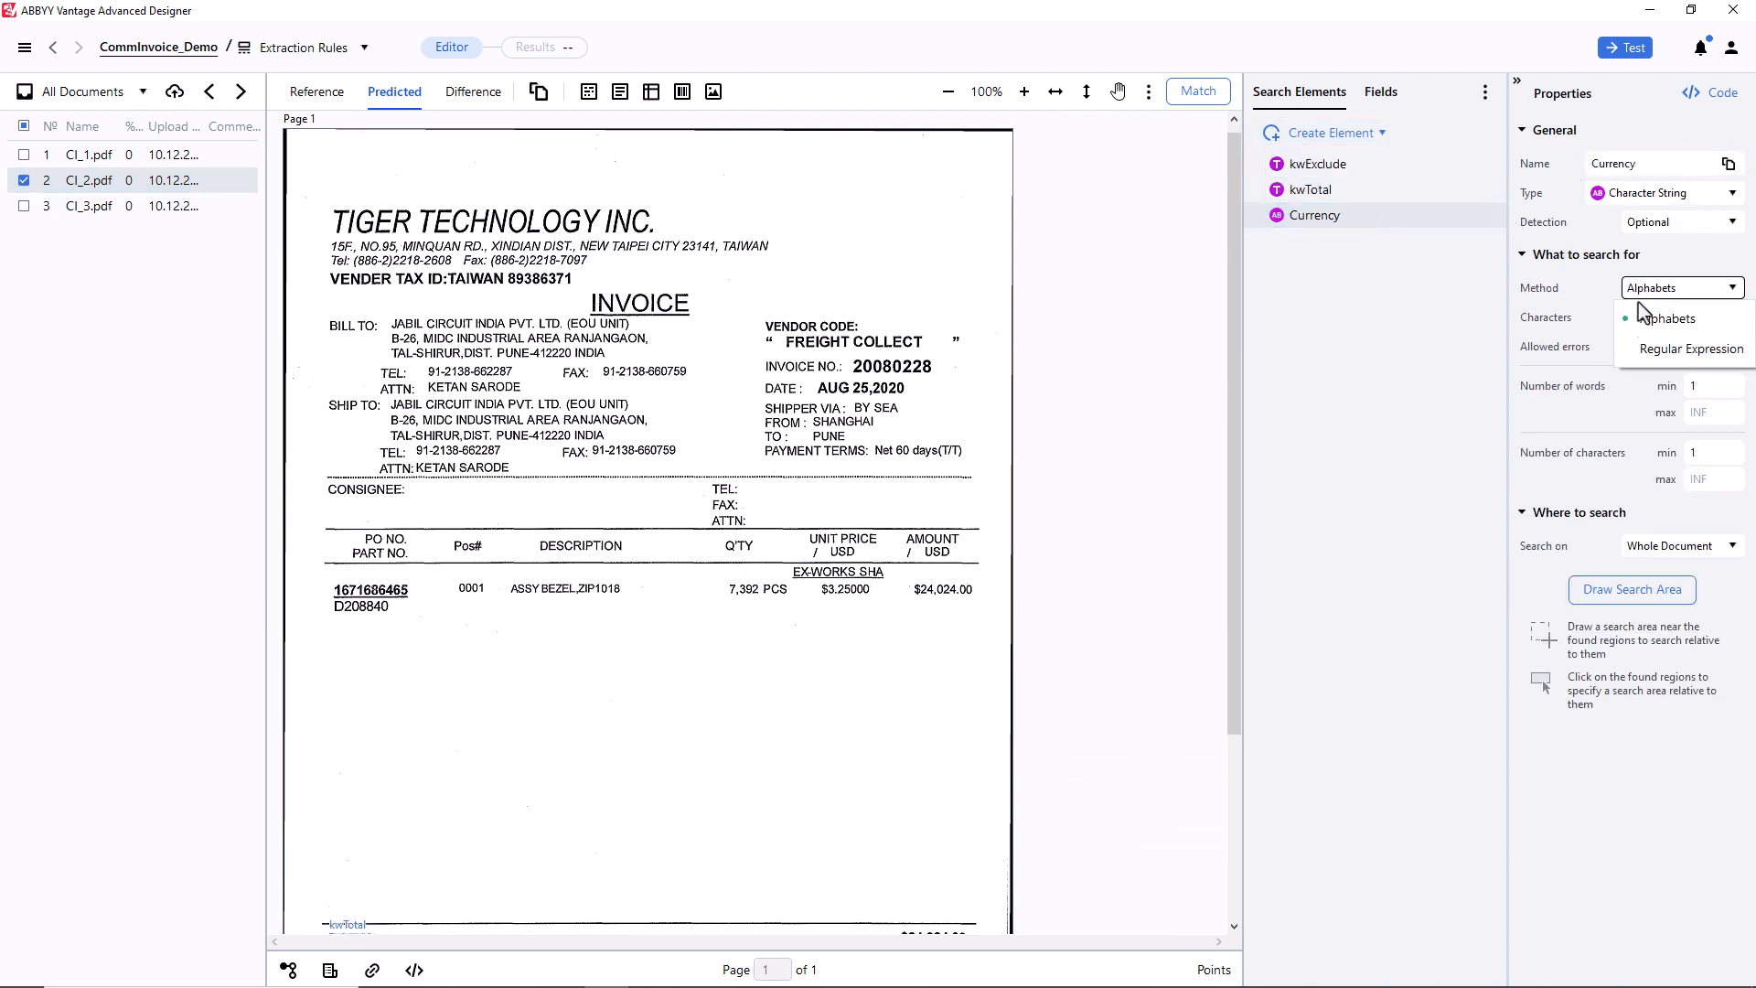
left_click(1690, 347)
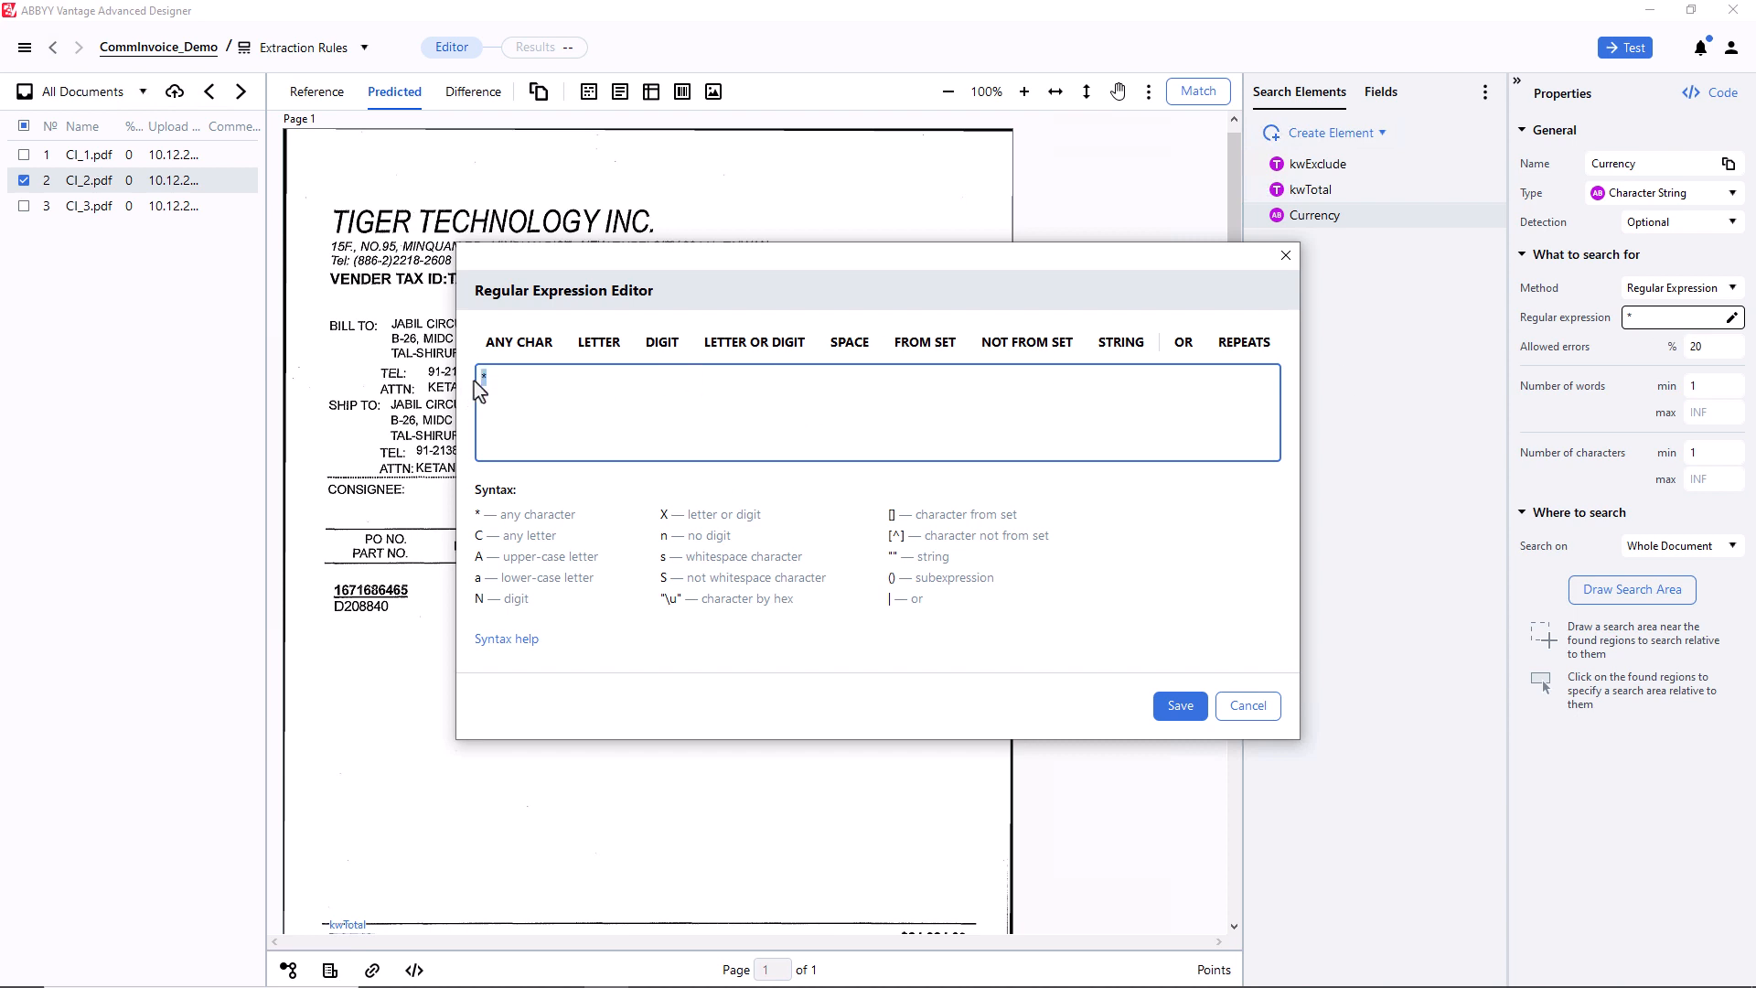
left_click(1244, 342)
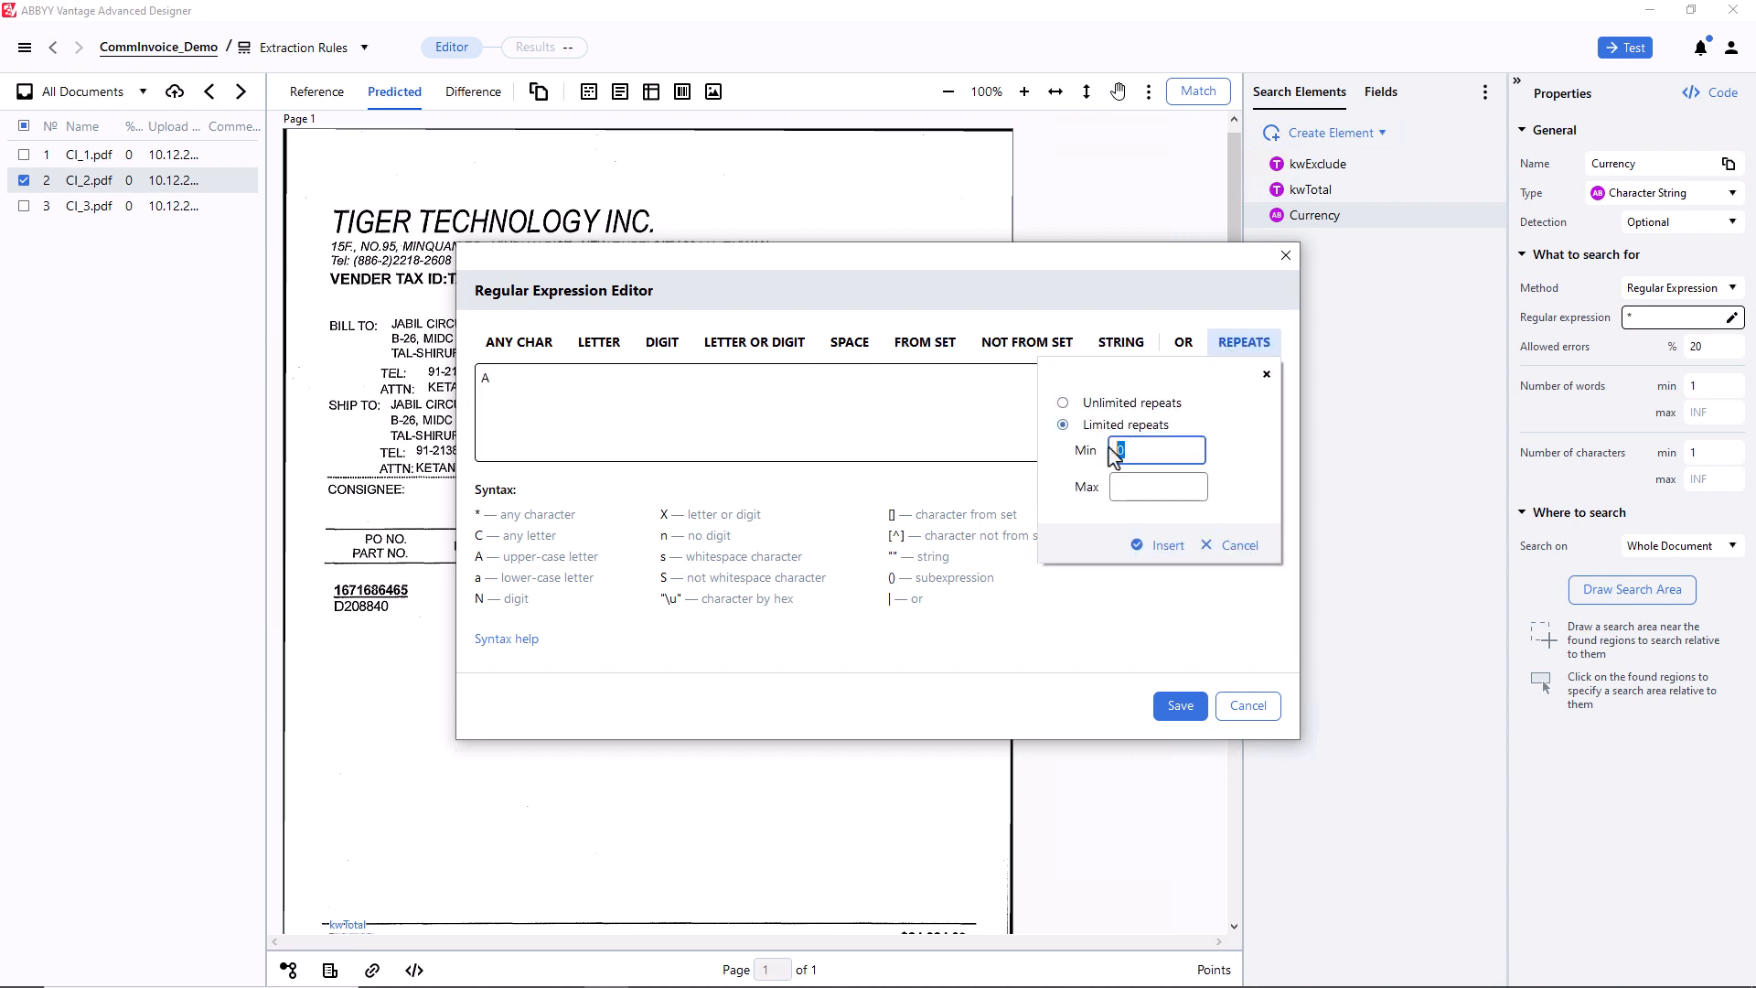
left_click(1156, 545)
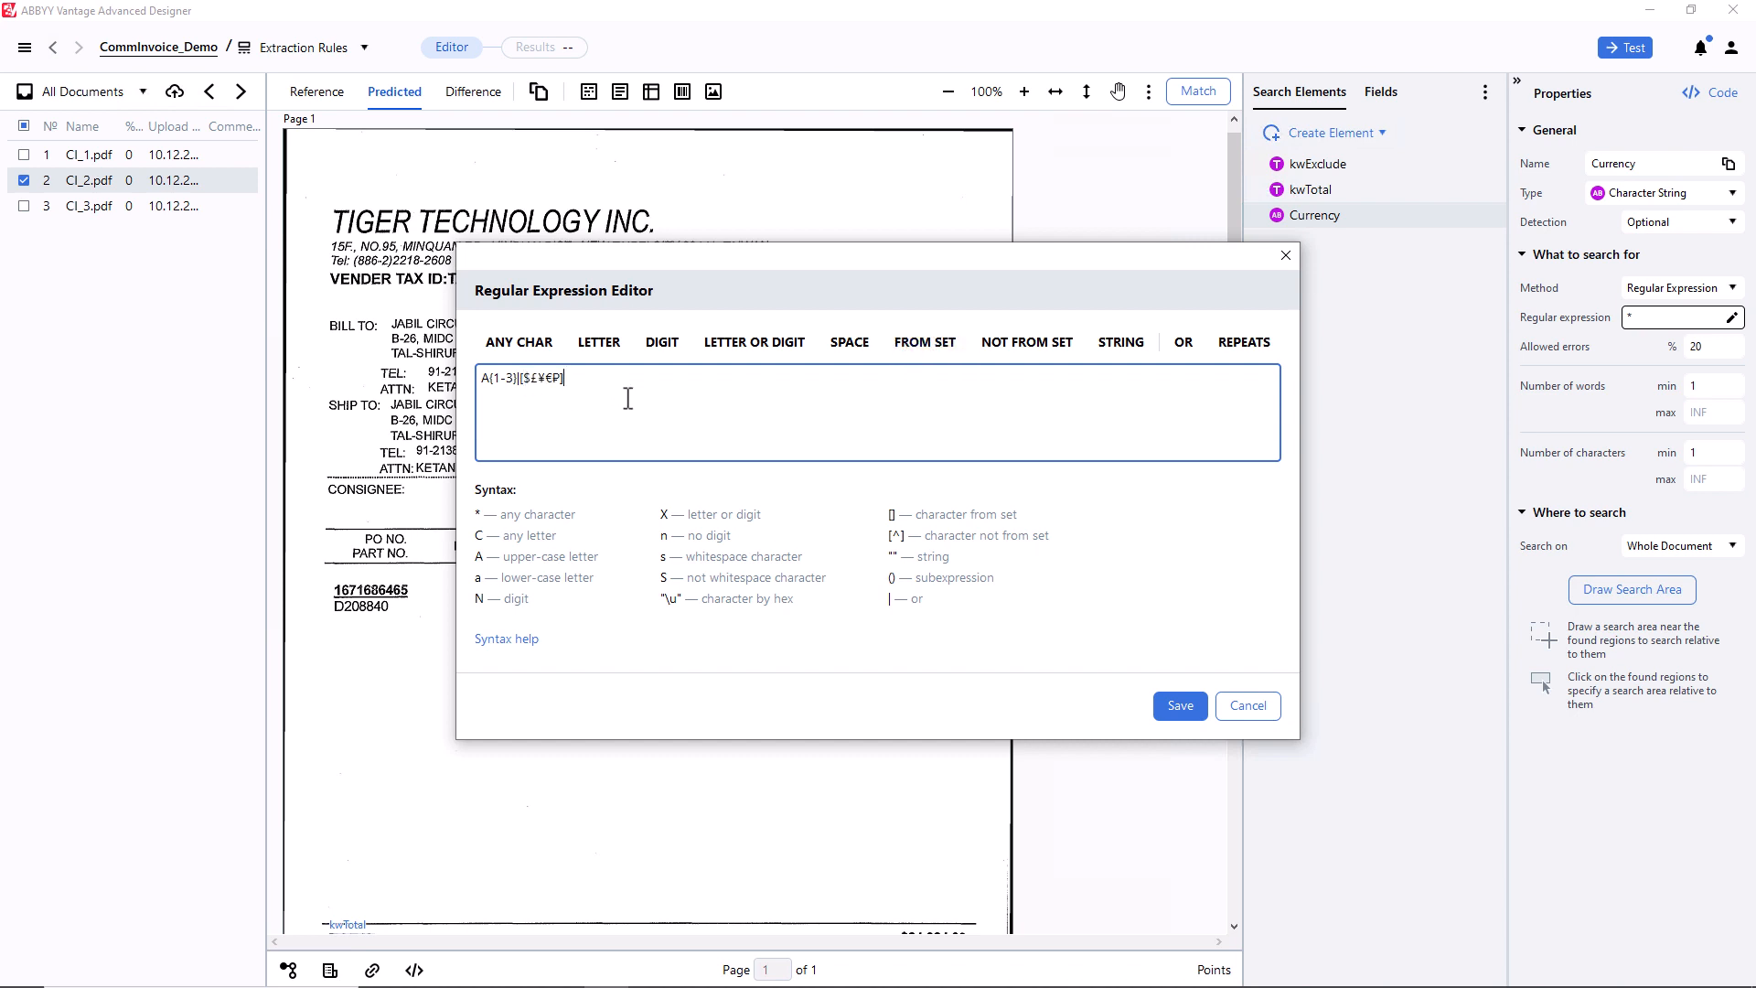
left_click(1178, 706)
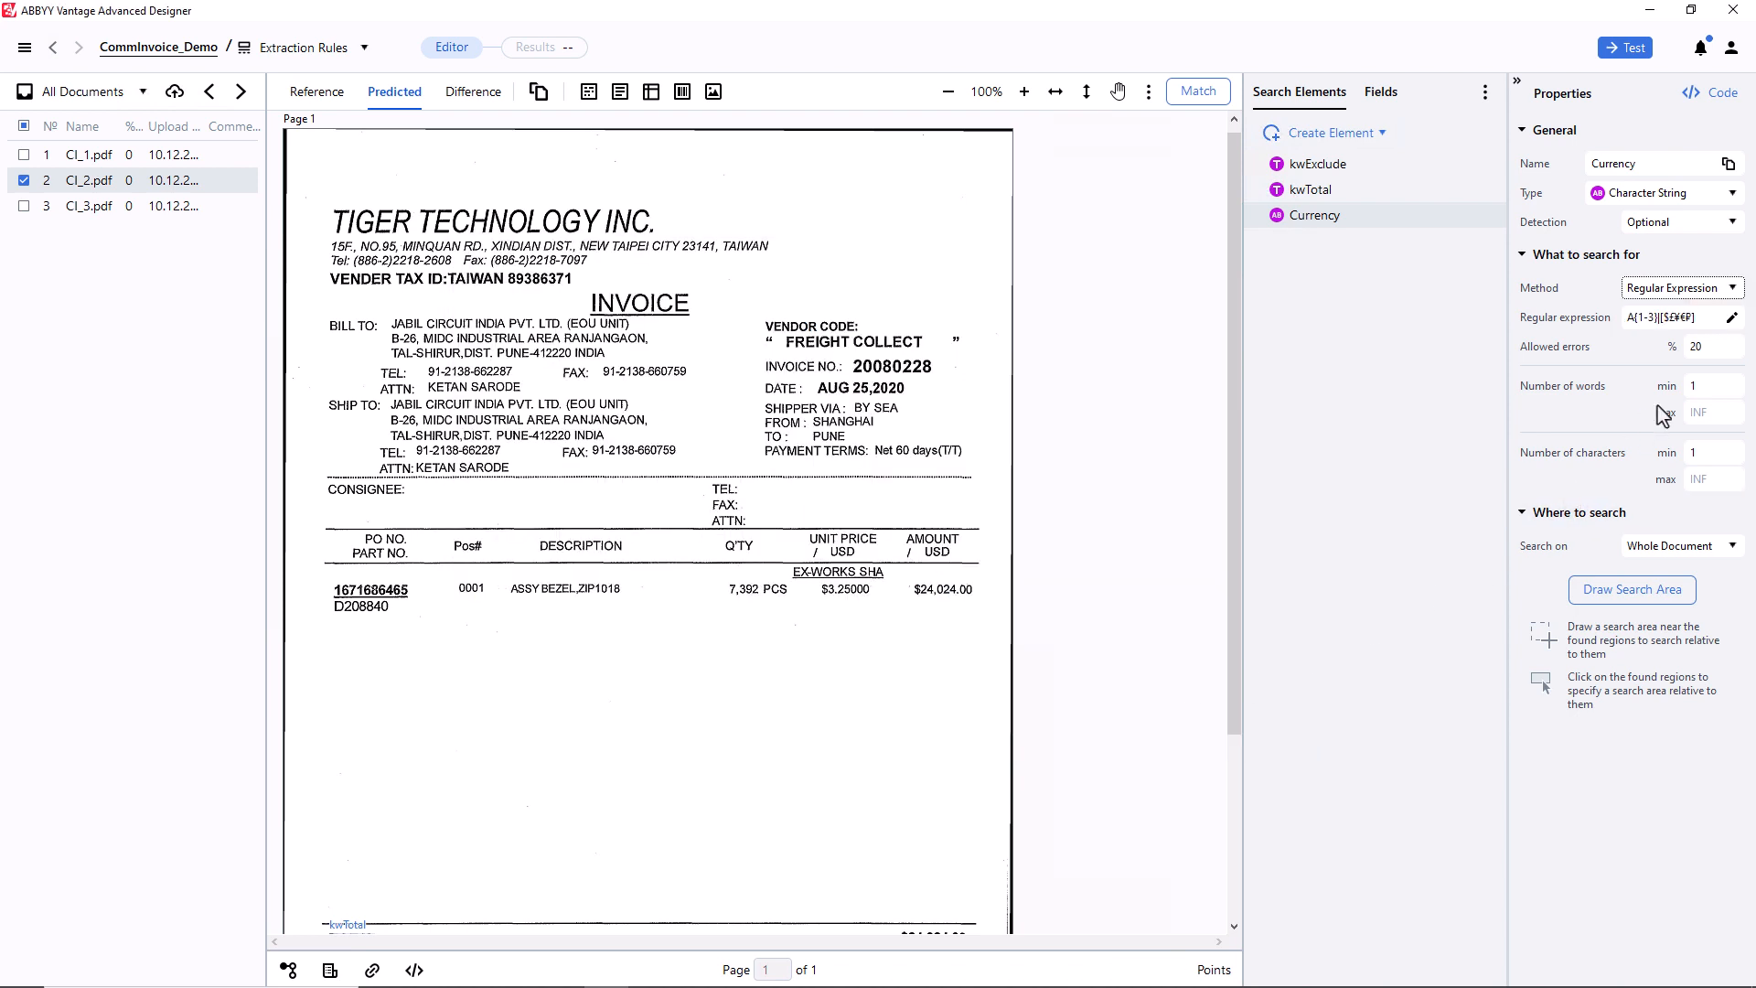
Step: Limit Currency to one word and give it a custom search area around kwTotal
left_click(1714, 411)
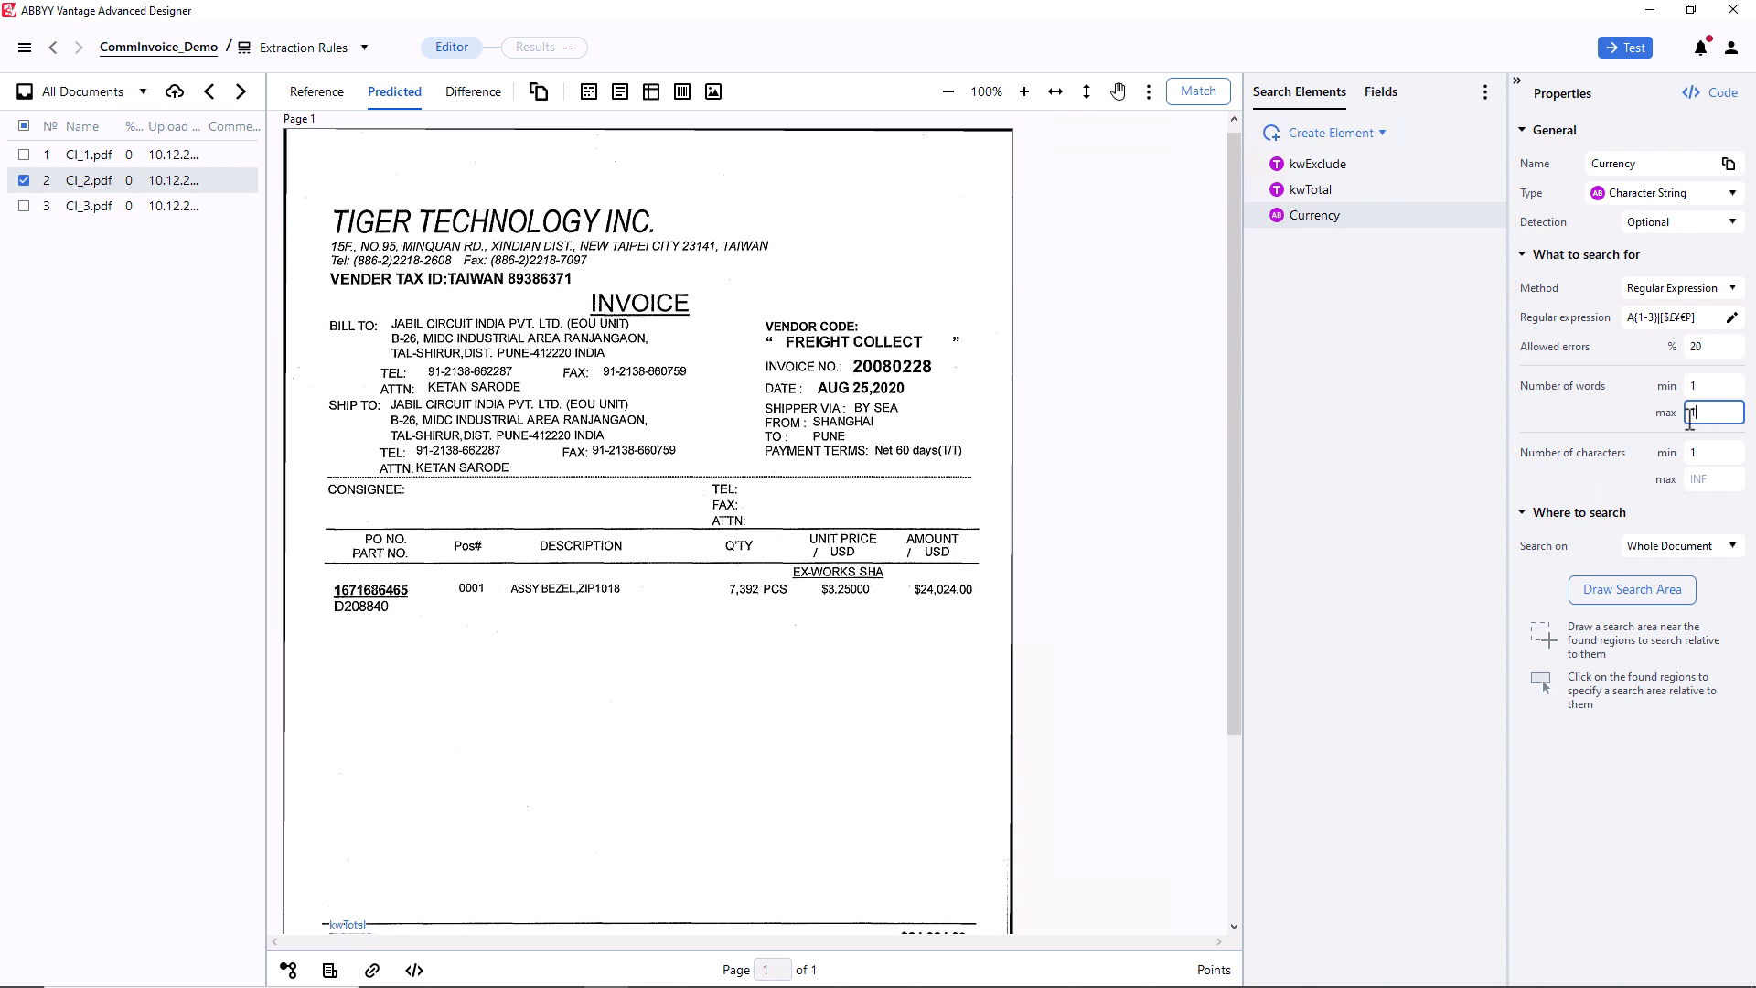
left_click(1630, 589)
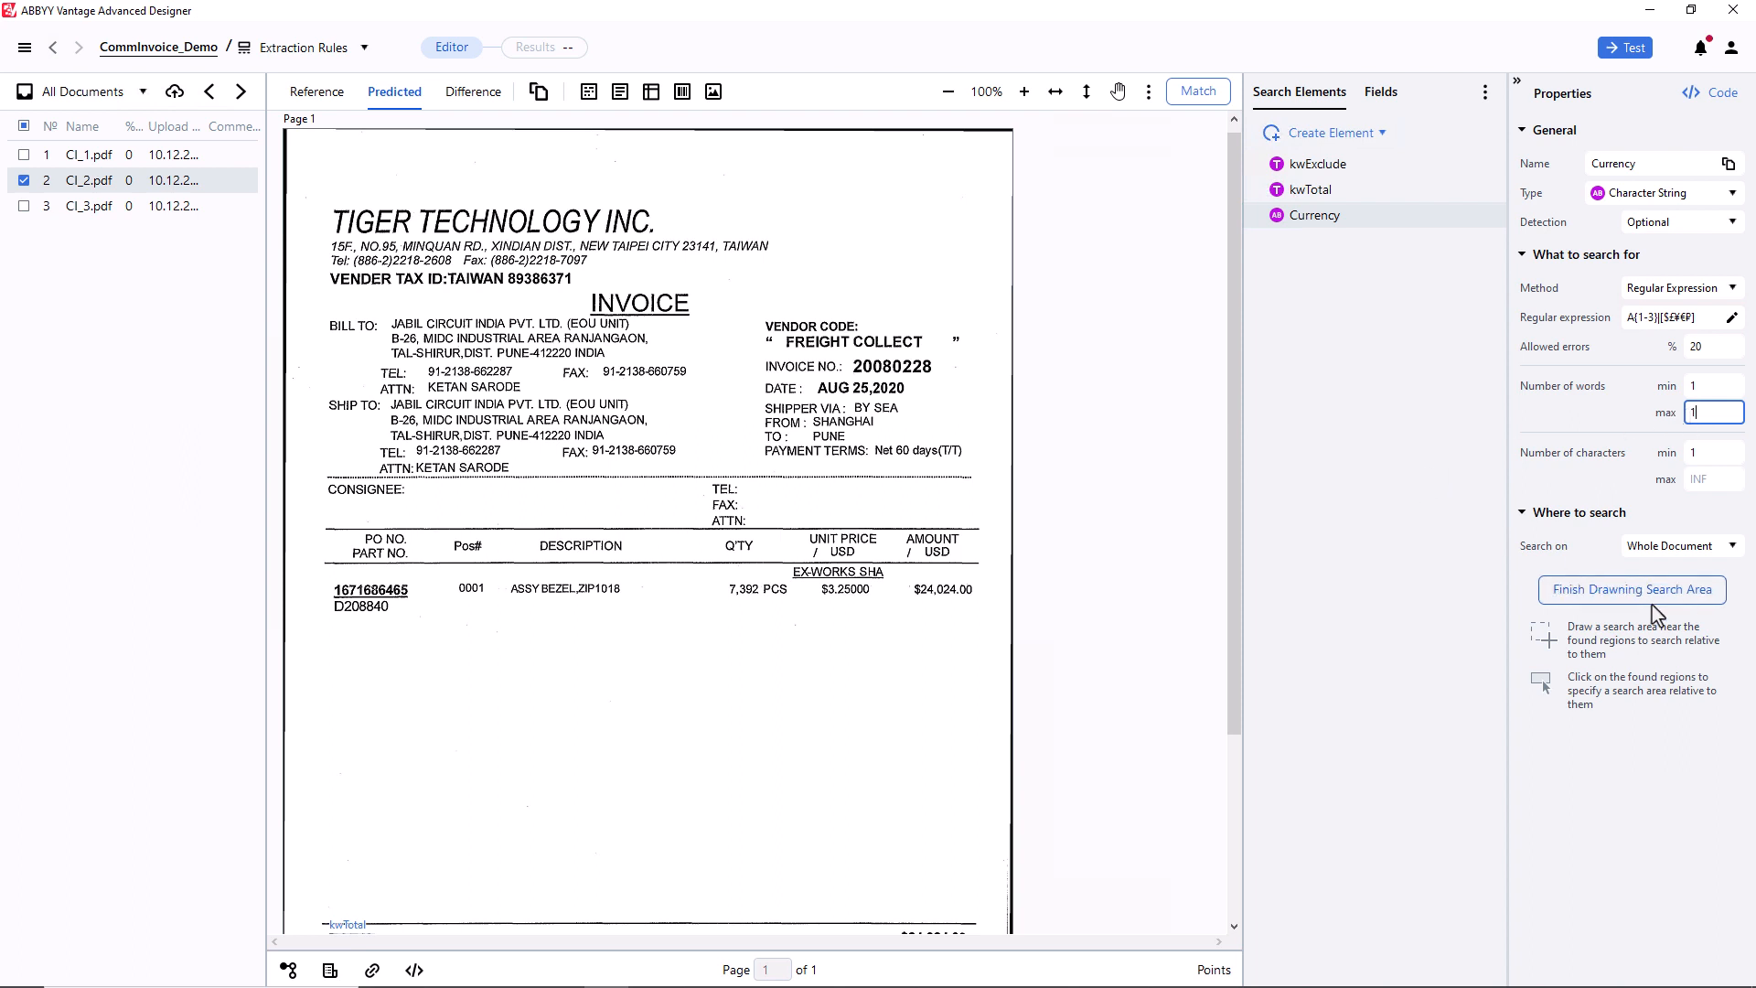
scroll("down", 3)
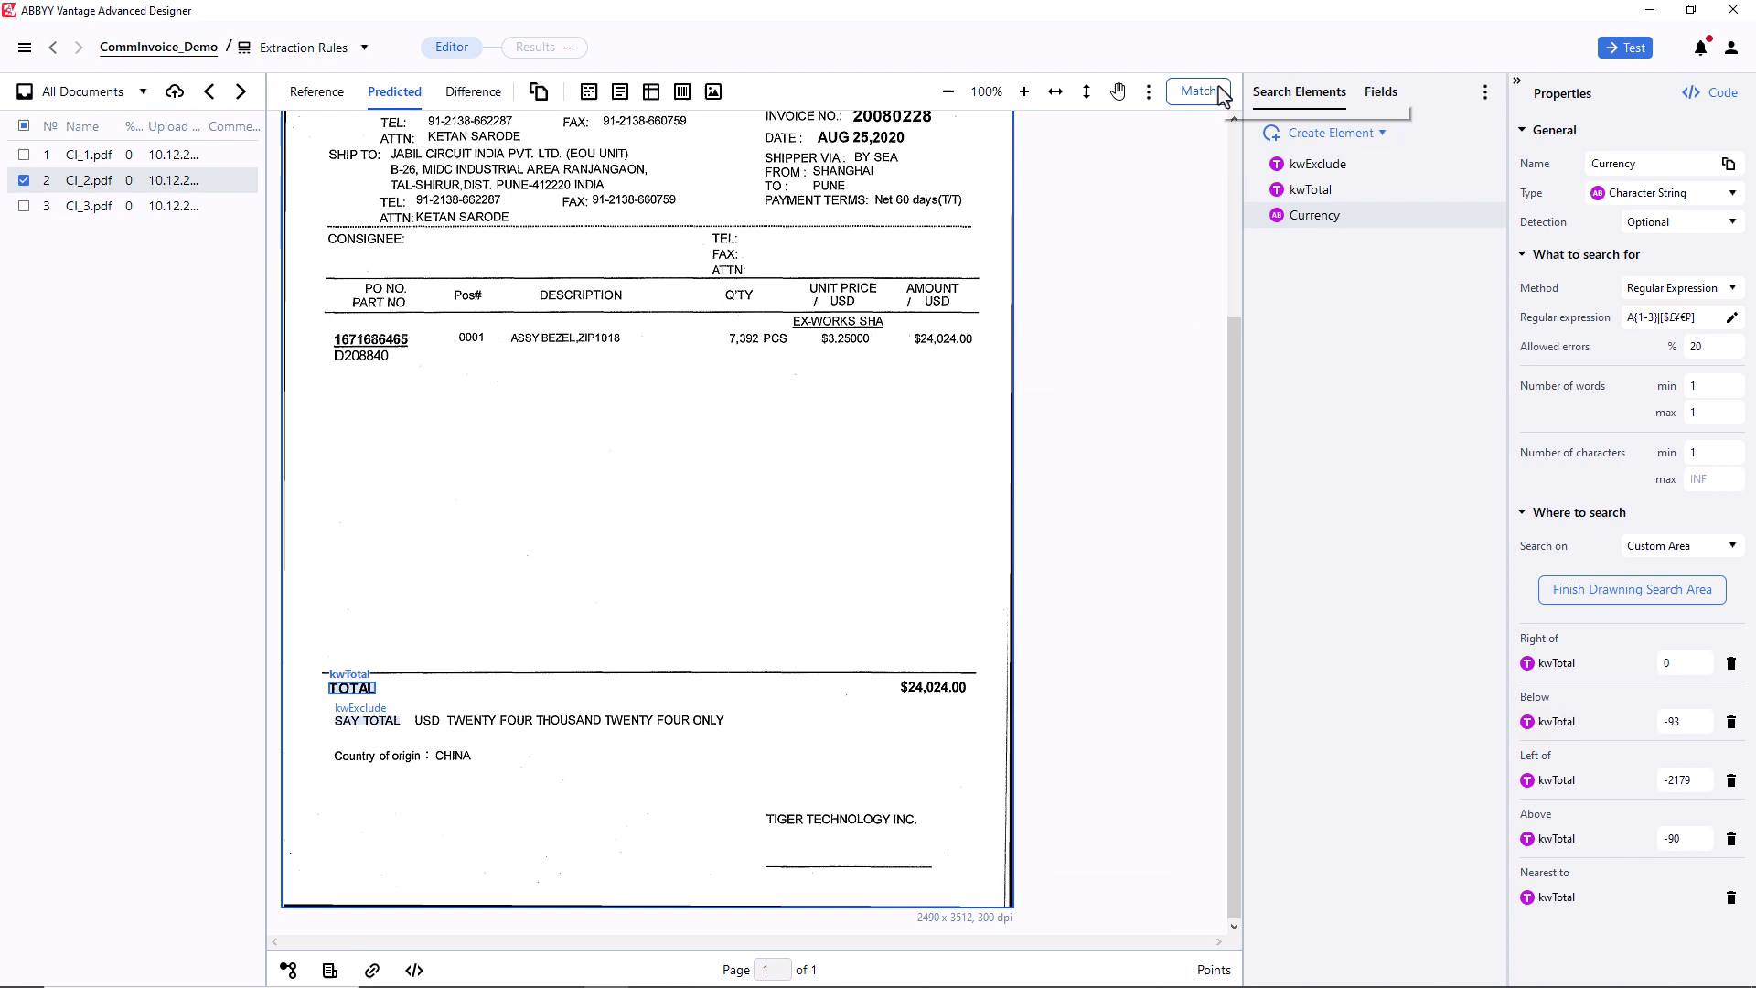
Step: Run matching and check the Currency hypothesis on the second and third invoices
left_click(1196, 92)
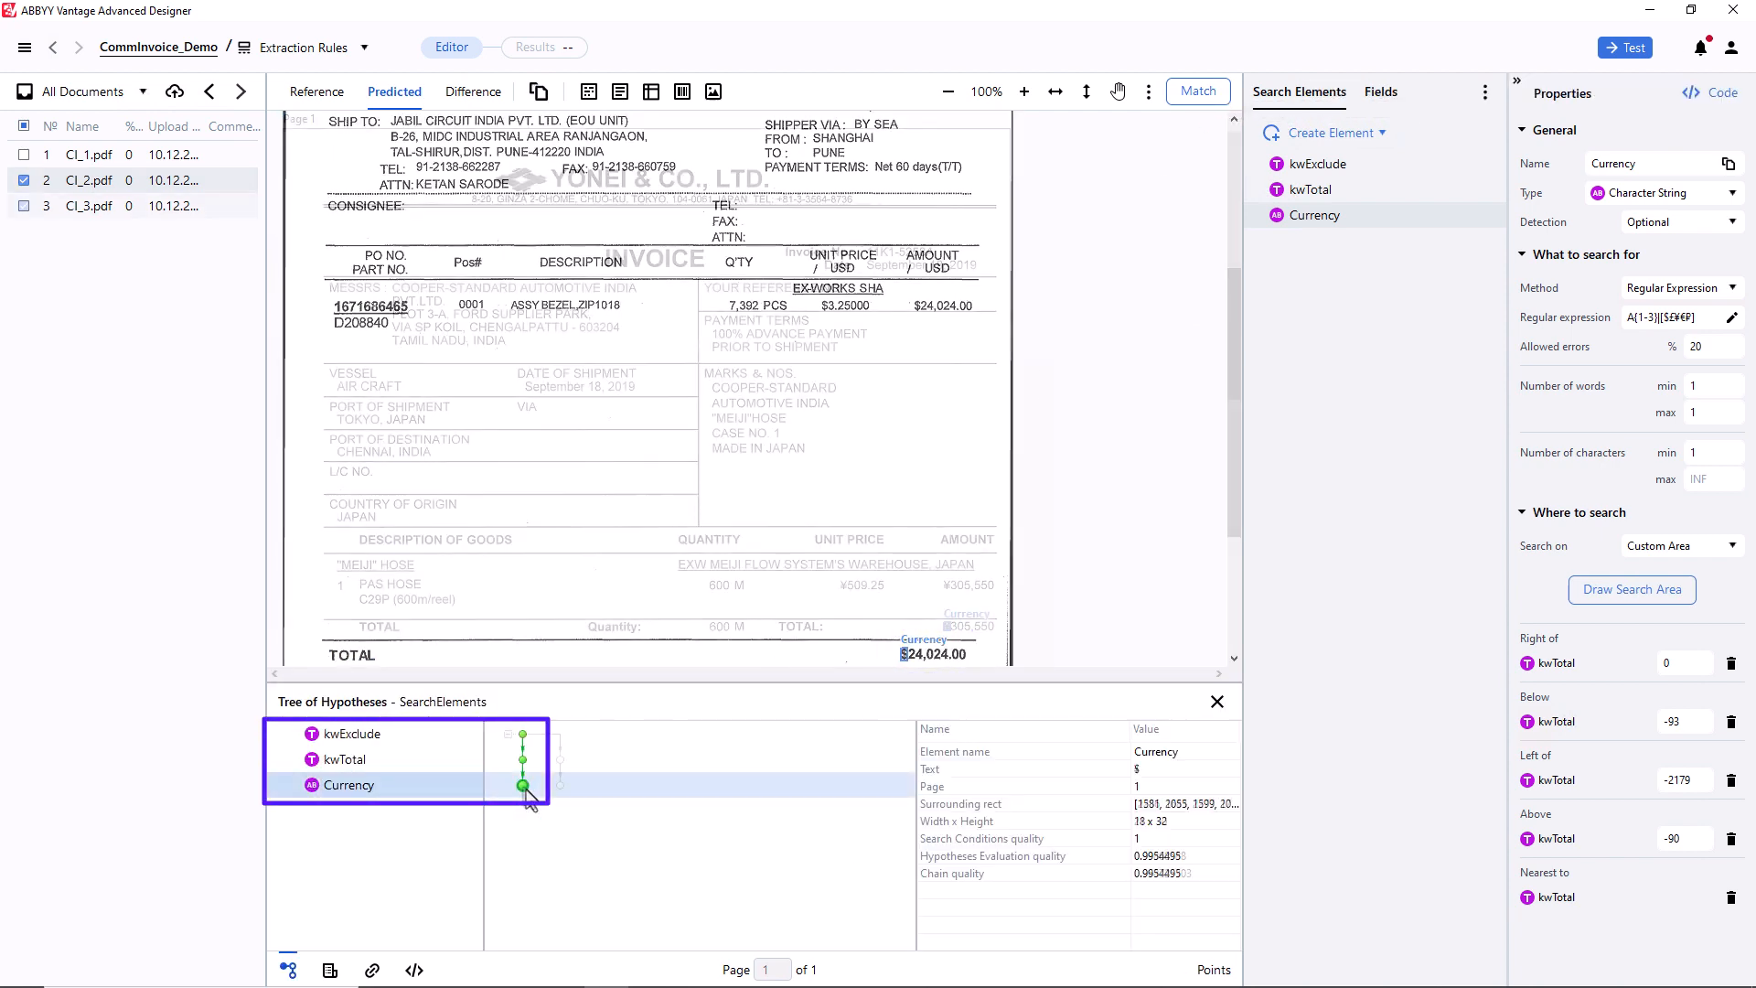
left_click(88, 205)
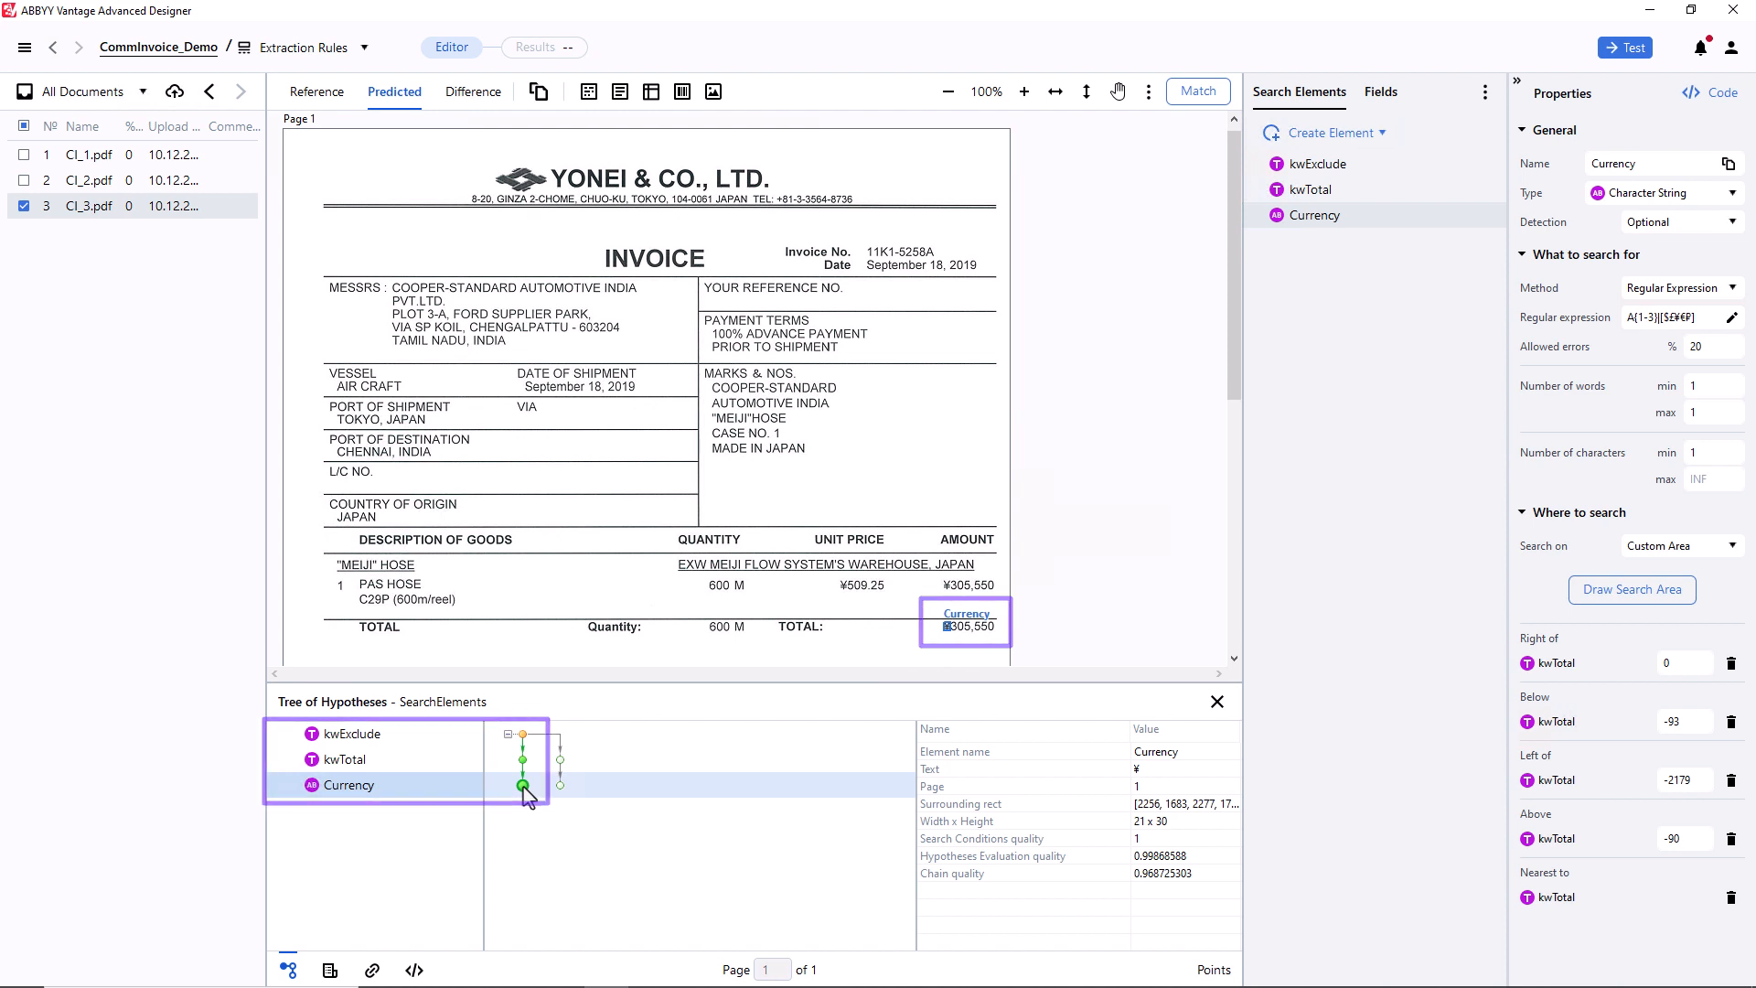
left_click(1381, 91)
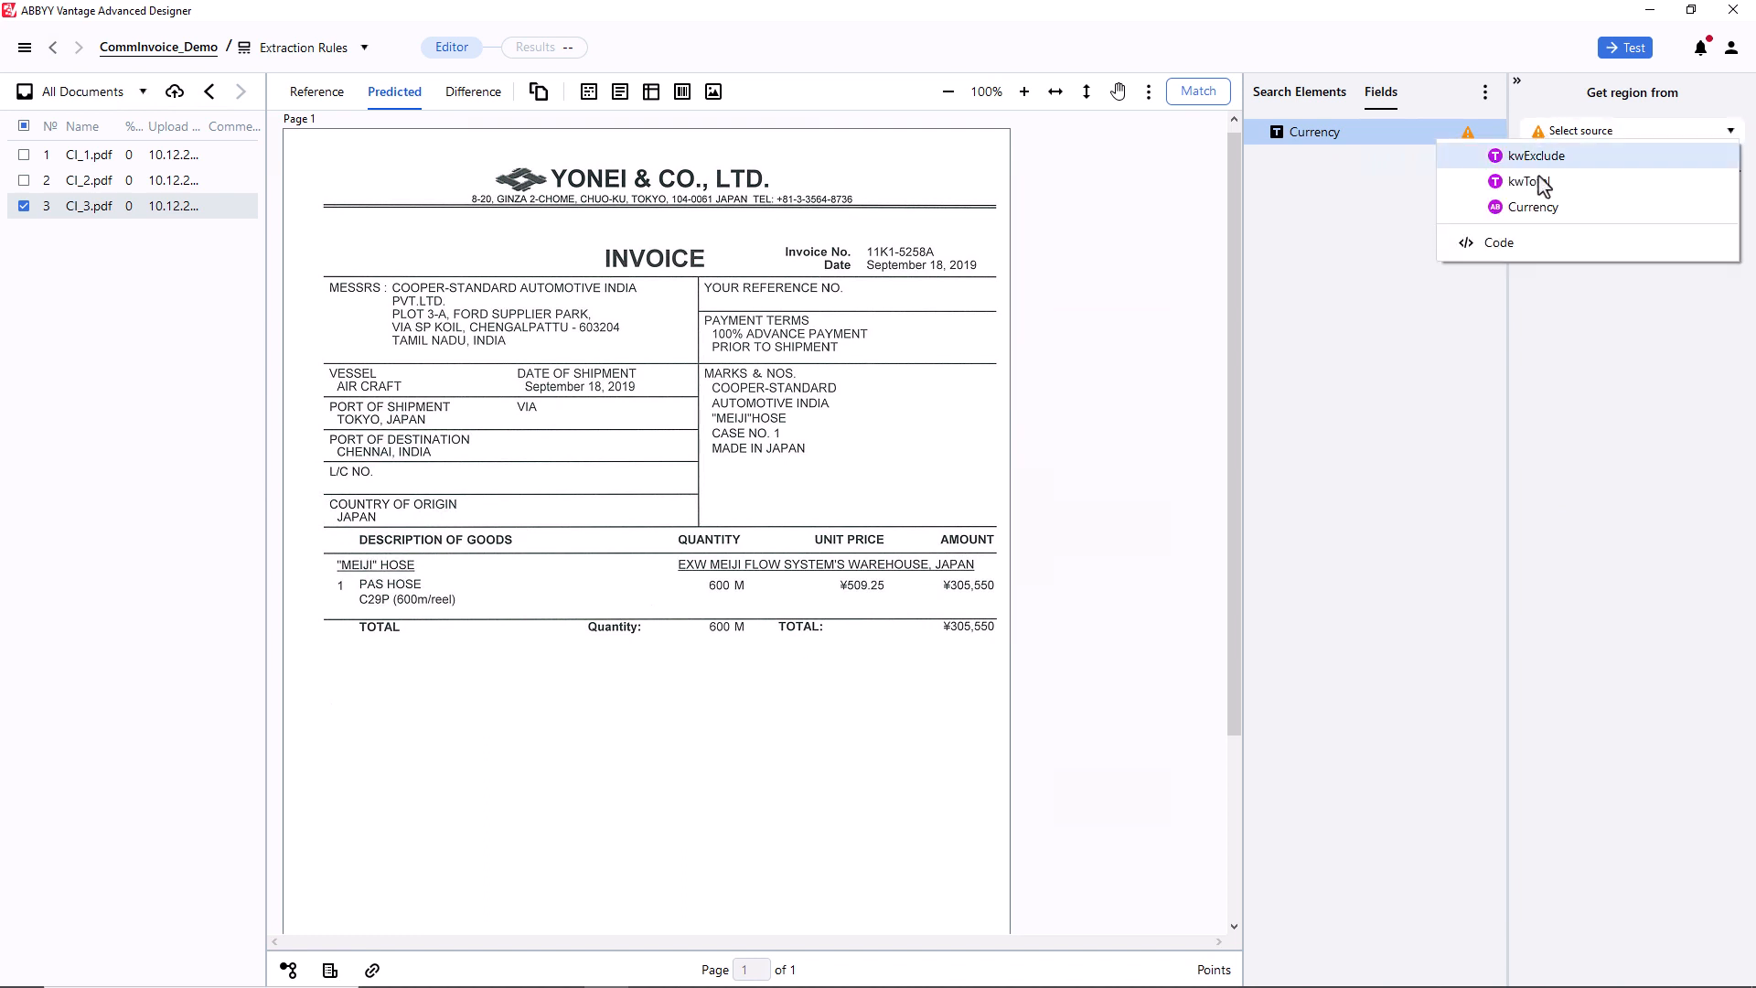
Step: Source the Currency field from the Currency element and publish CommInvoice_Demo
left_click(1531, 207)
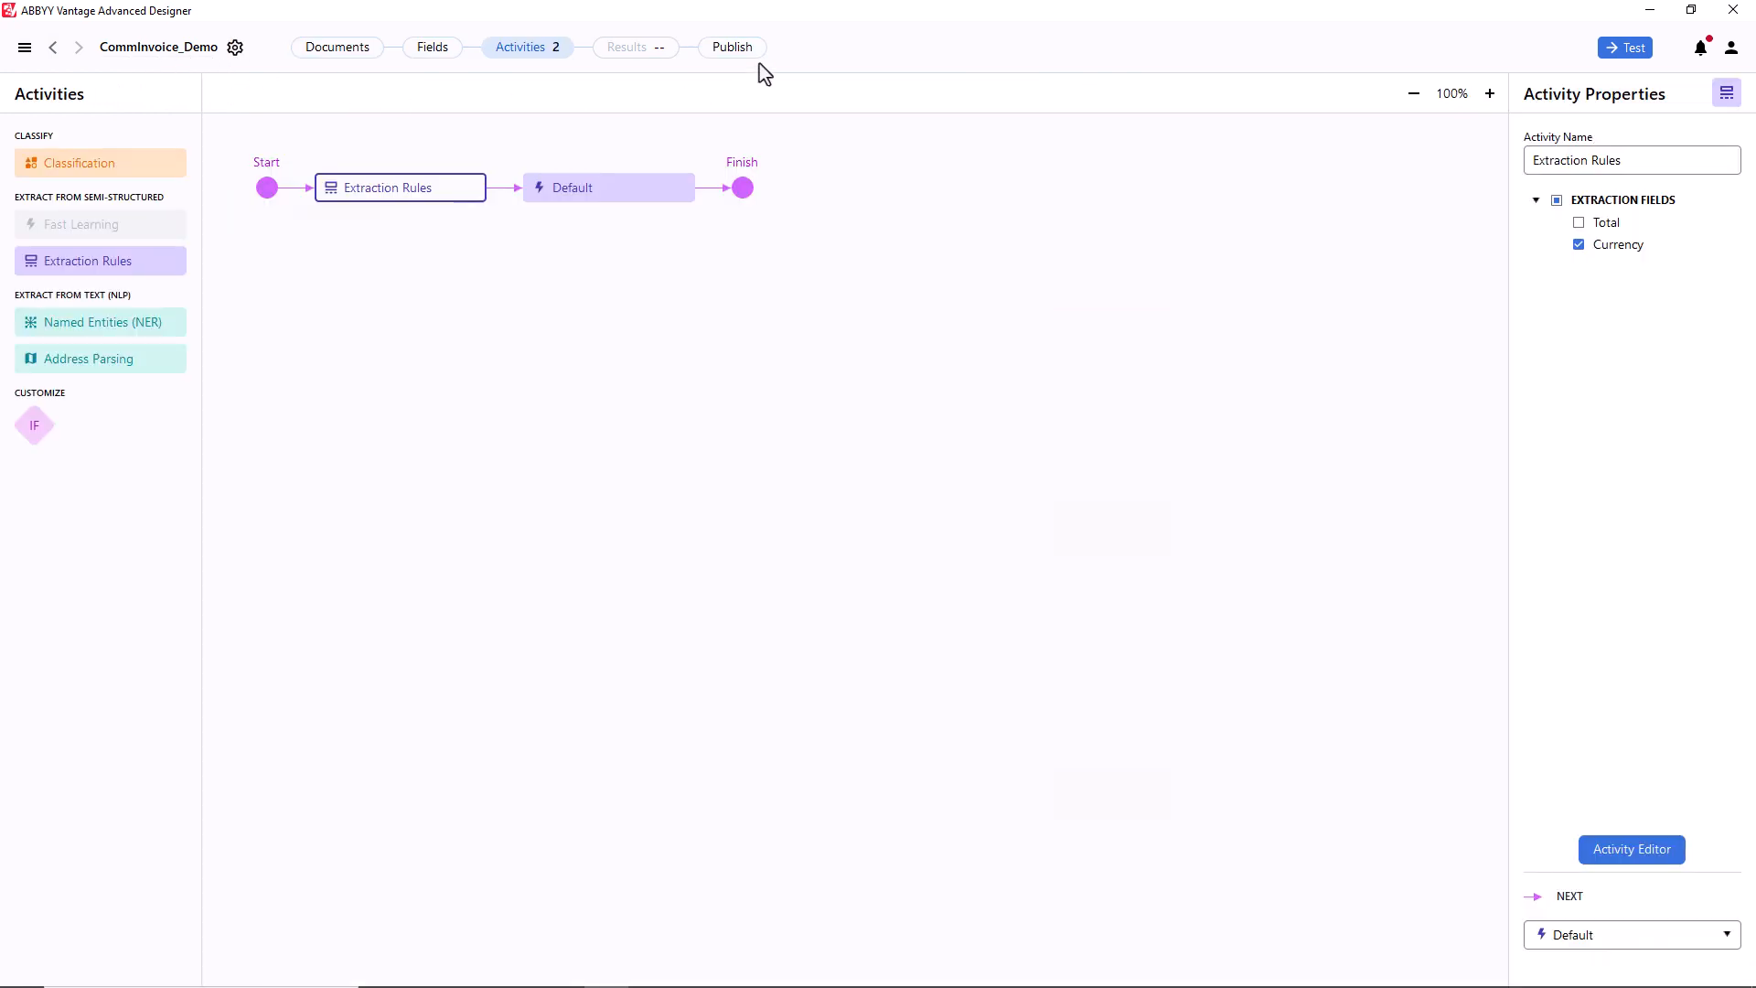
left_click(731, 48)
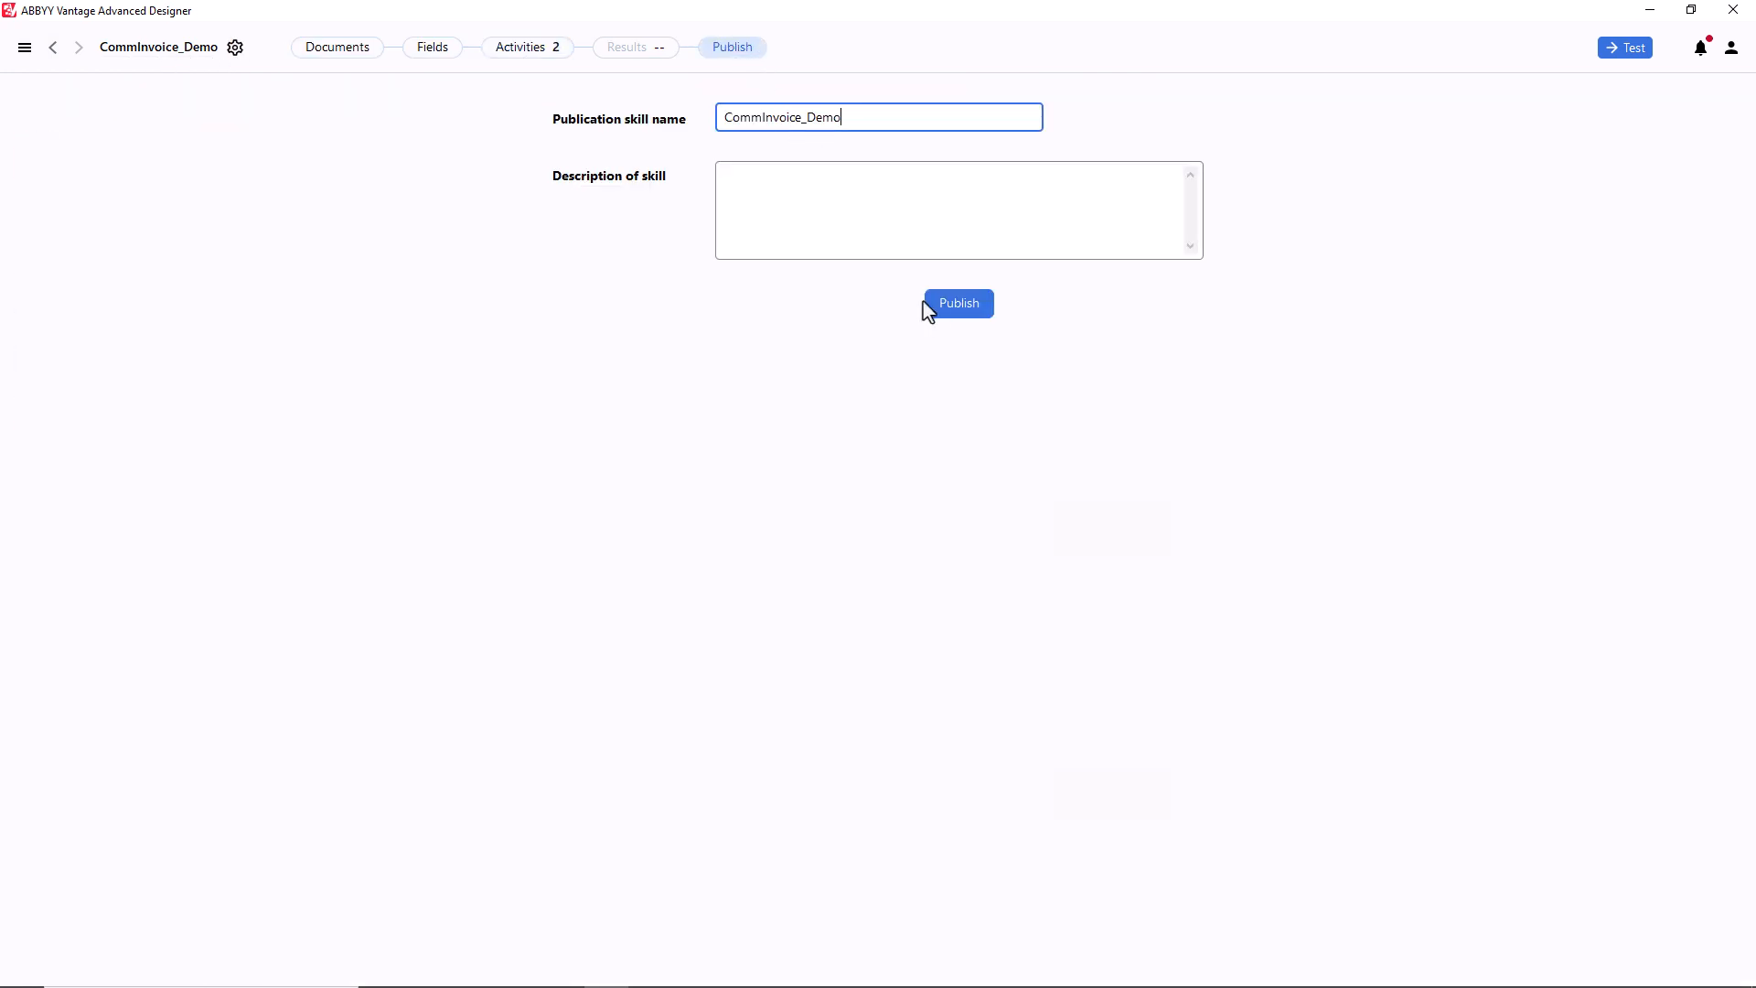
left_click(957, 303)
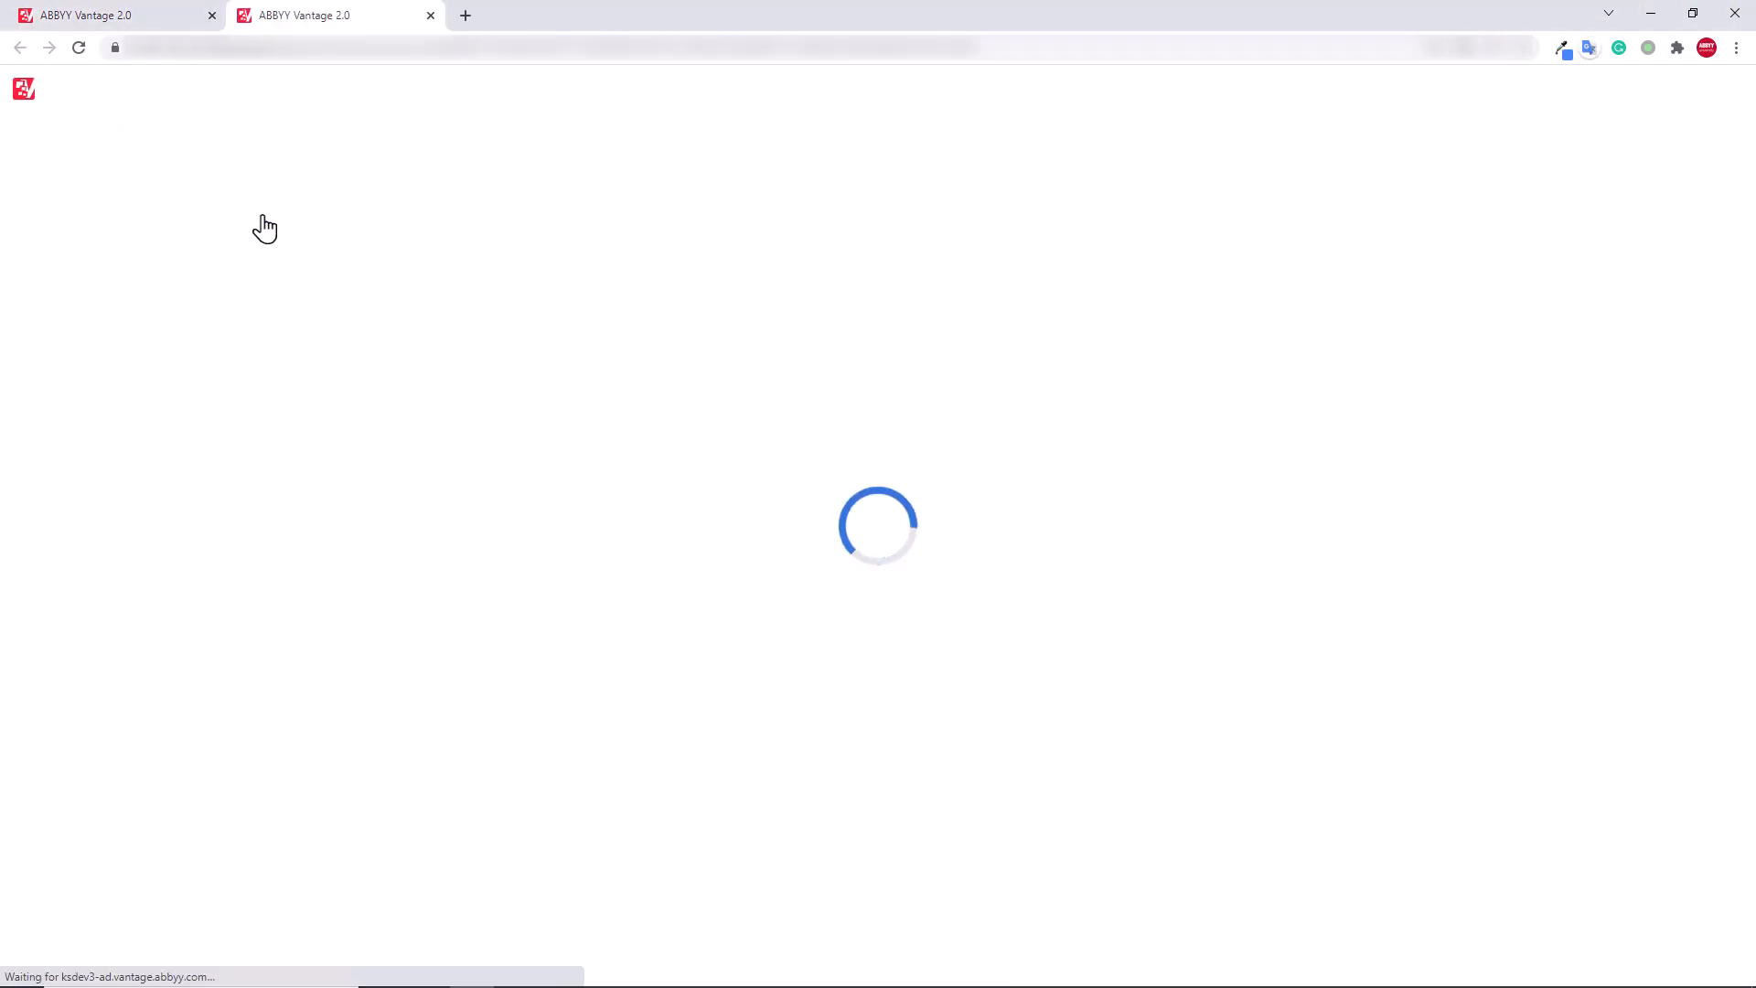
Step: Upload CI_1–CI_3.pdf to the skill and review the third document's Total and Currency
left_click(750, 540)
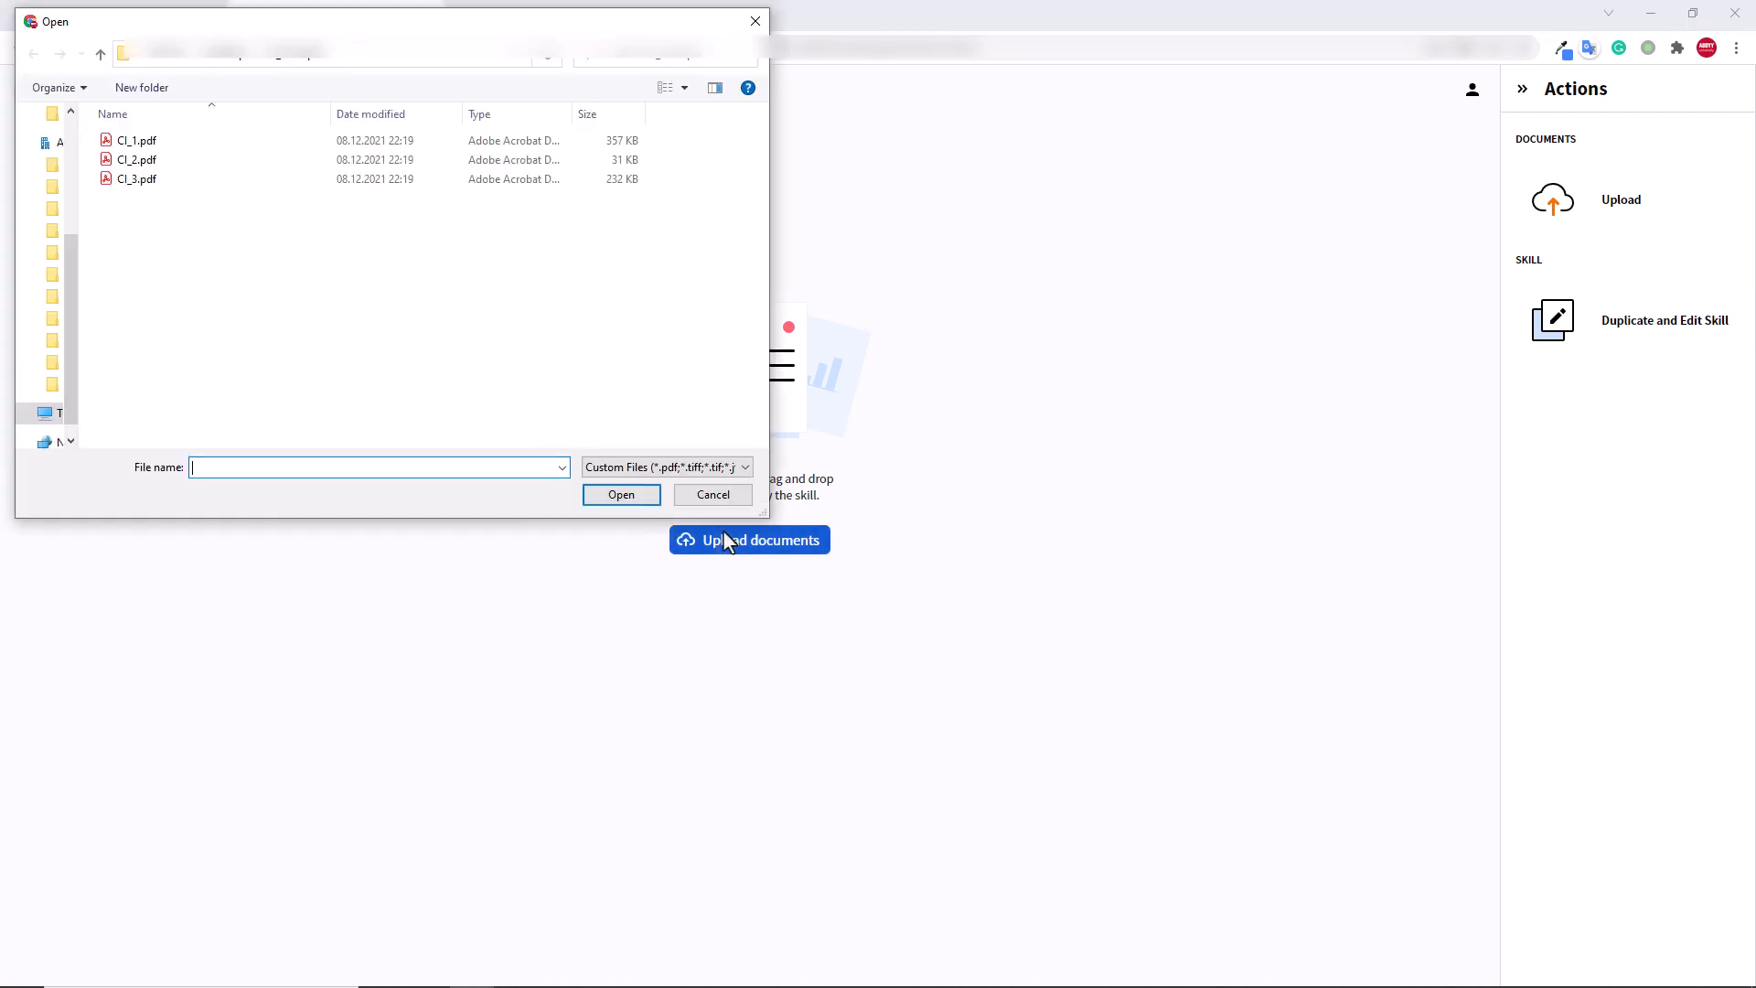
left_click(620, 494)
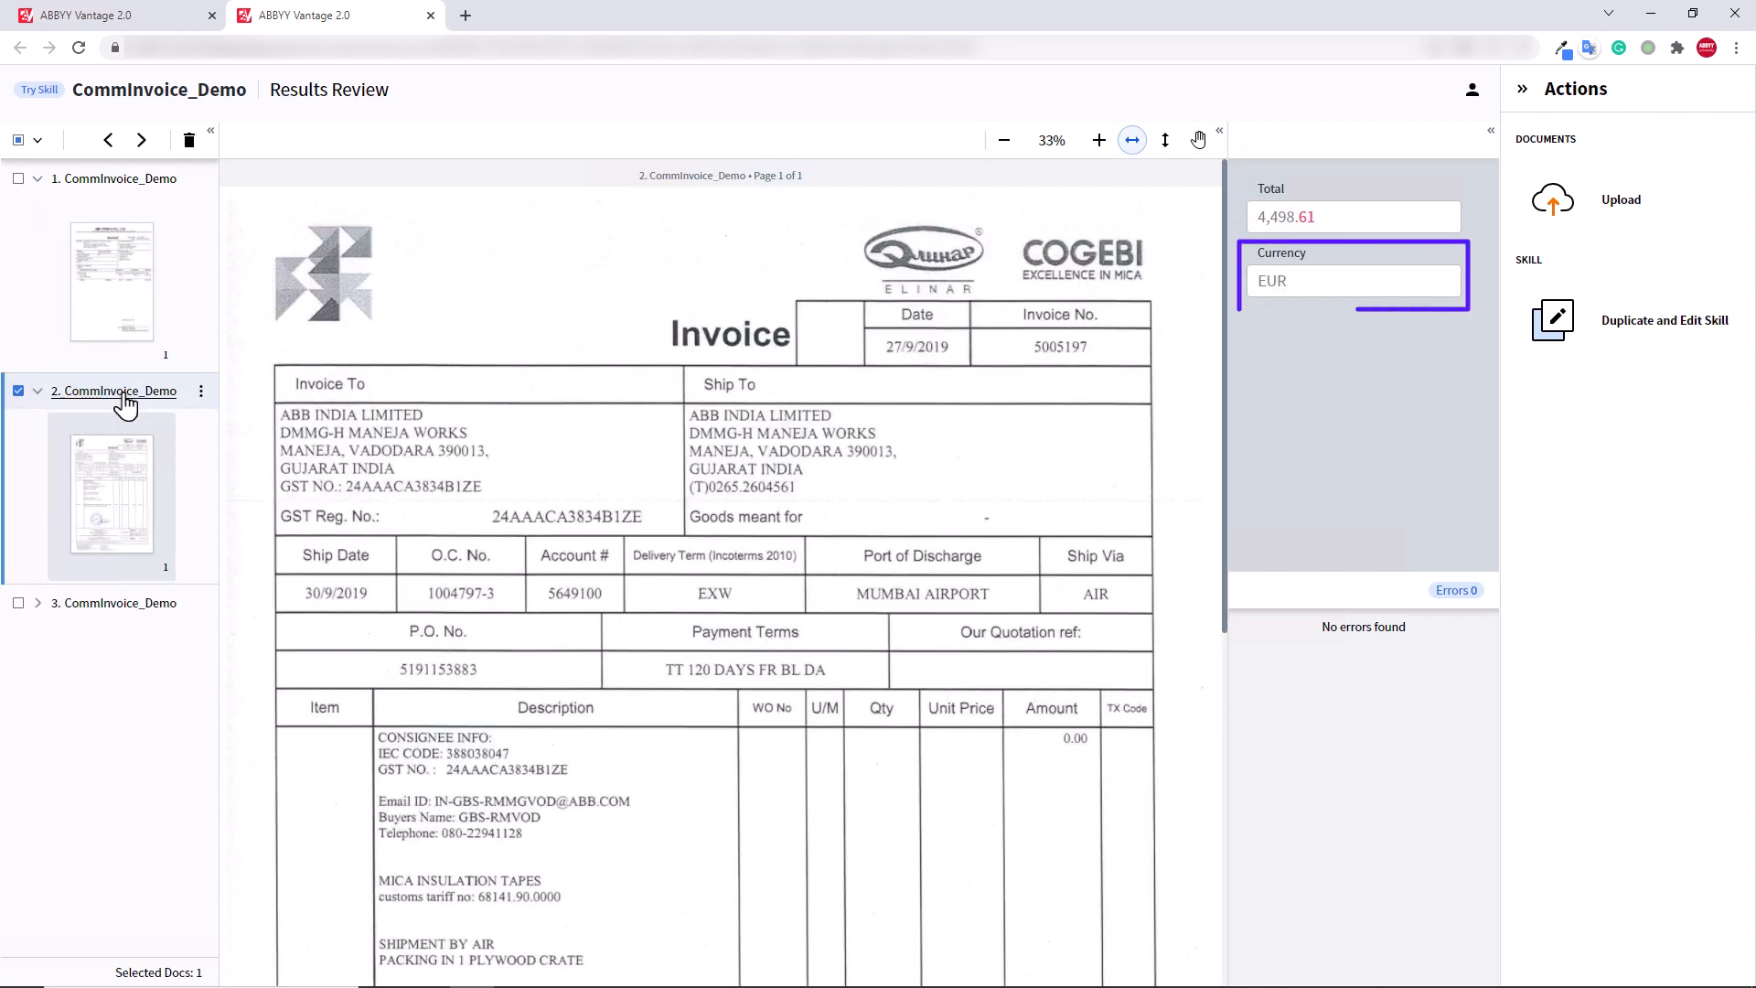
left_click(113, 602)
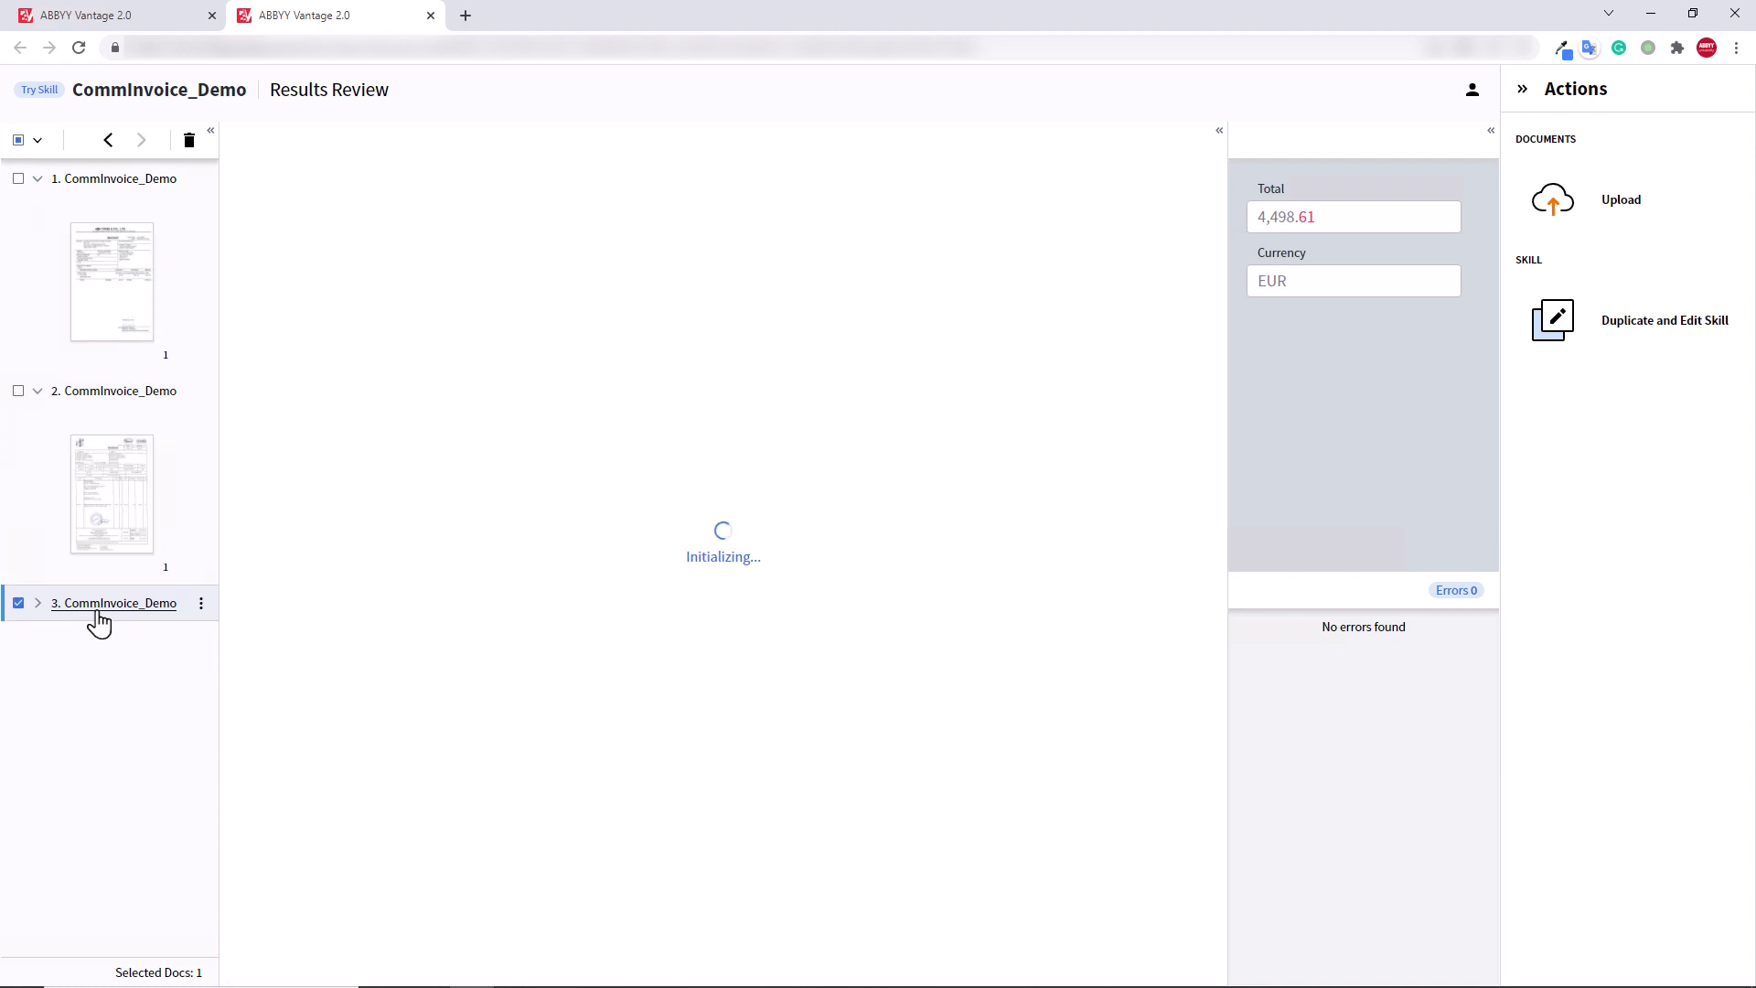